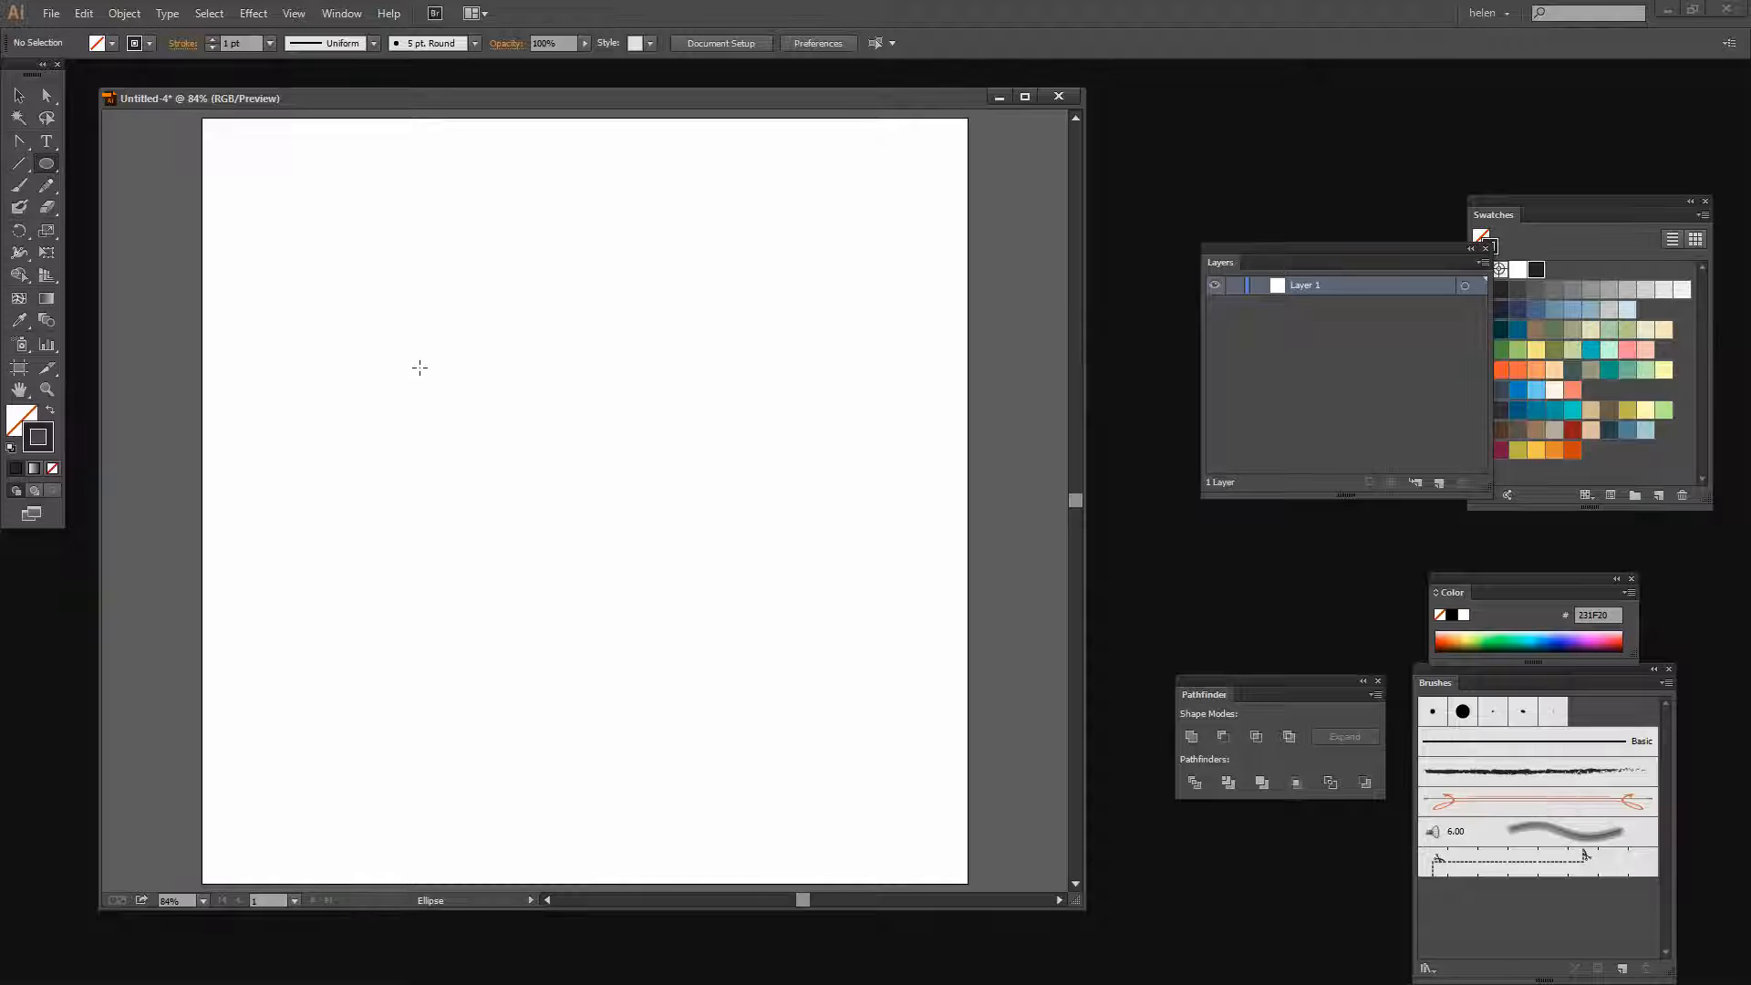
# - Create a 200 by 200 pt circle with no fill and a heavy dark stroke
pyautogui.click(420, 367)
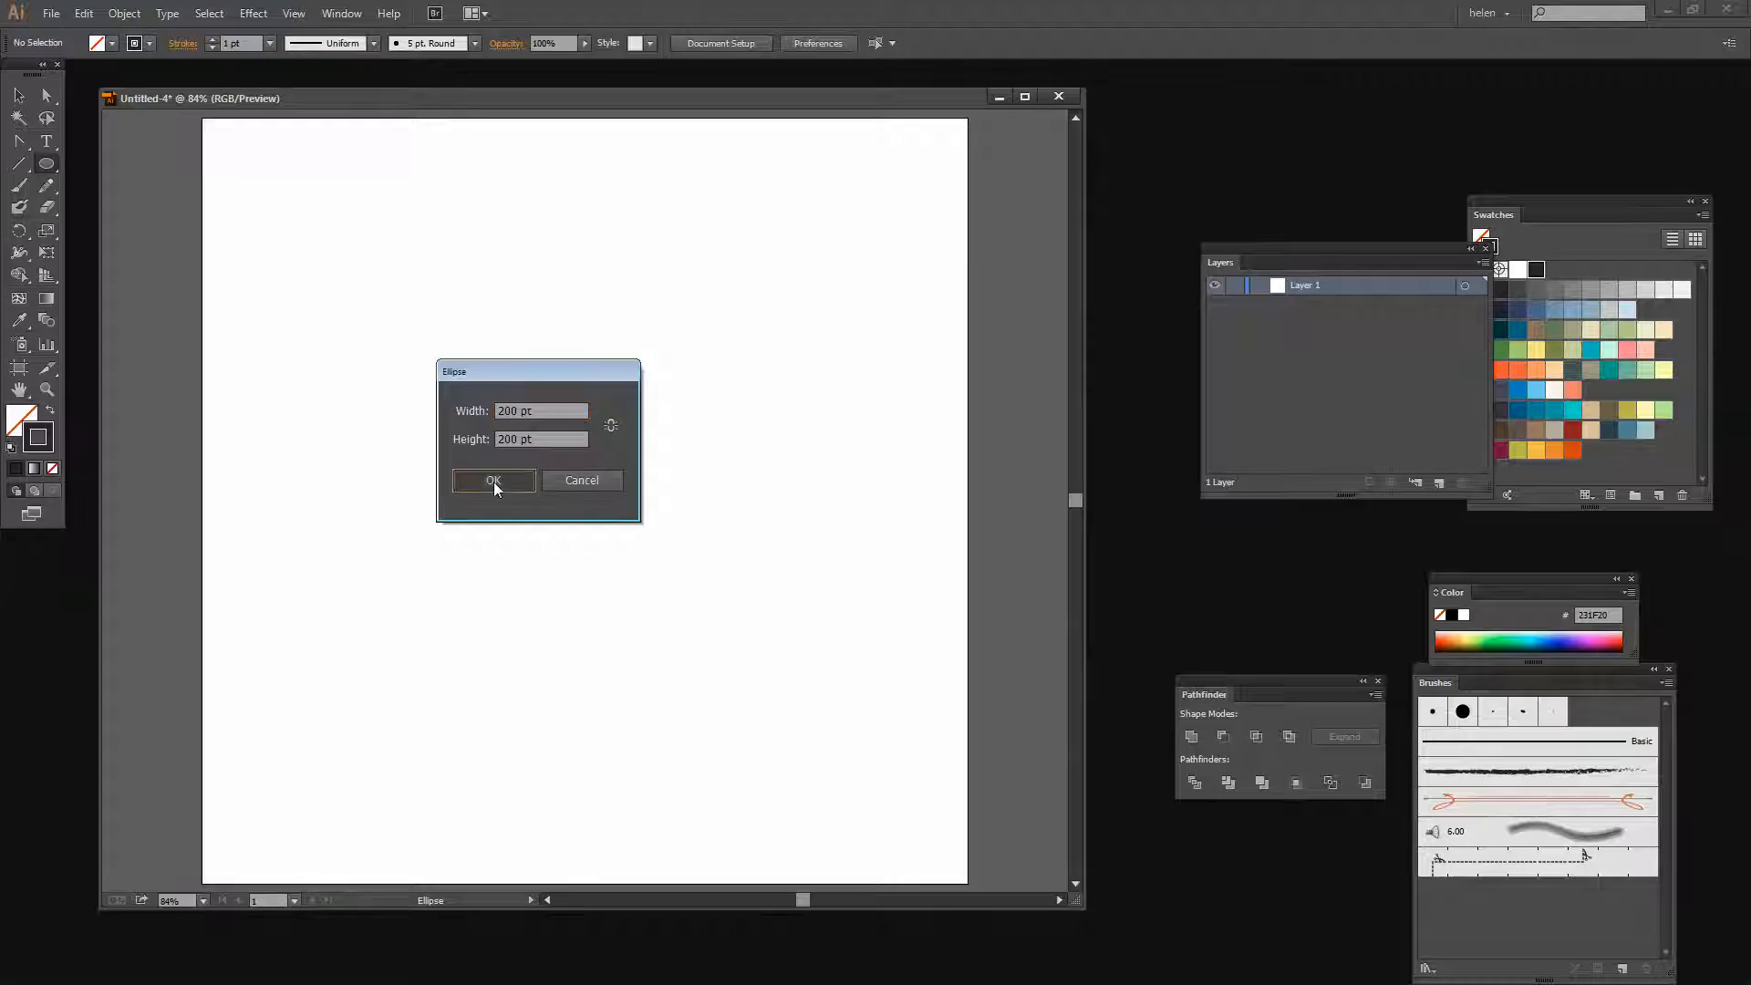
pyautogui.click(495, 480)
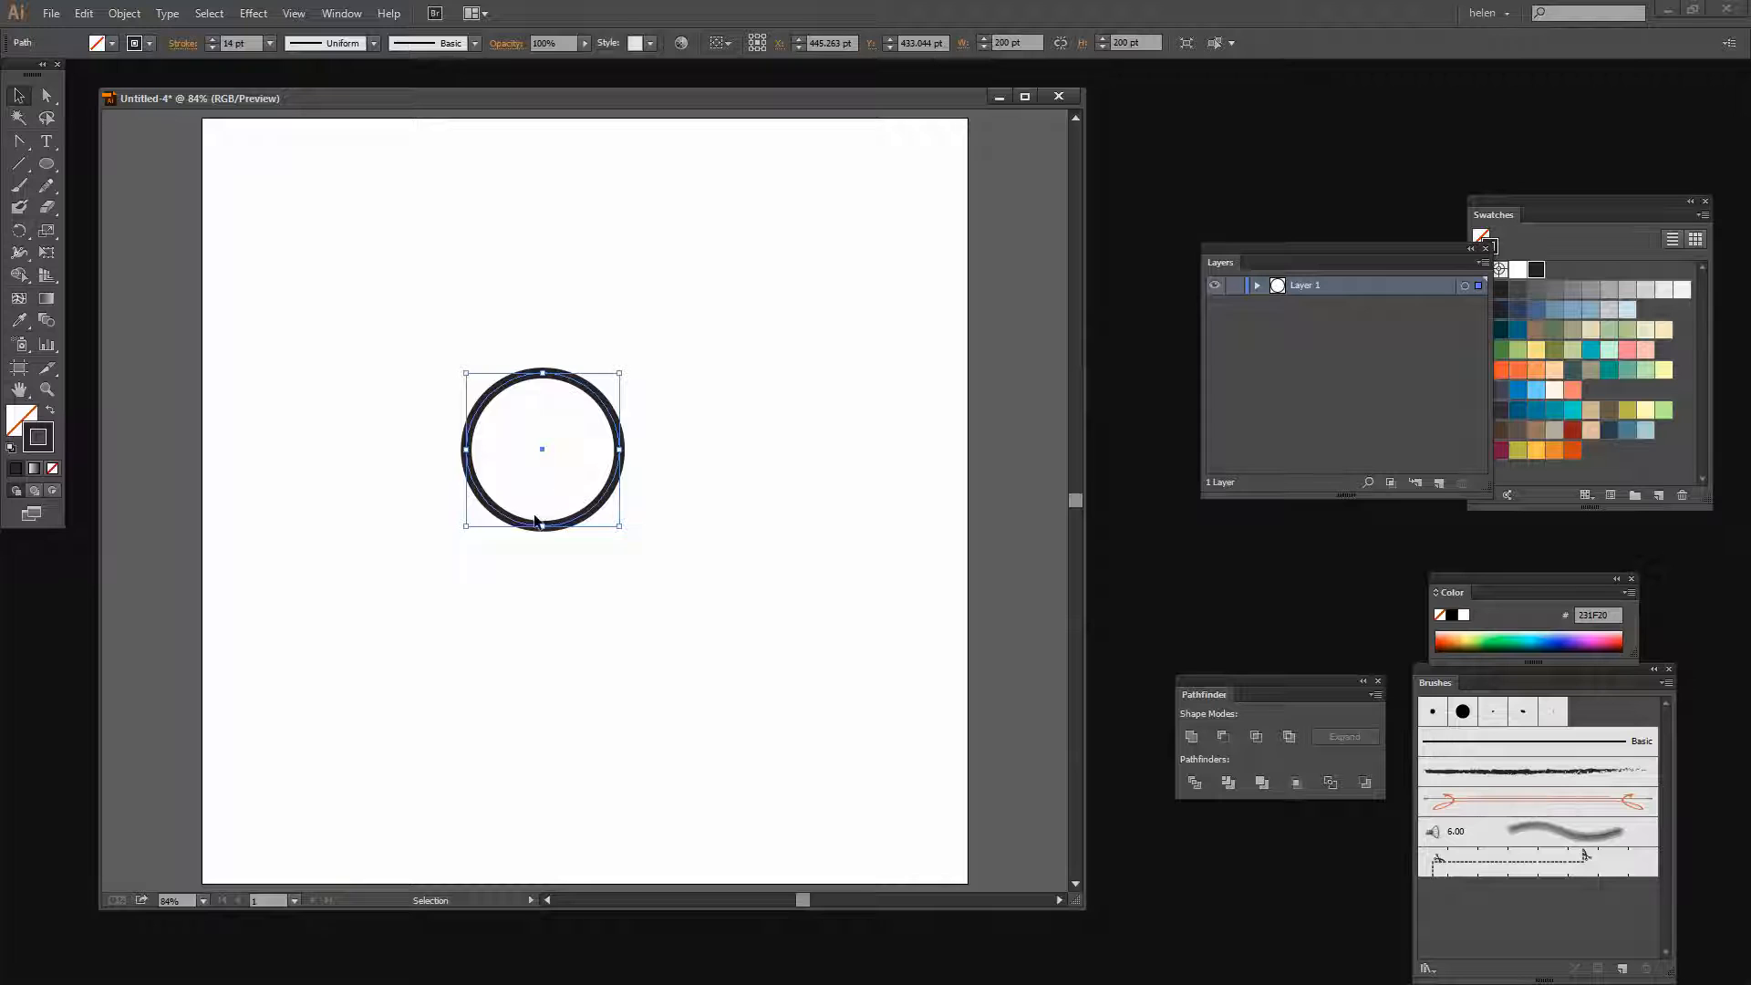
pyautogui.click(182, 42)
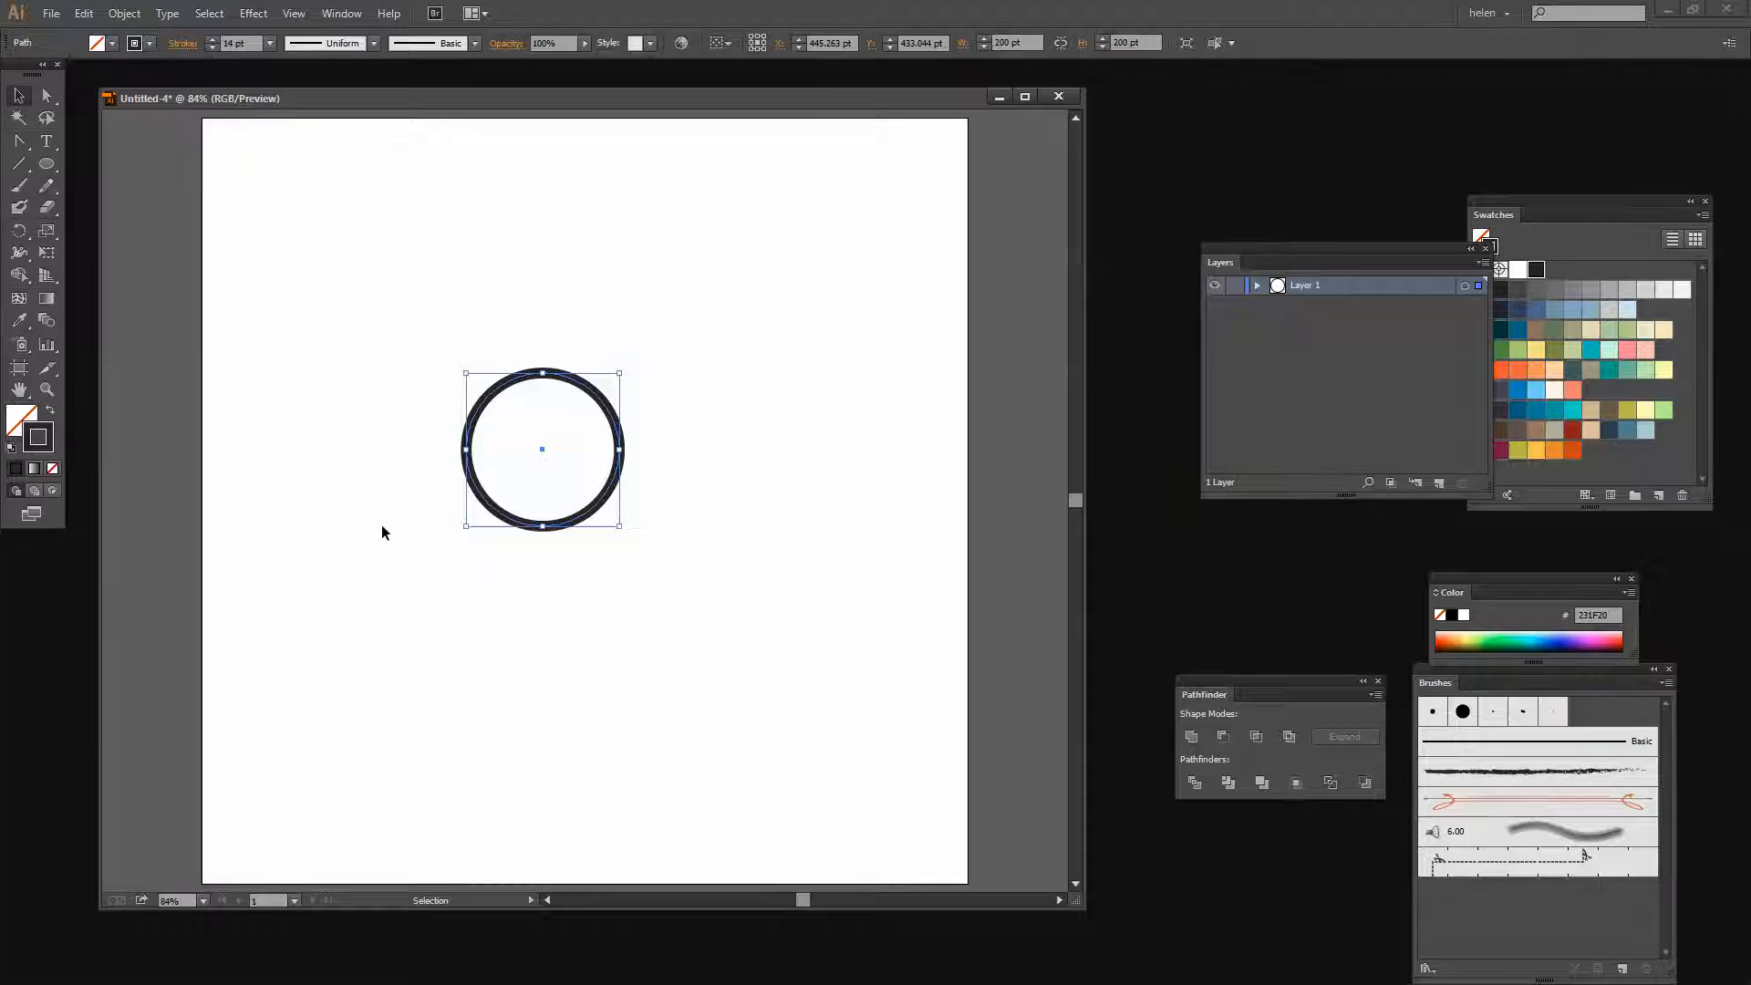
# - Alt-drag copies of the circle into an overlapping horizontal row of three
pyautogui.moveTo(541, 449); pyautogui.dragTo(693, 459)
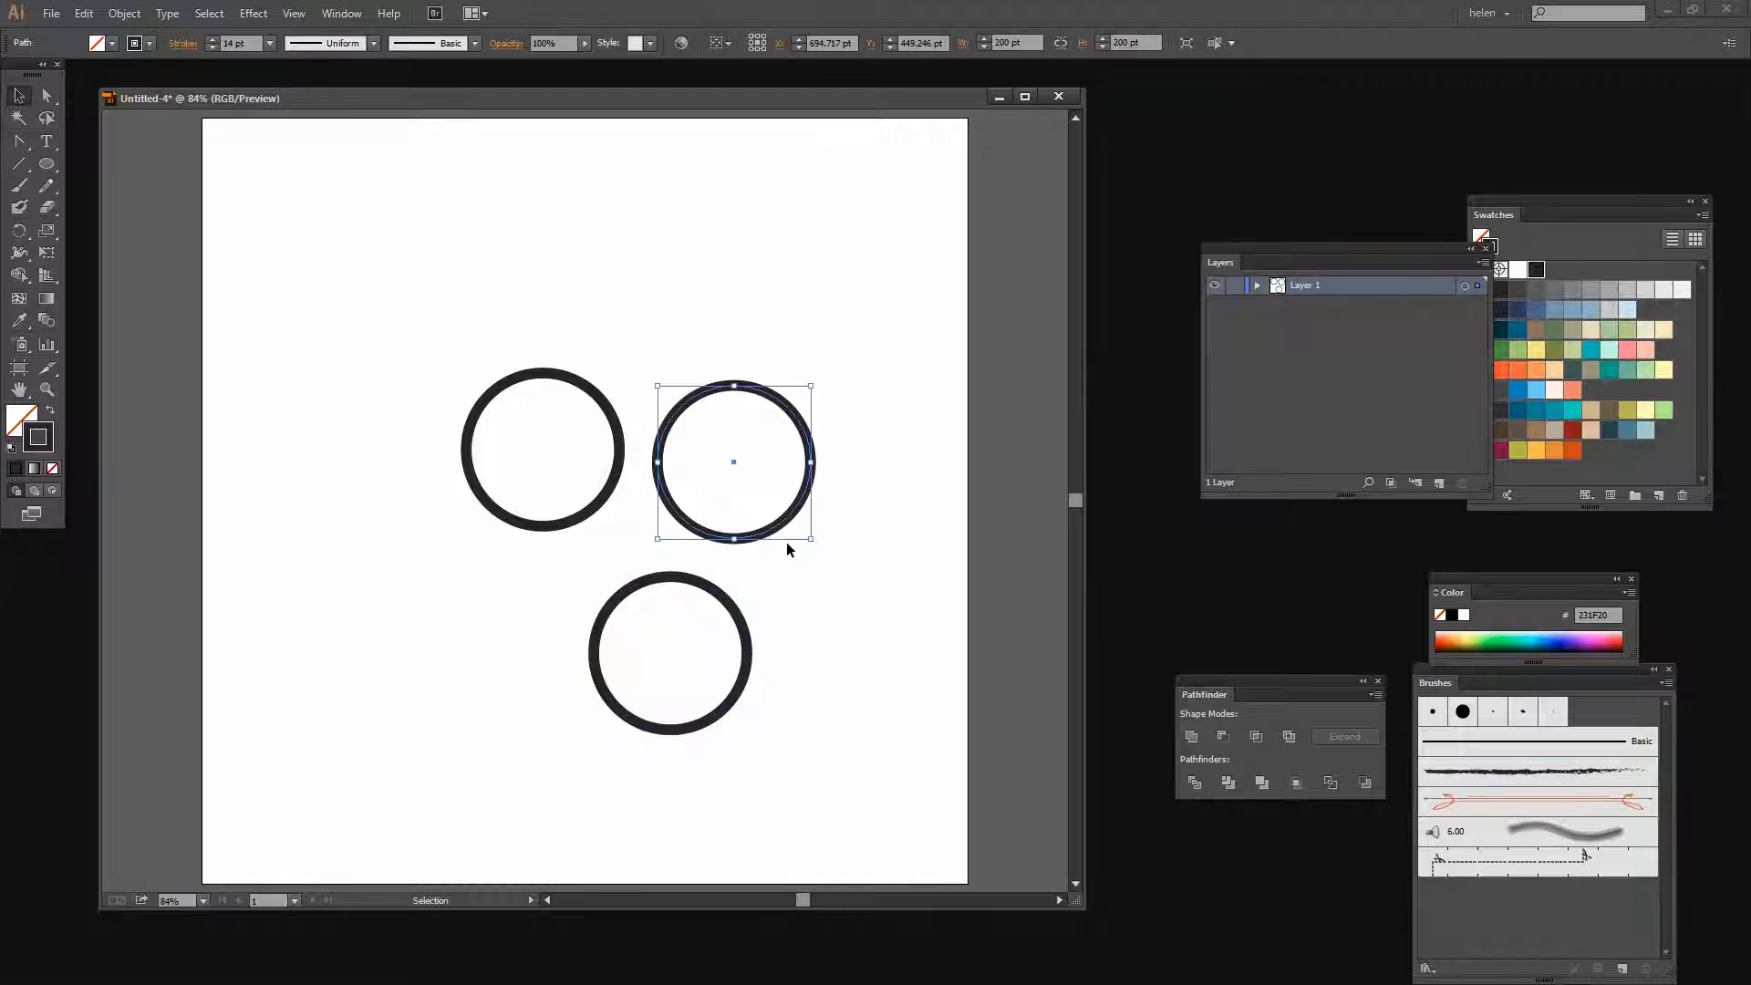
pyautogui.moveTo(733, 461); pyautogui.dragTo(643, 449)
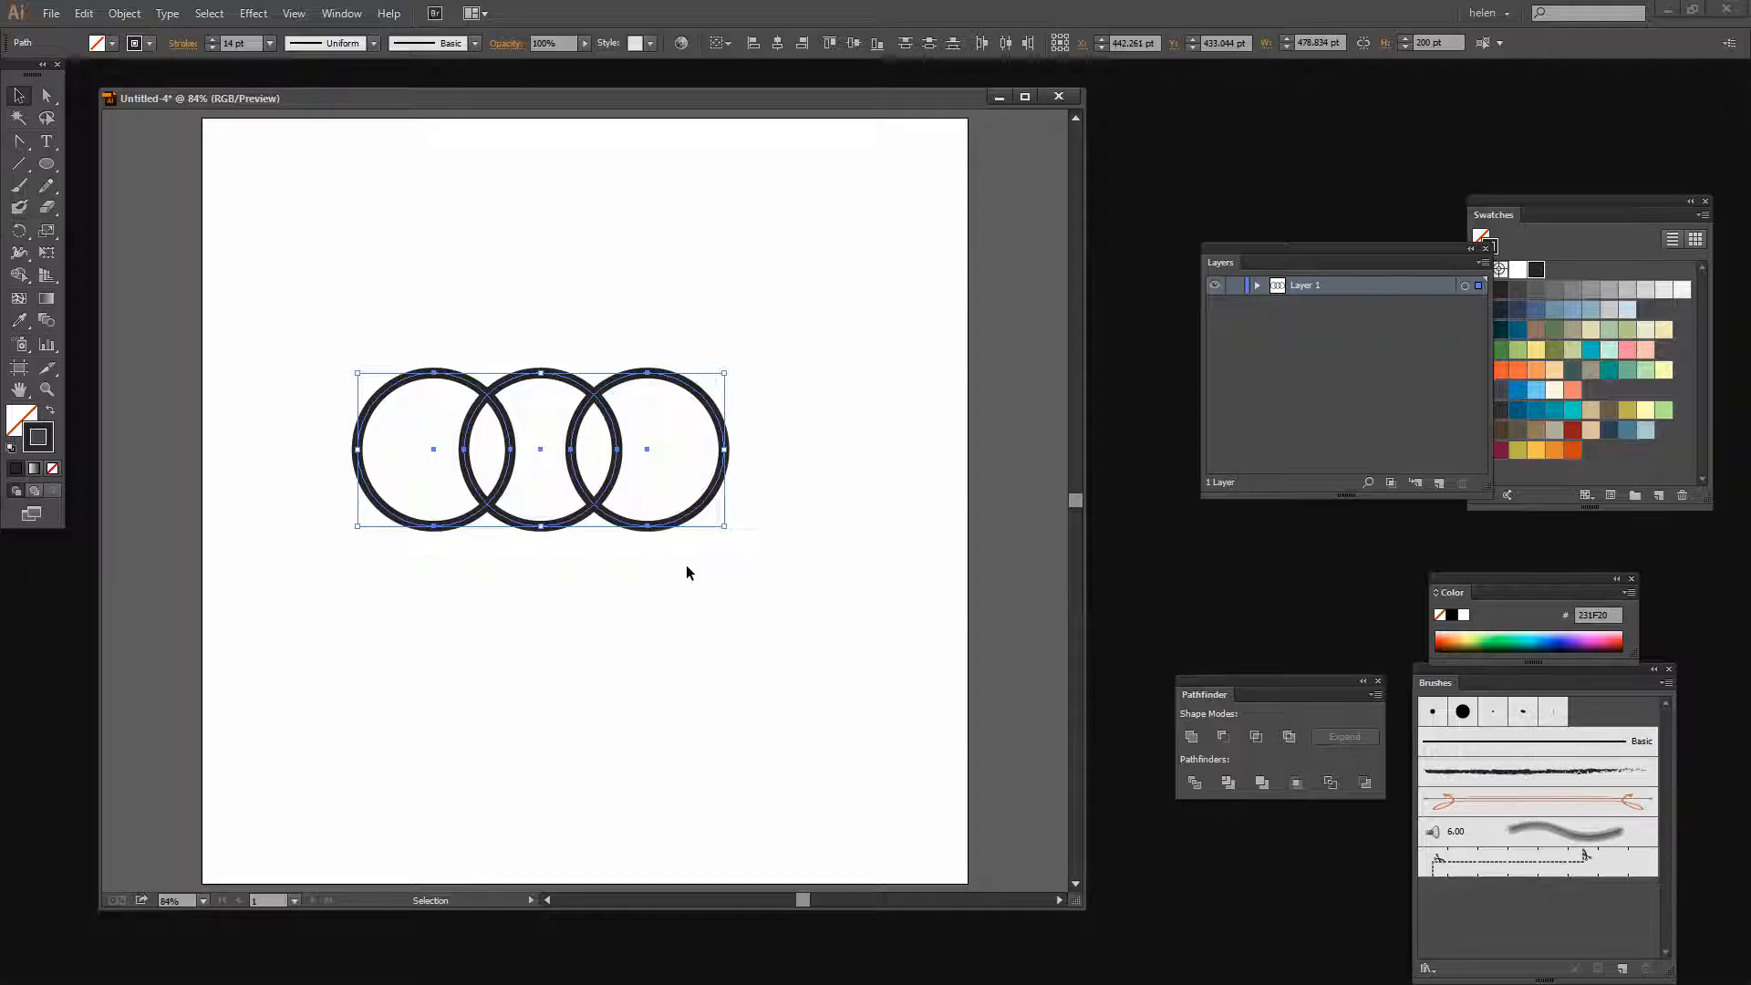
# - Rotate a copy of the row 90° via Object > Transform > Rotate to form a cross
pyautogui.click(124, 12)
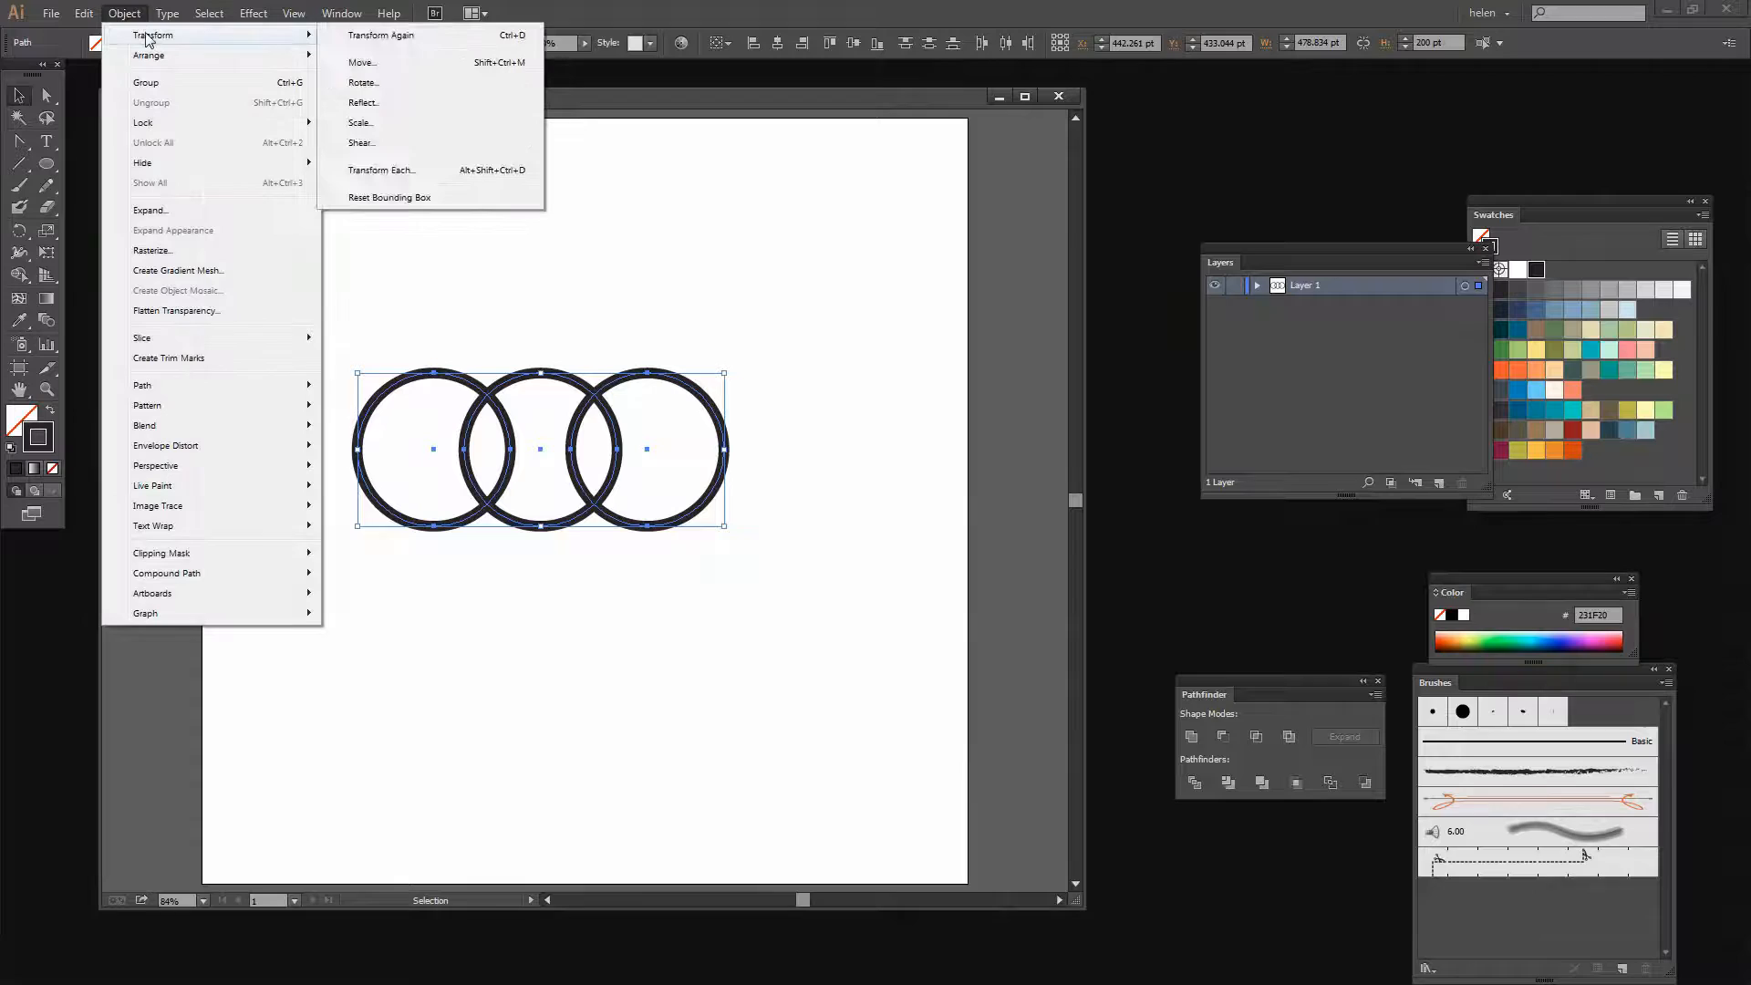
pyautogui.click(363, 82)
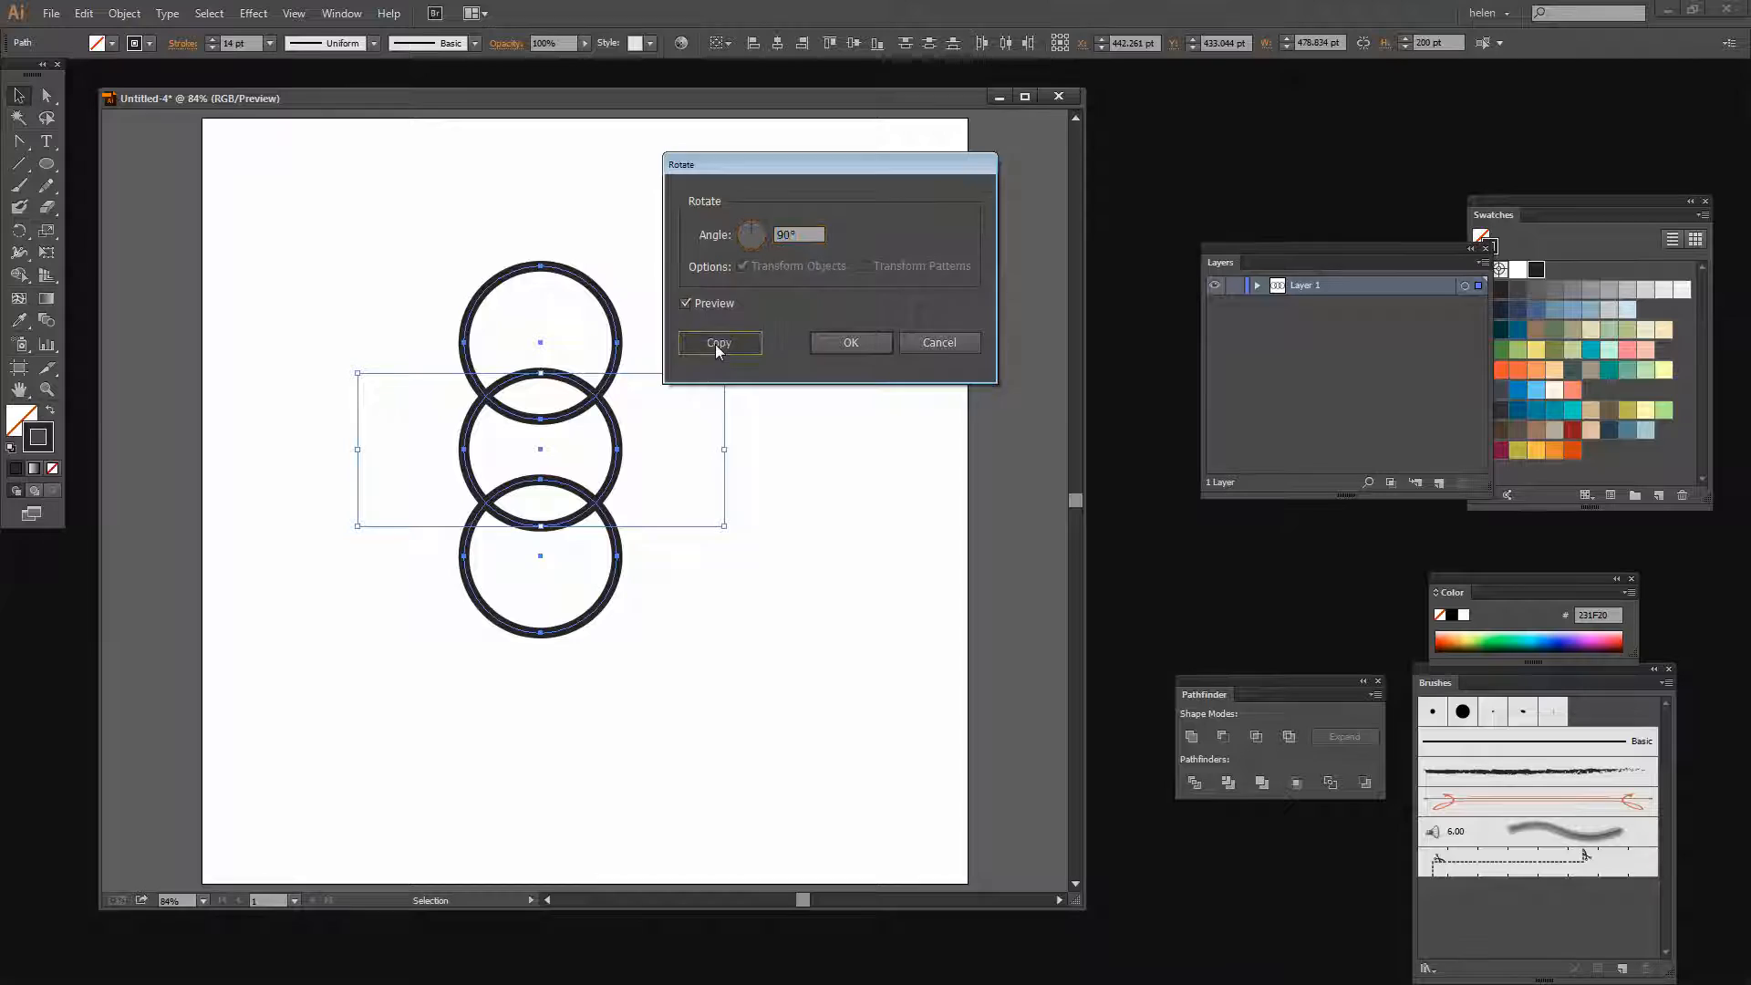
pyautogui.click(718, 343)
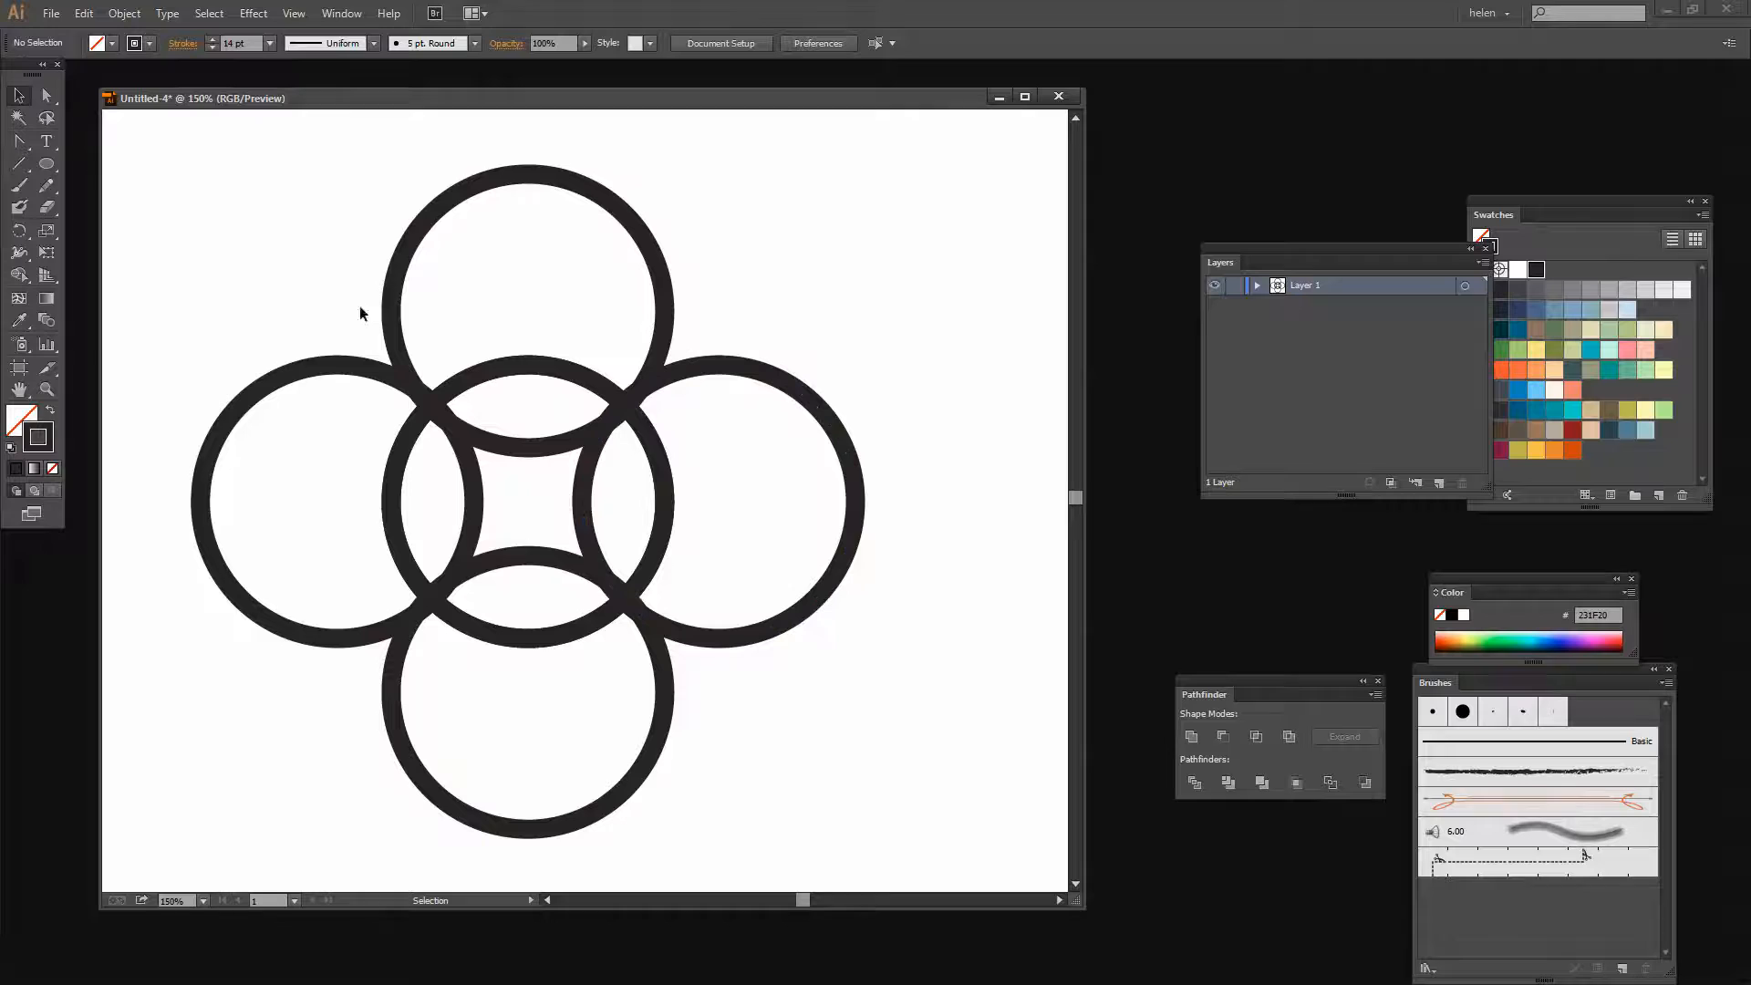
# - Drag the right and bottom rings so each overlaps the centre ring symmetrically
pyautogui.click(717, 500)
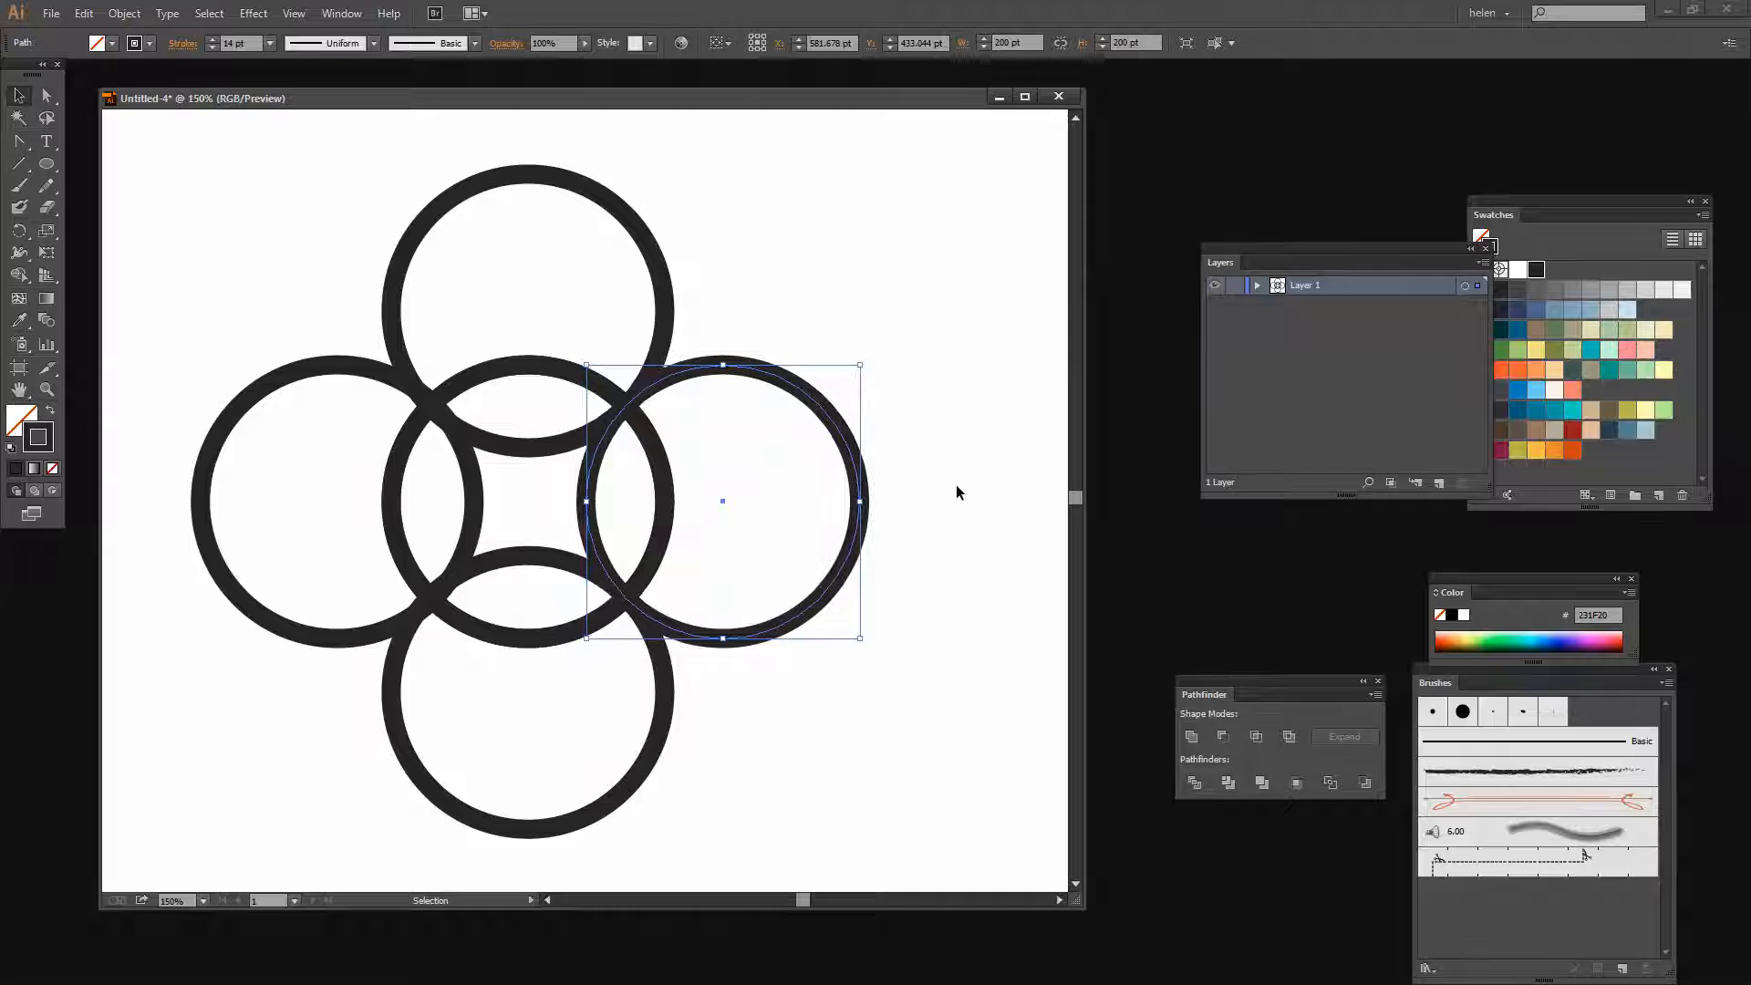
pyautogui.moveTo(723, 500); pyautogui.dragTo(527, 695)
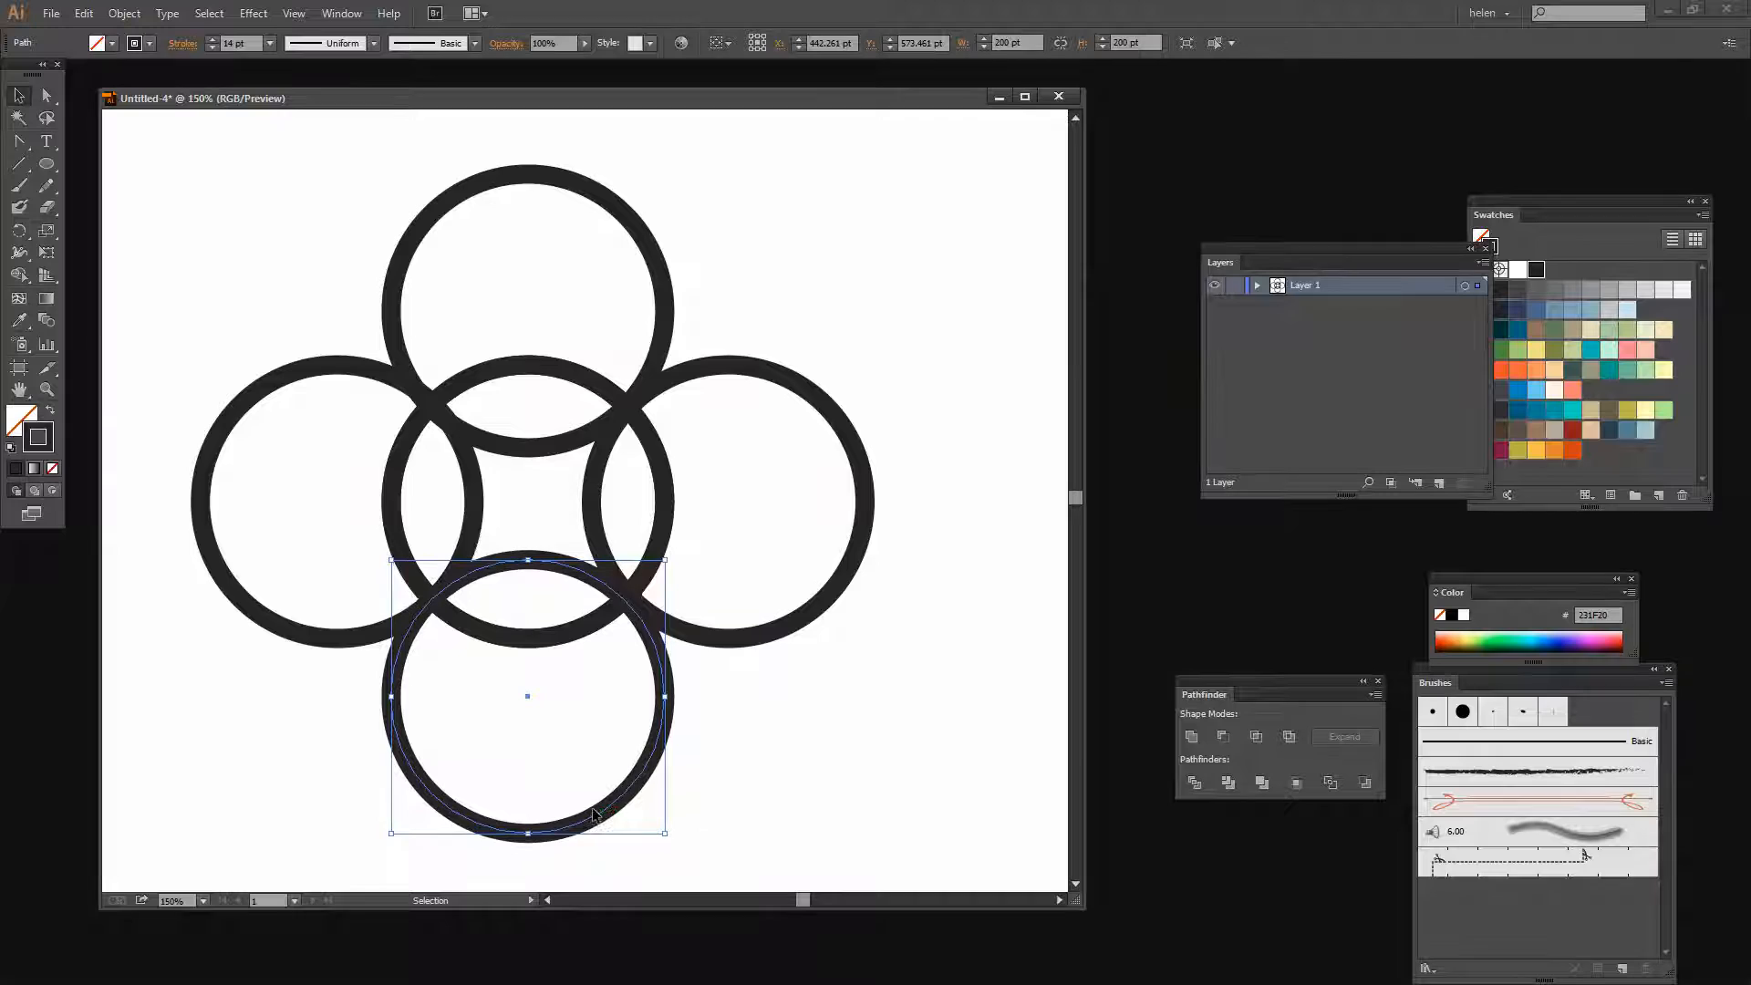
pyautogui.moveTo(527, 694); pyautogui.dragTo(336, 500)
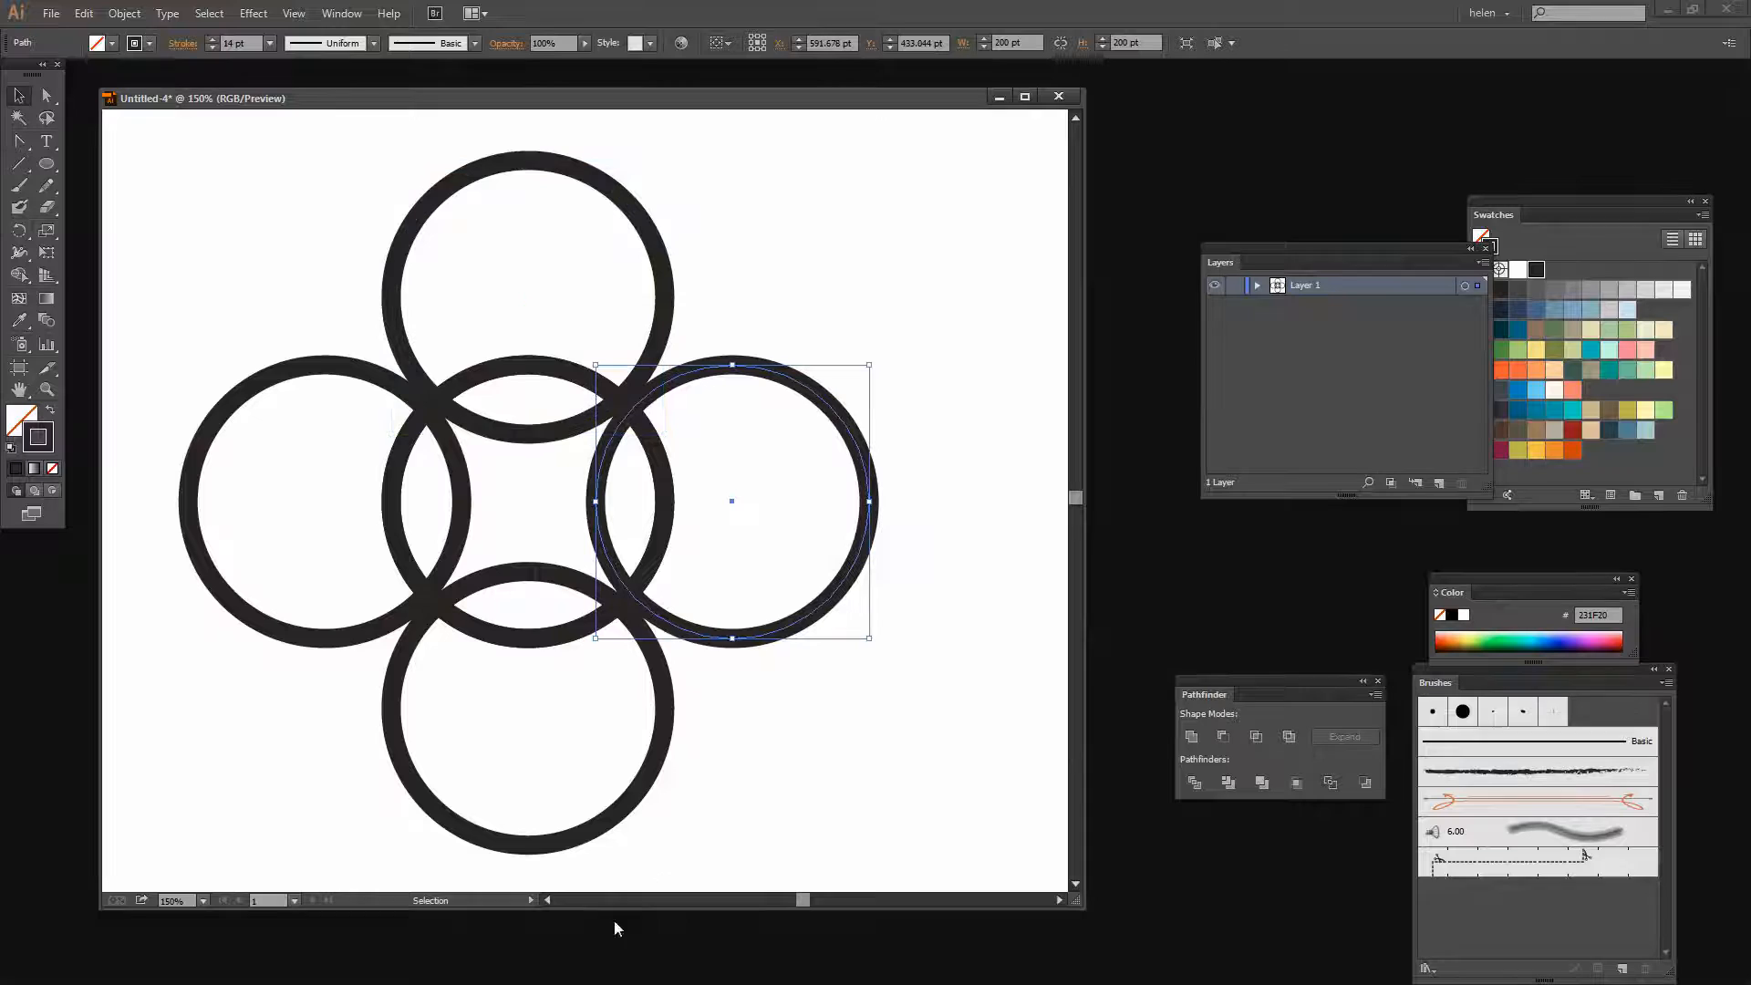
pyautogui.click(414, 709)
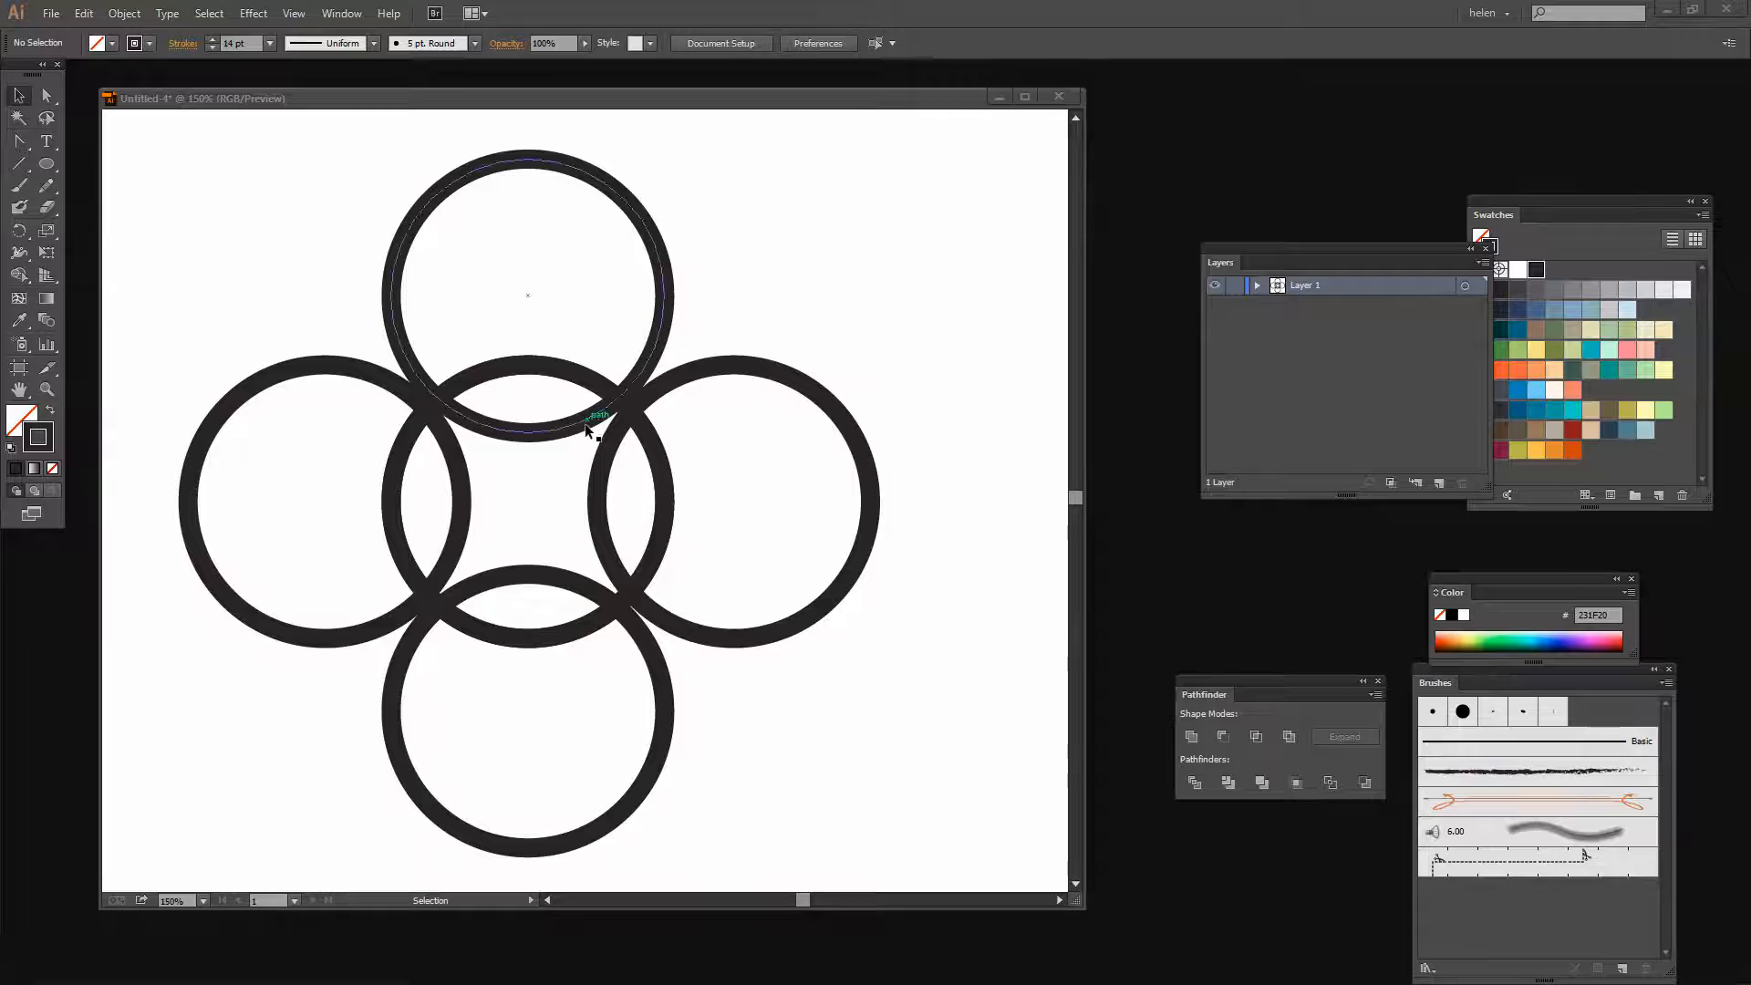
# - Distribute the three row circles evenly with the Control bar Align buttons
pyautogui.click(766, 740)
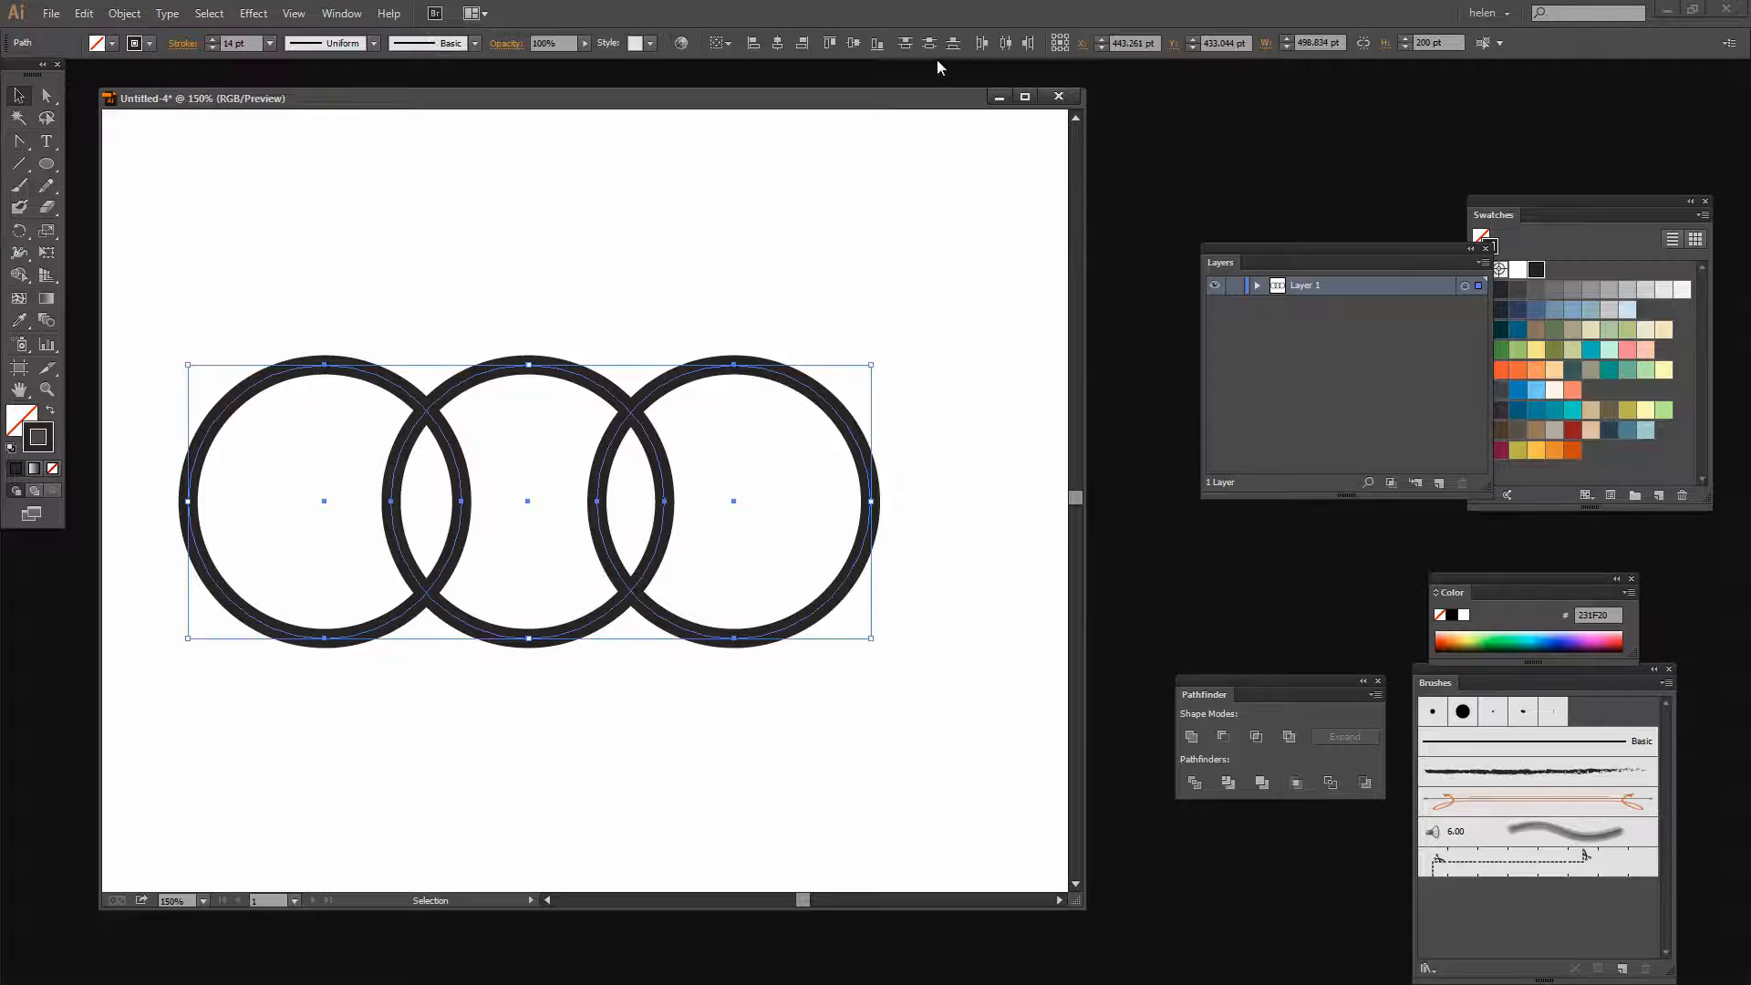
pyautogui.click(1005, 42)
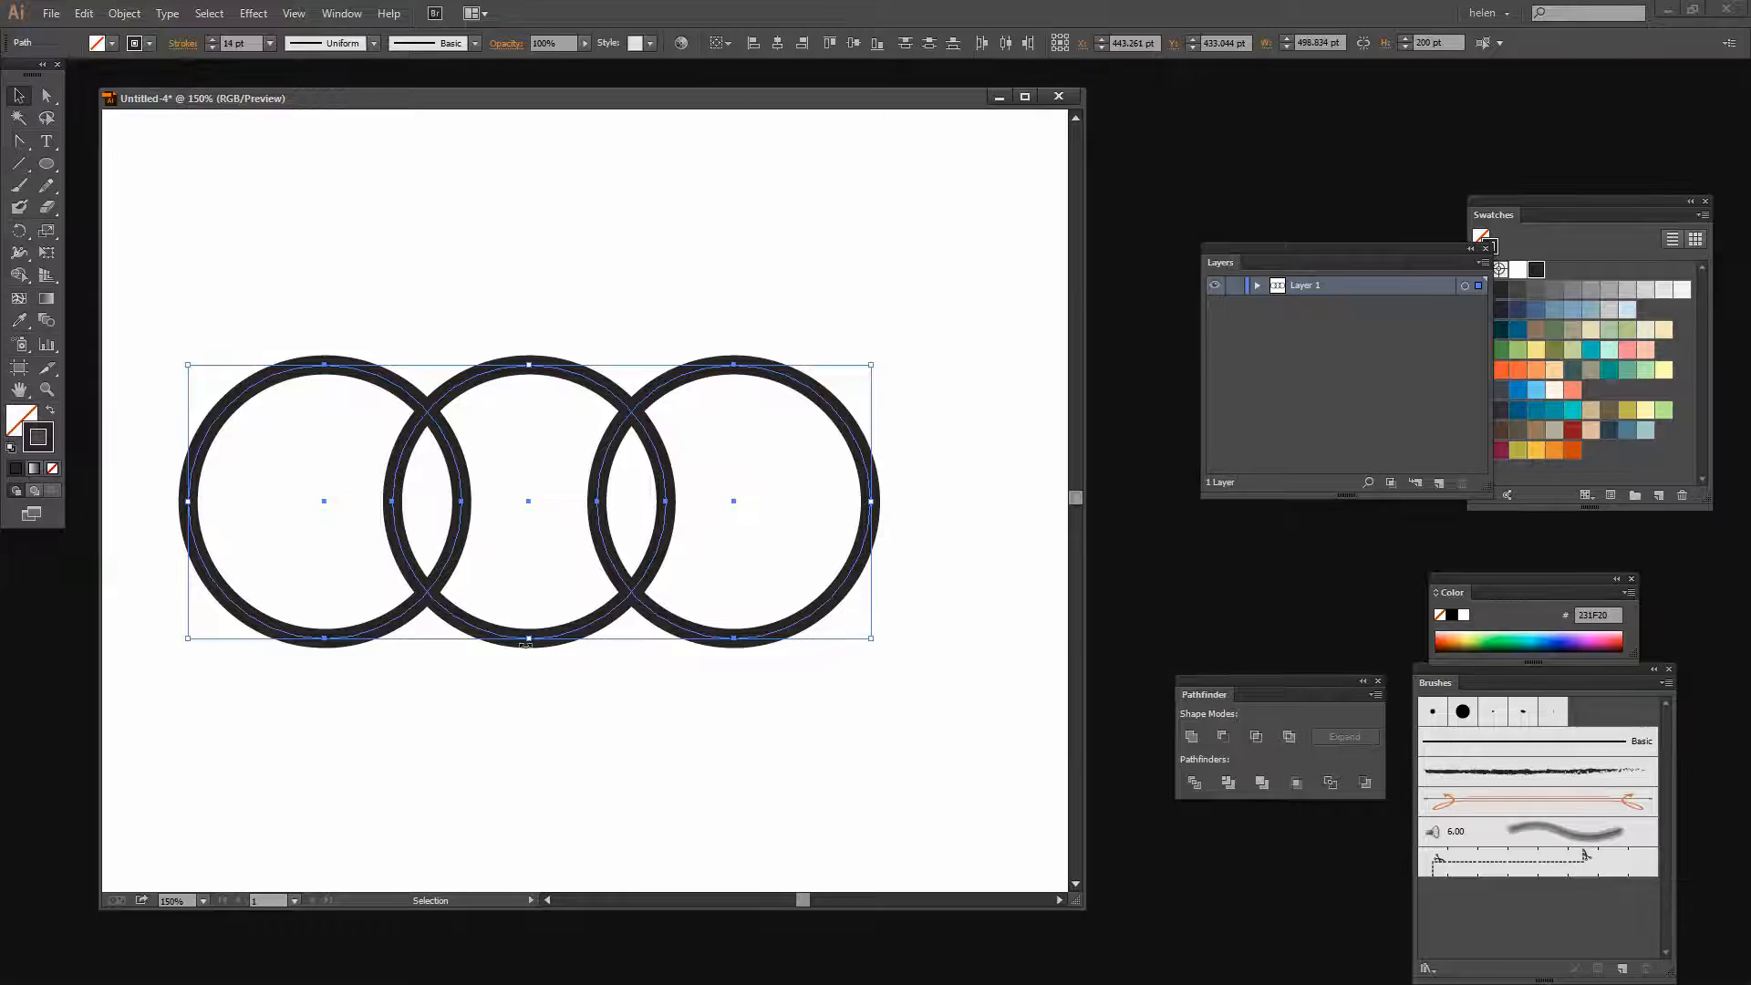
pyautogui.click(122, 12)
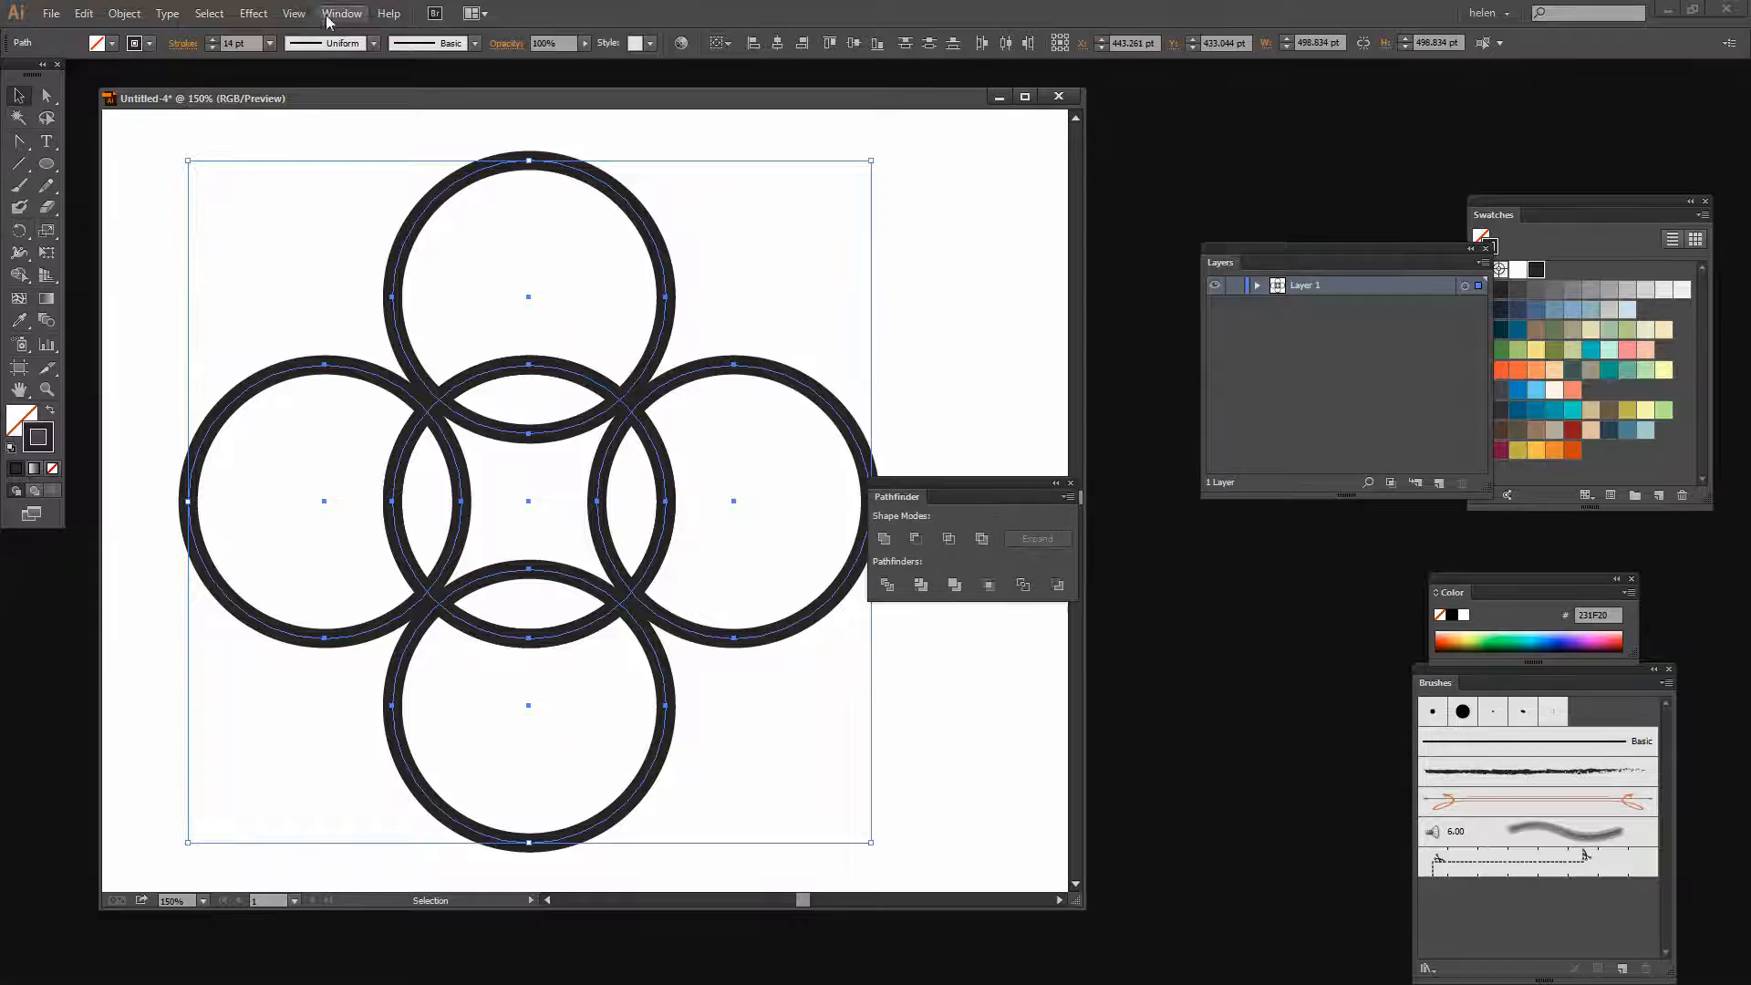
# - Divide the crossed rings with Pathfinder and ungroup the resulting arc pieces
pyautogui.click(885, 585)
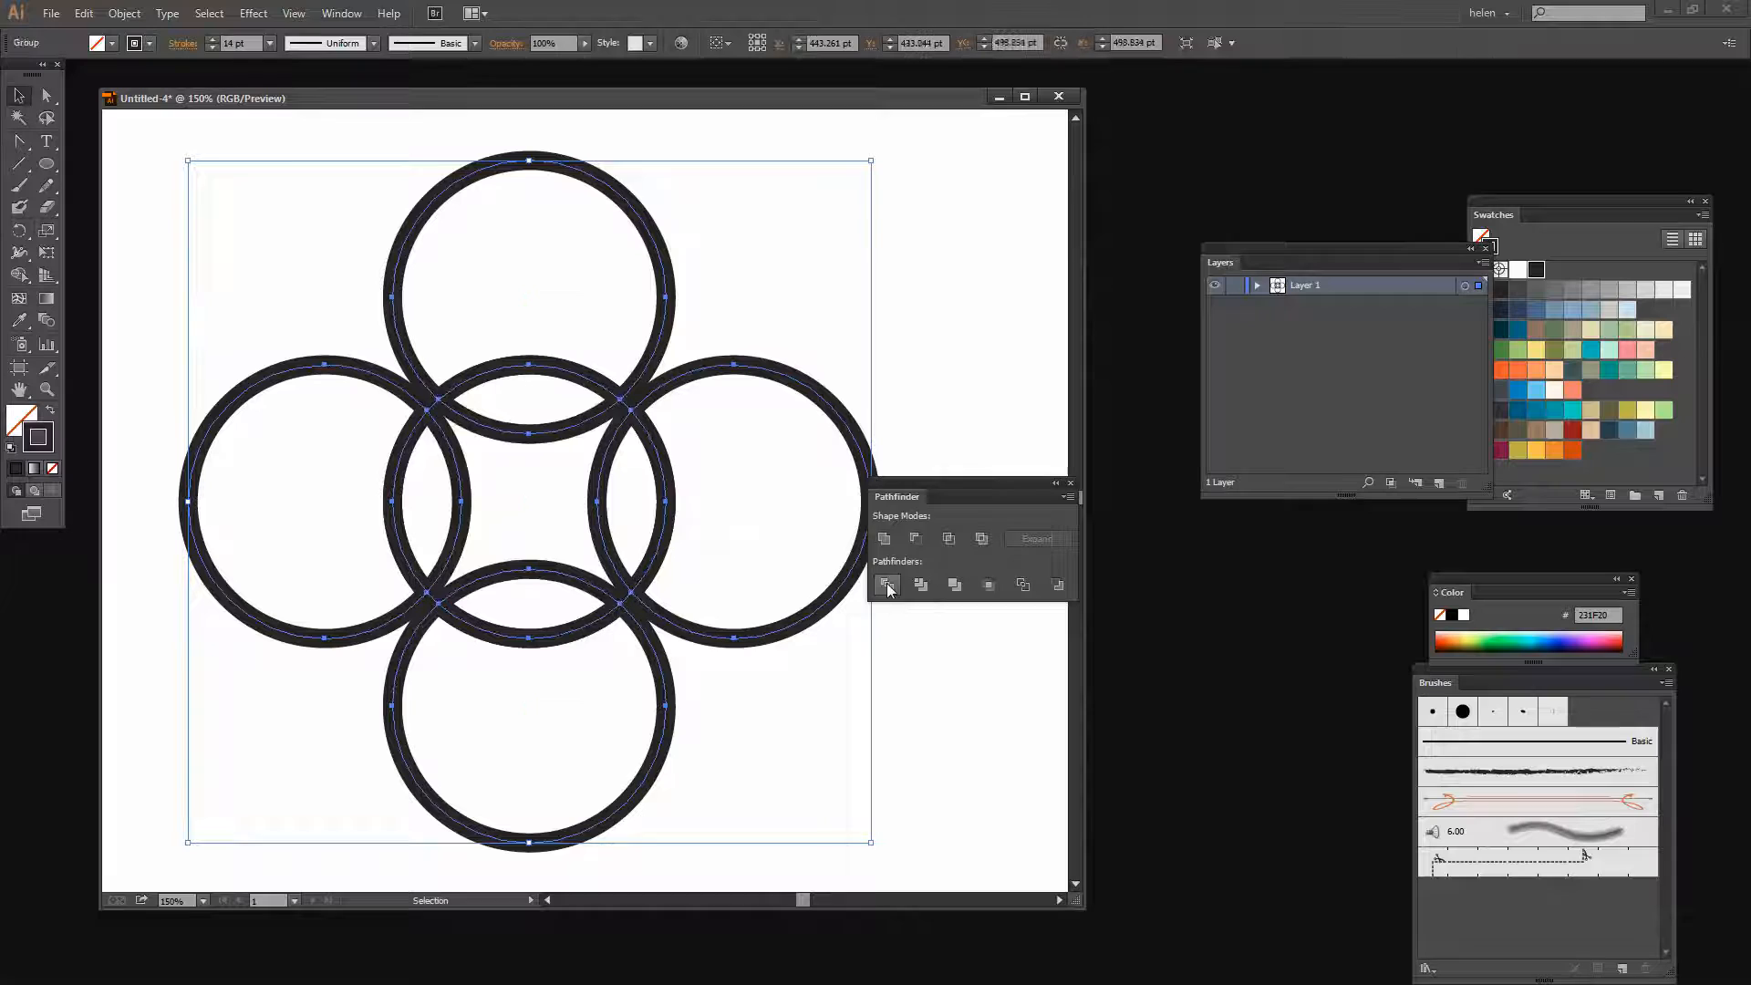
pyautogui.click(123, 12)
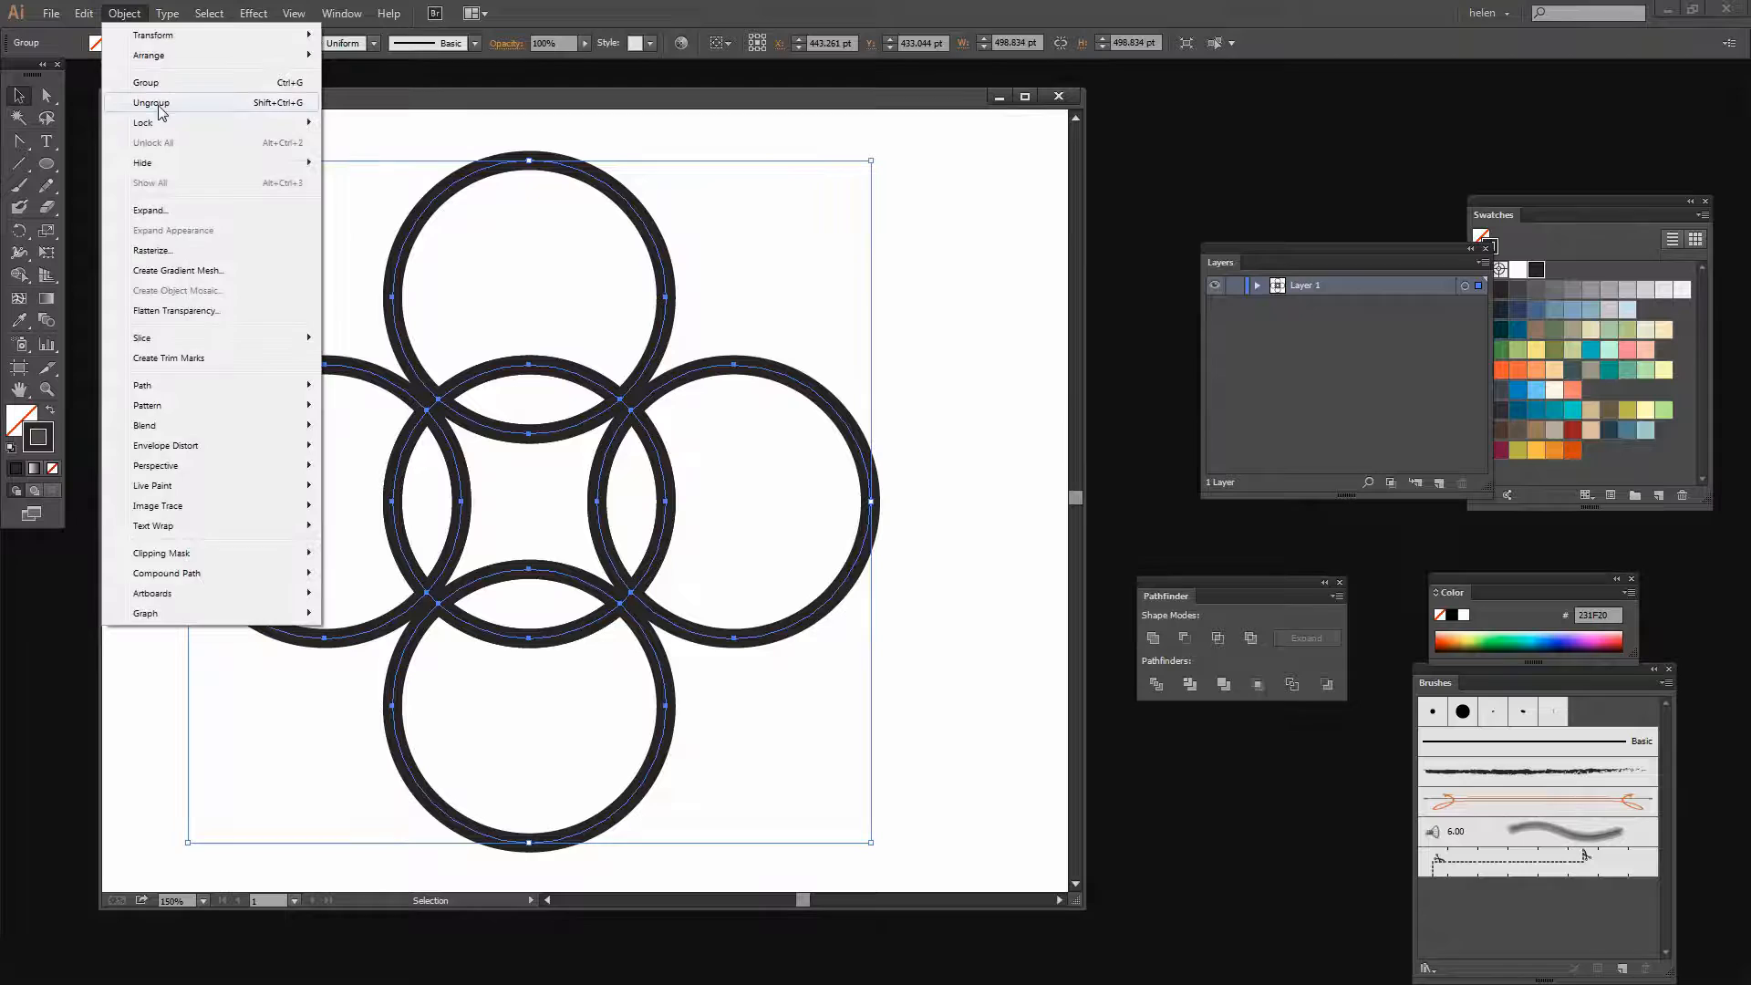
pyautogui.click(152, 103)
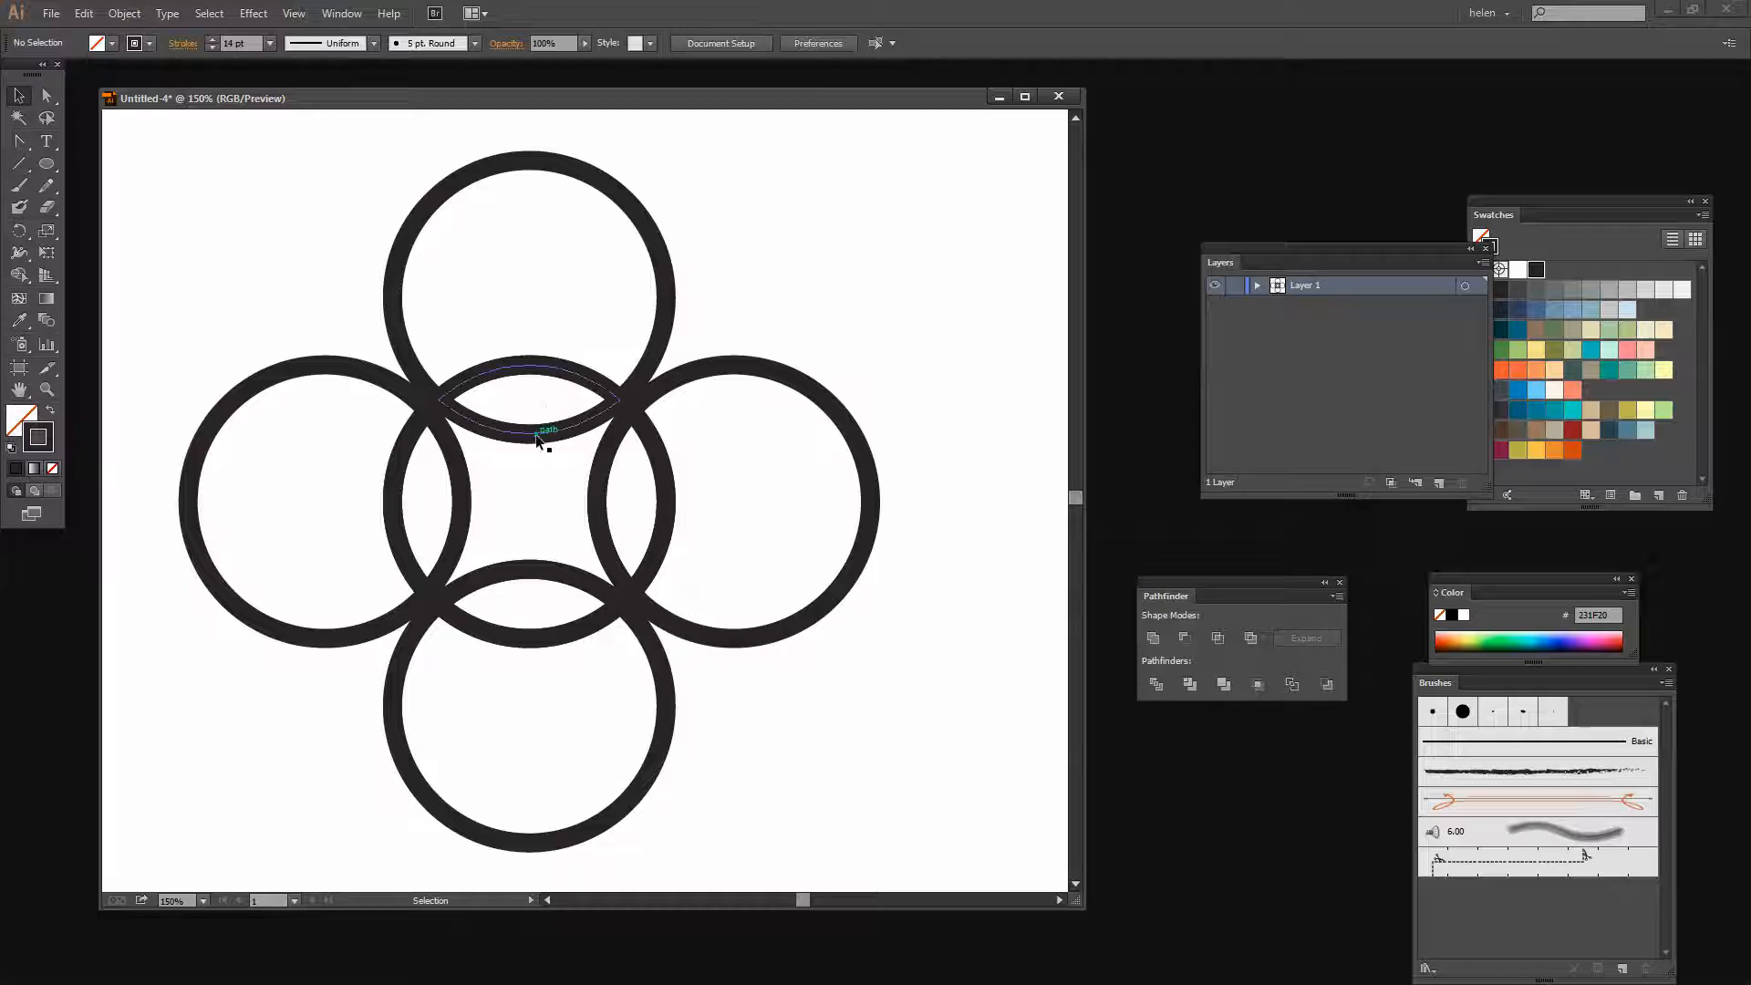
pyautogui.moveTo(585, 385)
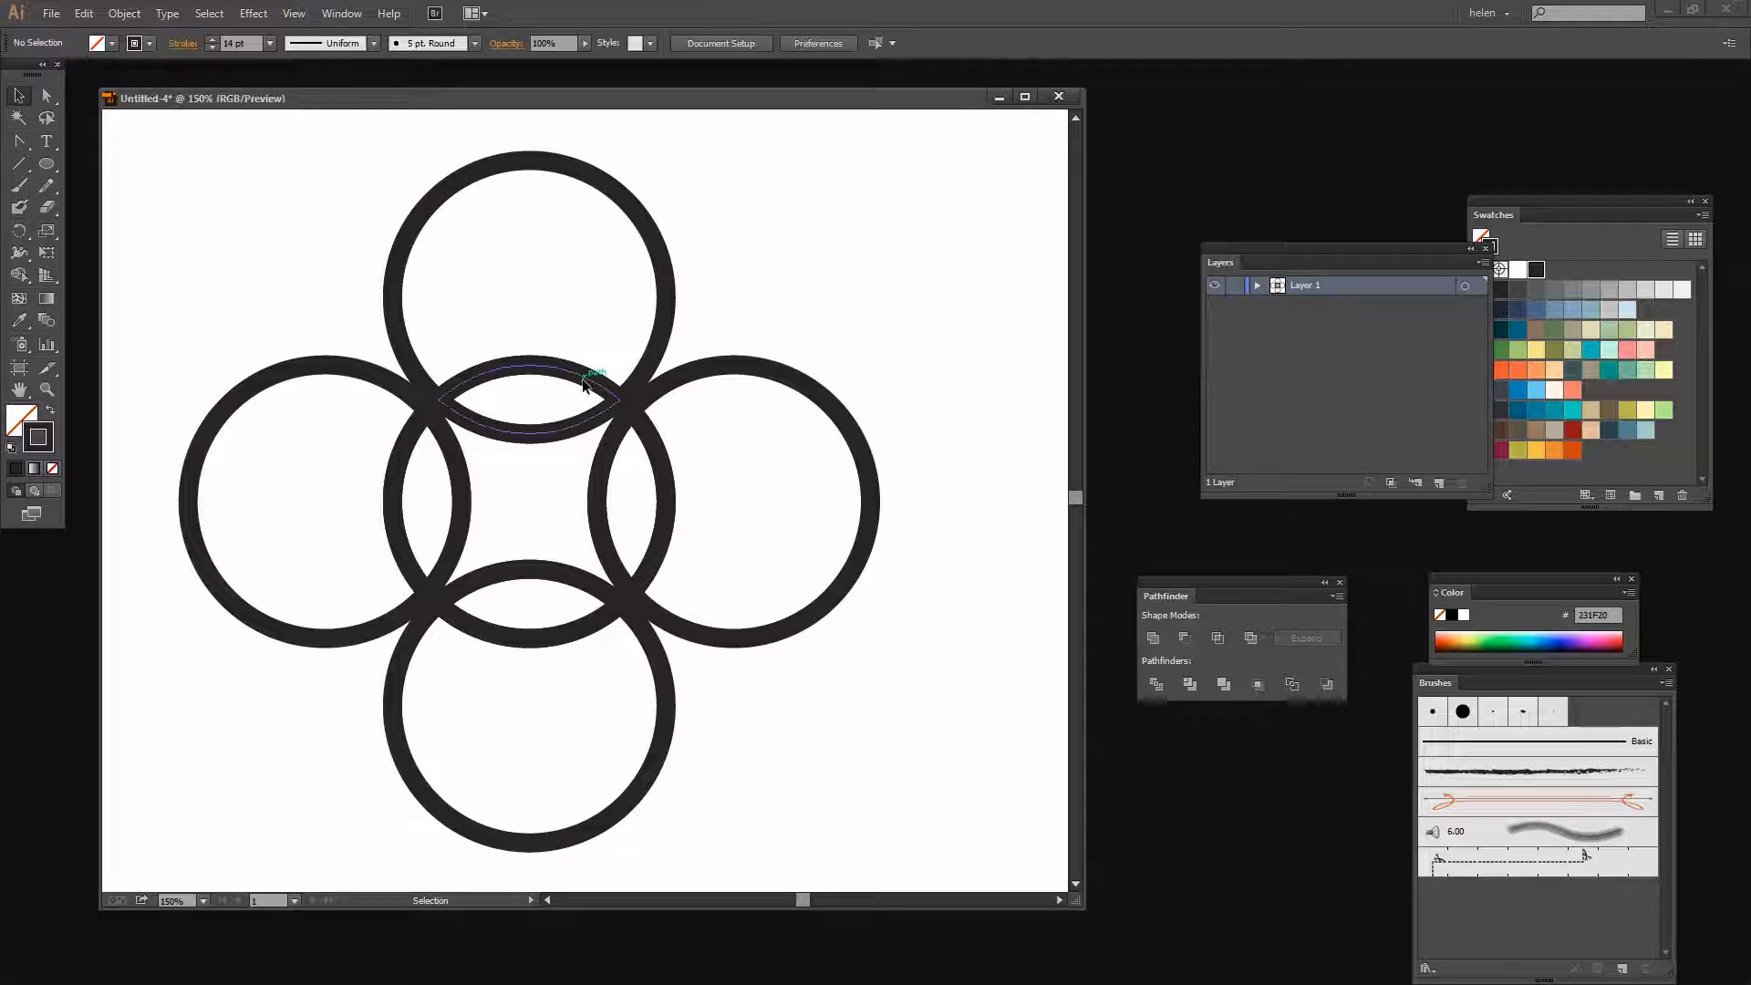
# - Give all pieces orange strokes, aqua outer fills and dark fills on the lens overlaps
pyautogui.click(534, 399)
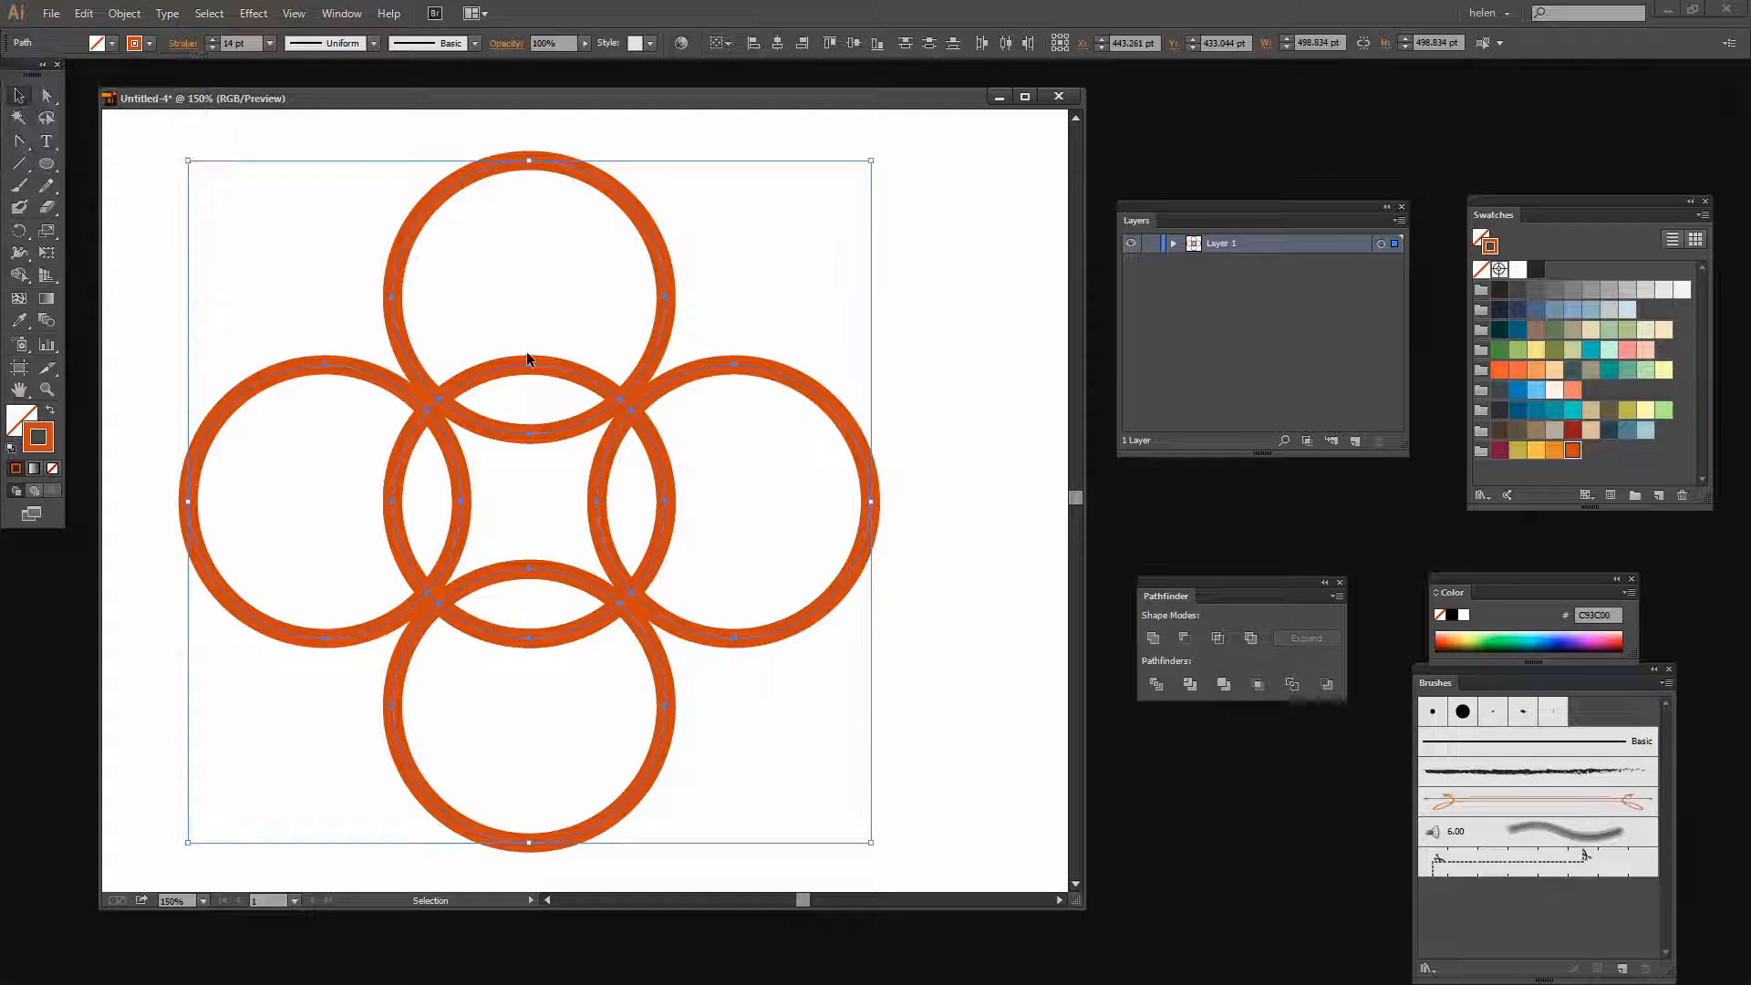
pyautogui.click(529, 399)
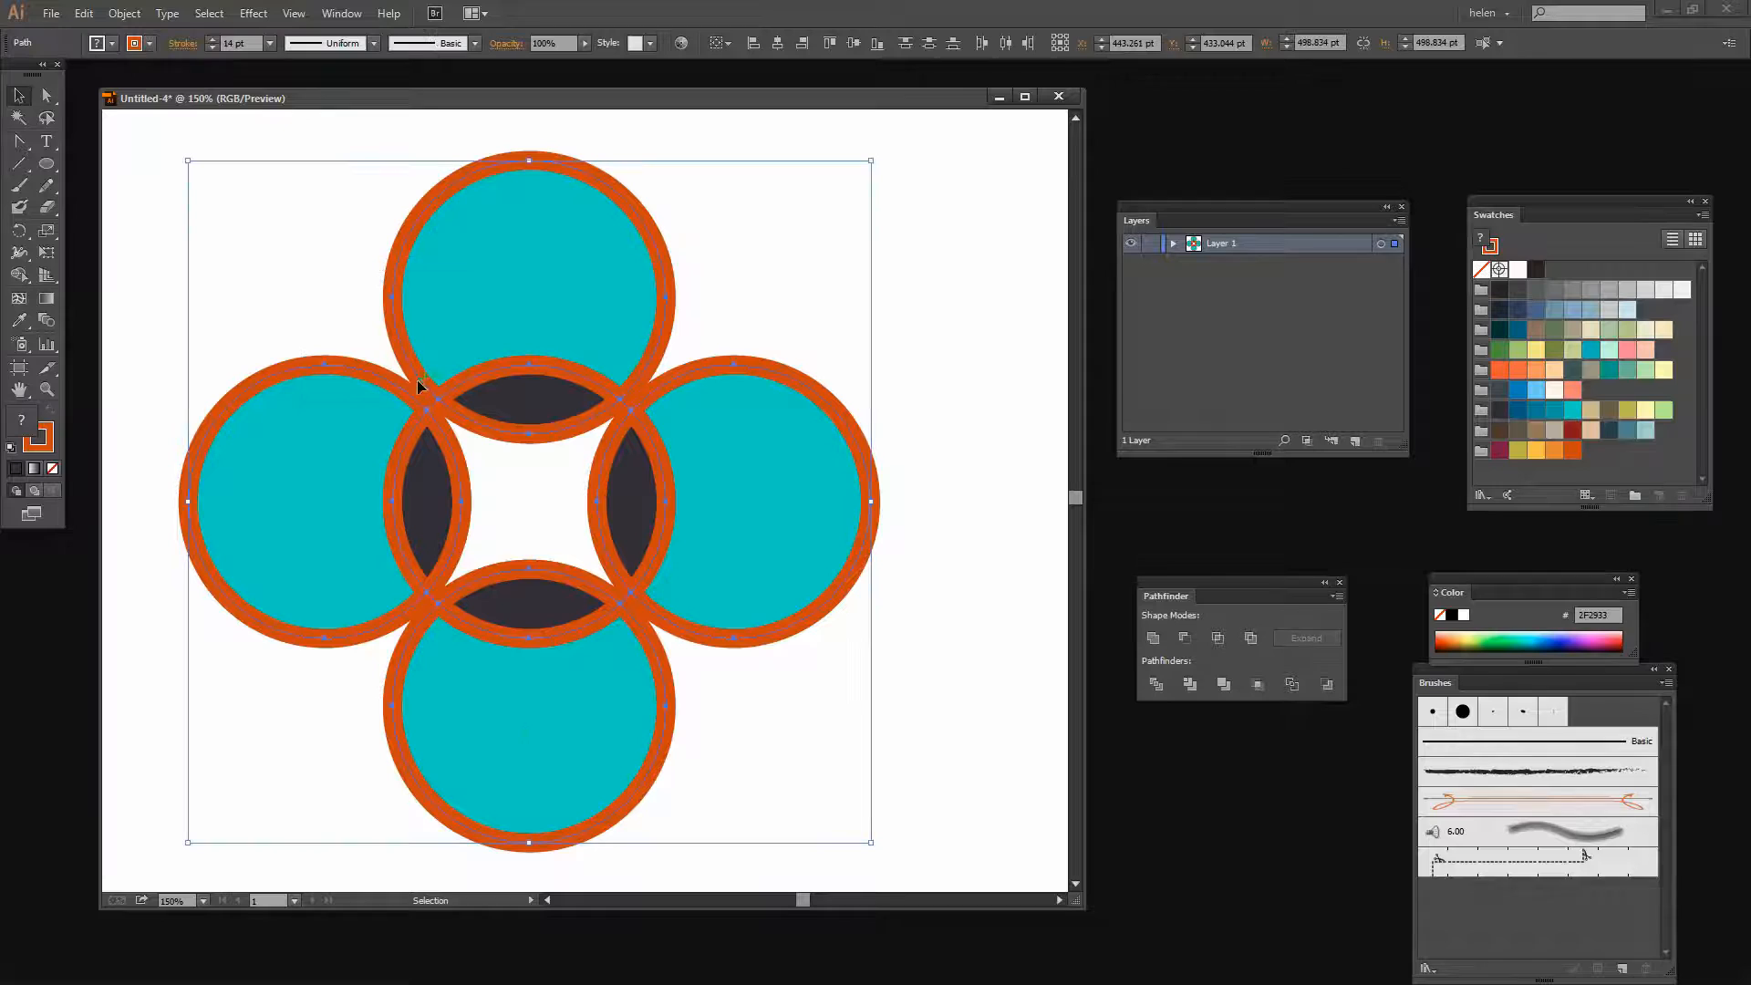
pyautogui.click(530, 503)
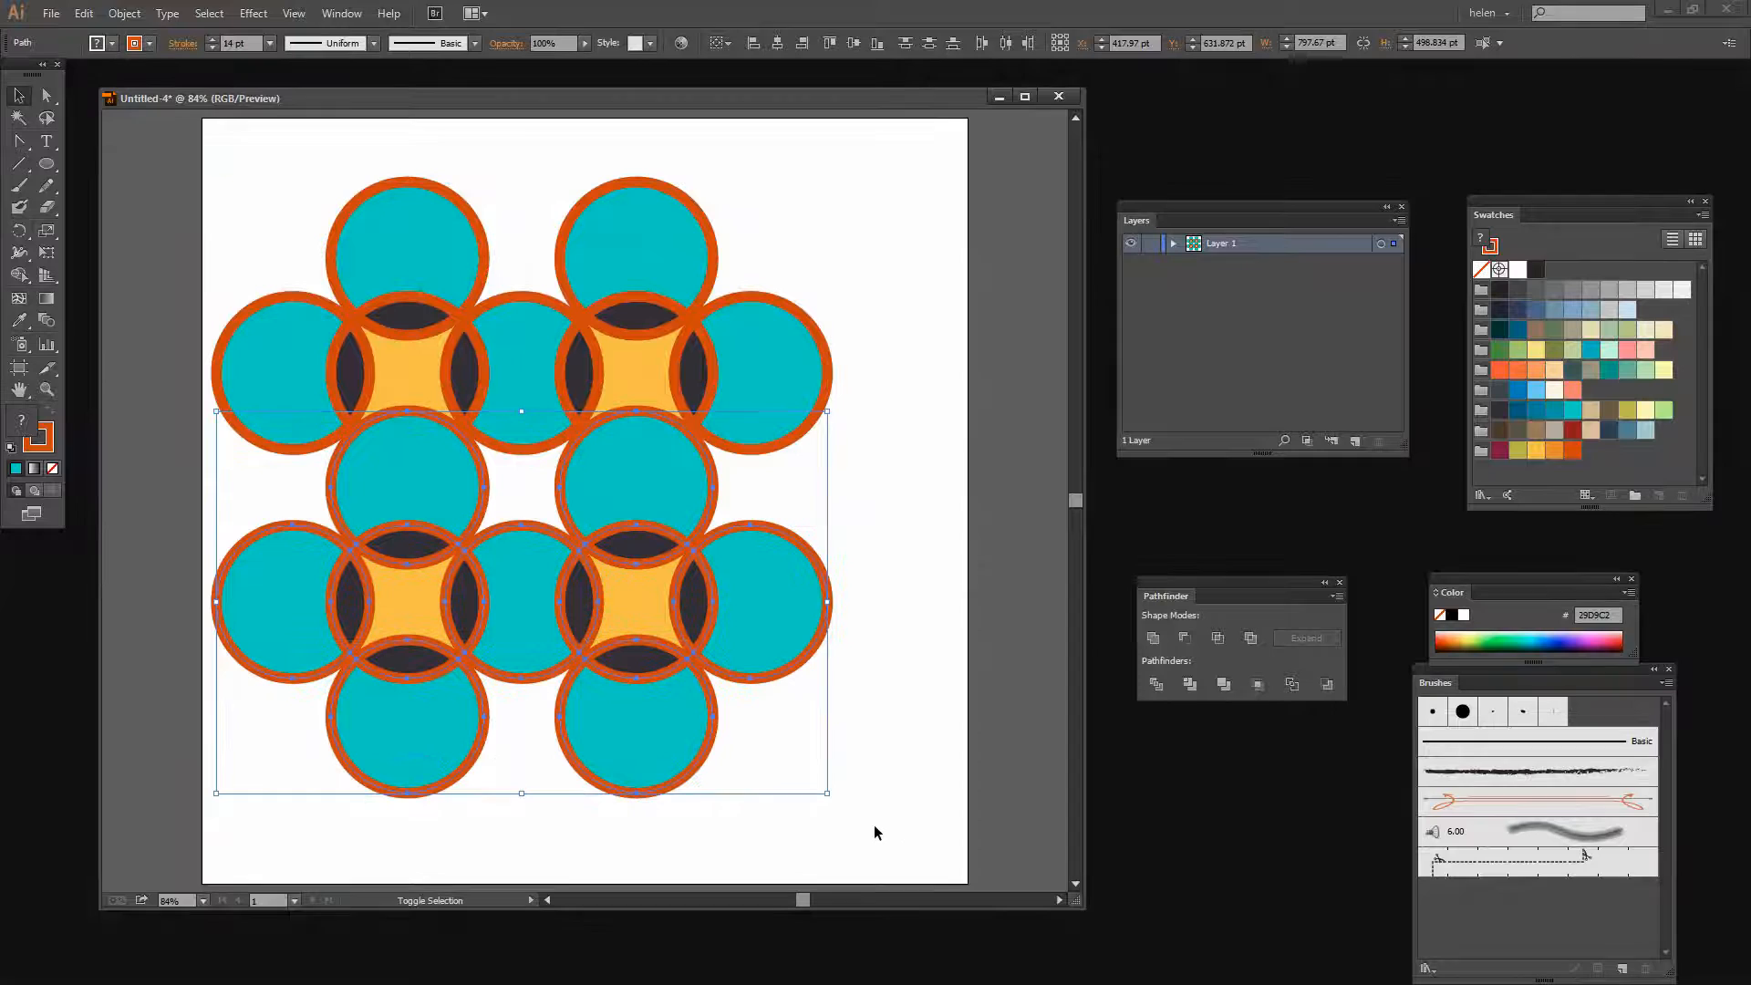
pyautogui.click(405, 480)
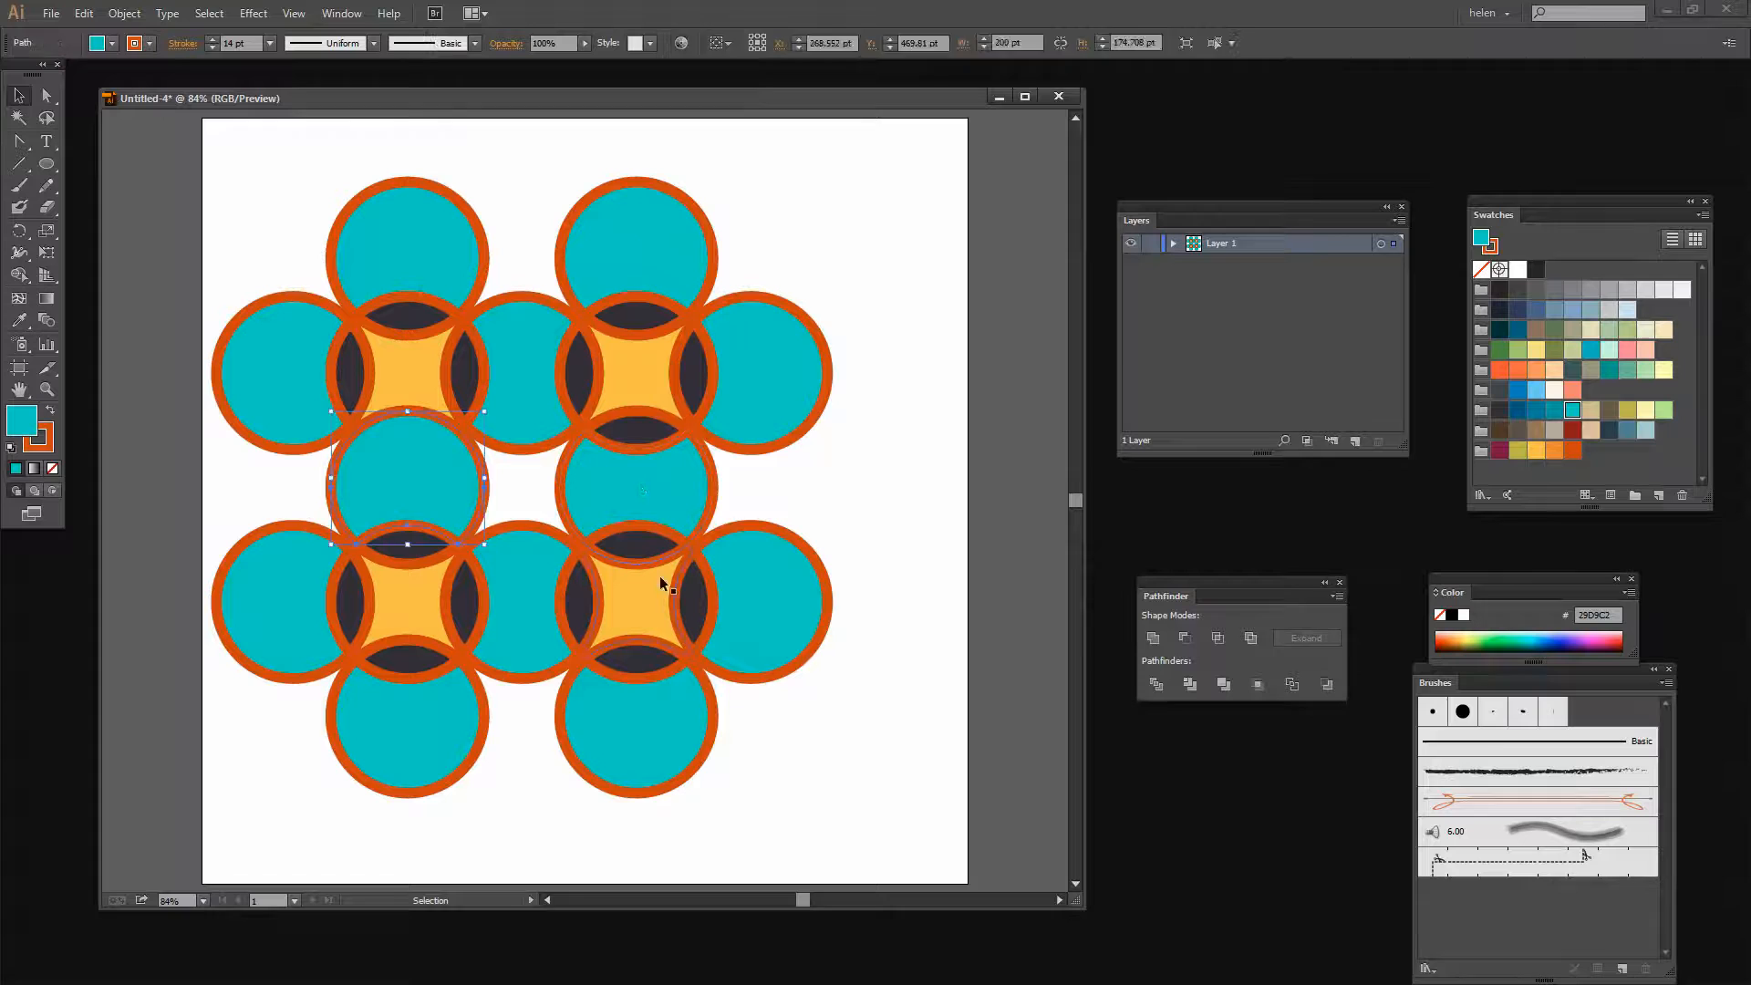
pyautogui.click(782, 511)
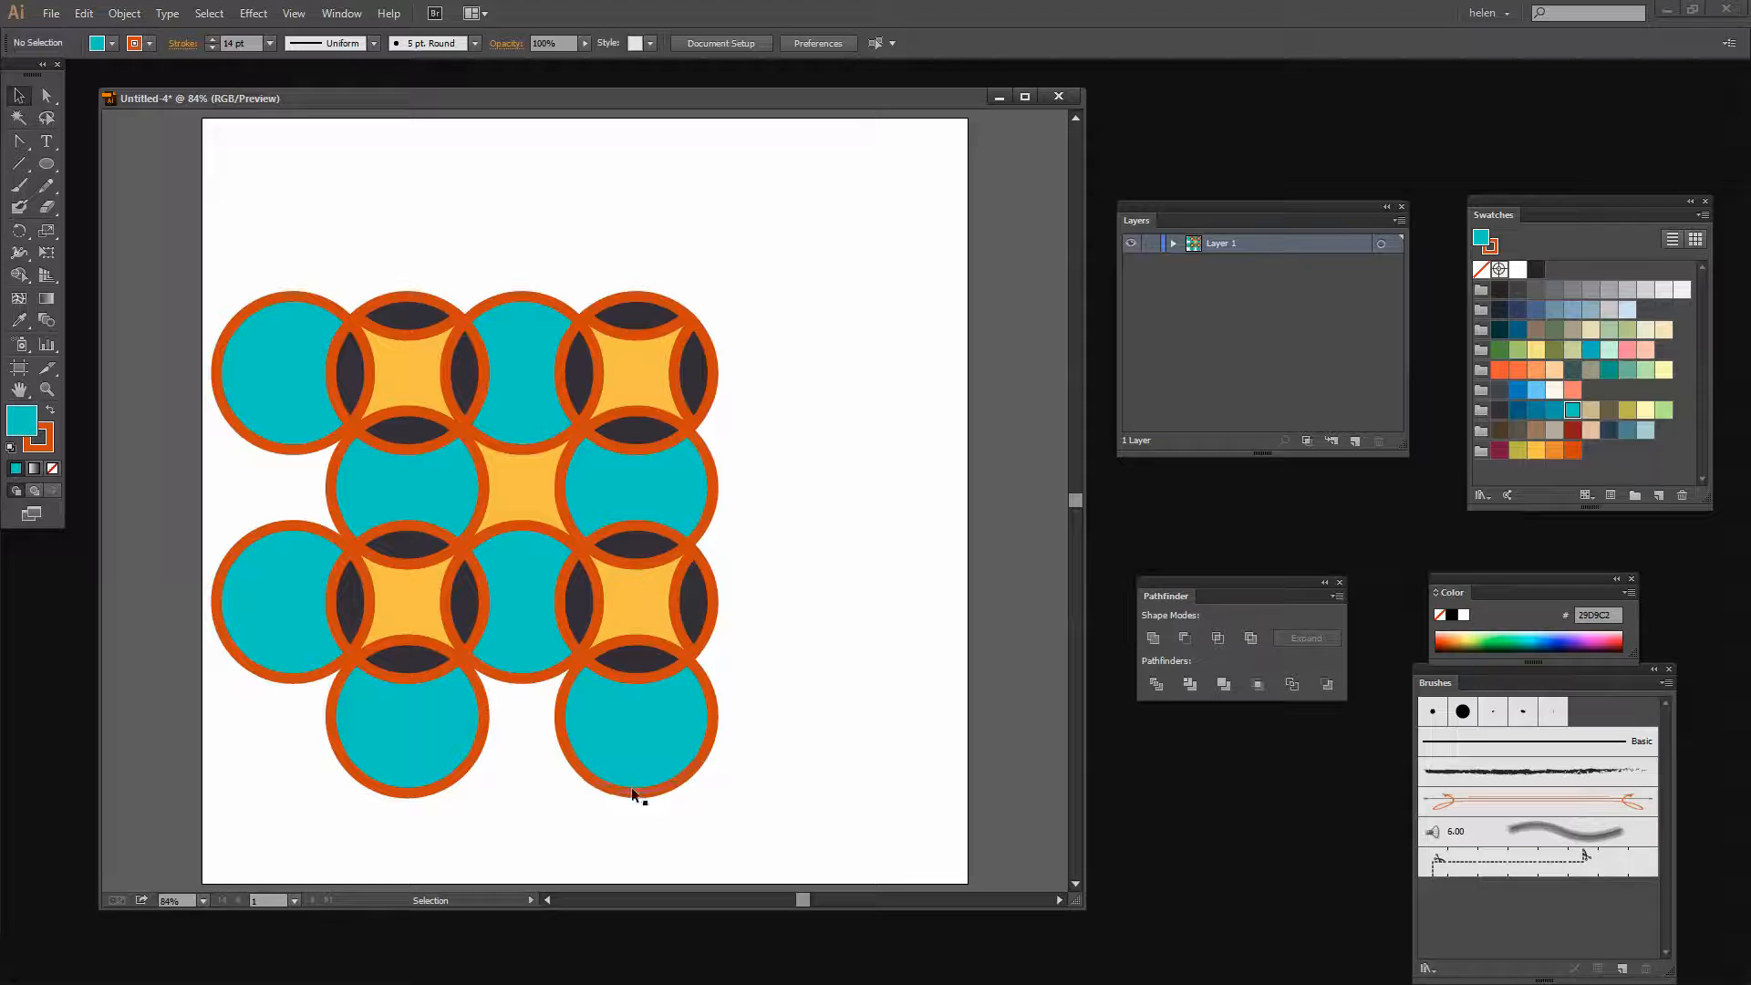
# - Copy a gold centre shape into the empty gap to its left to tighten the grid
pyautogui.click(407, 370)
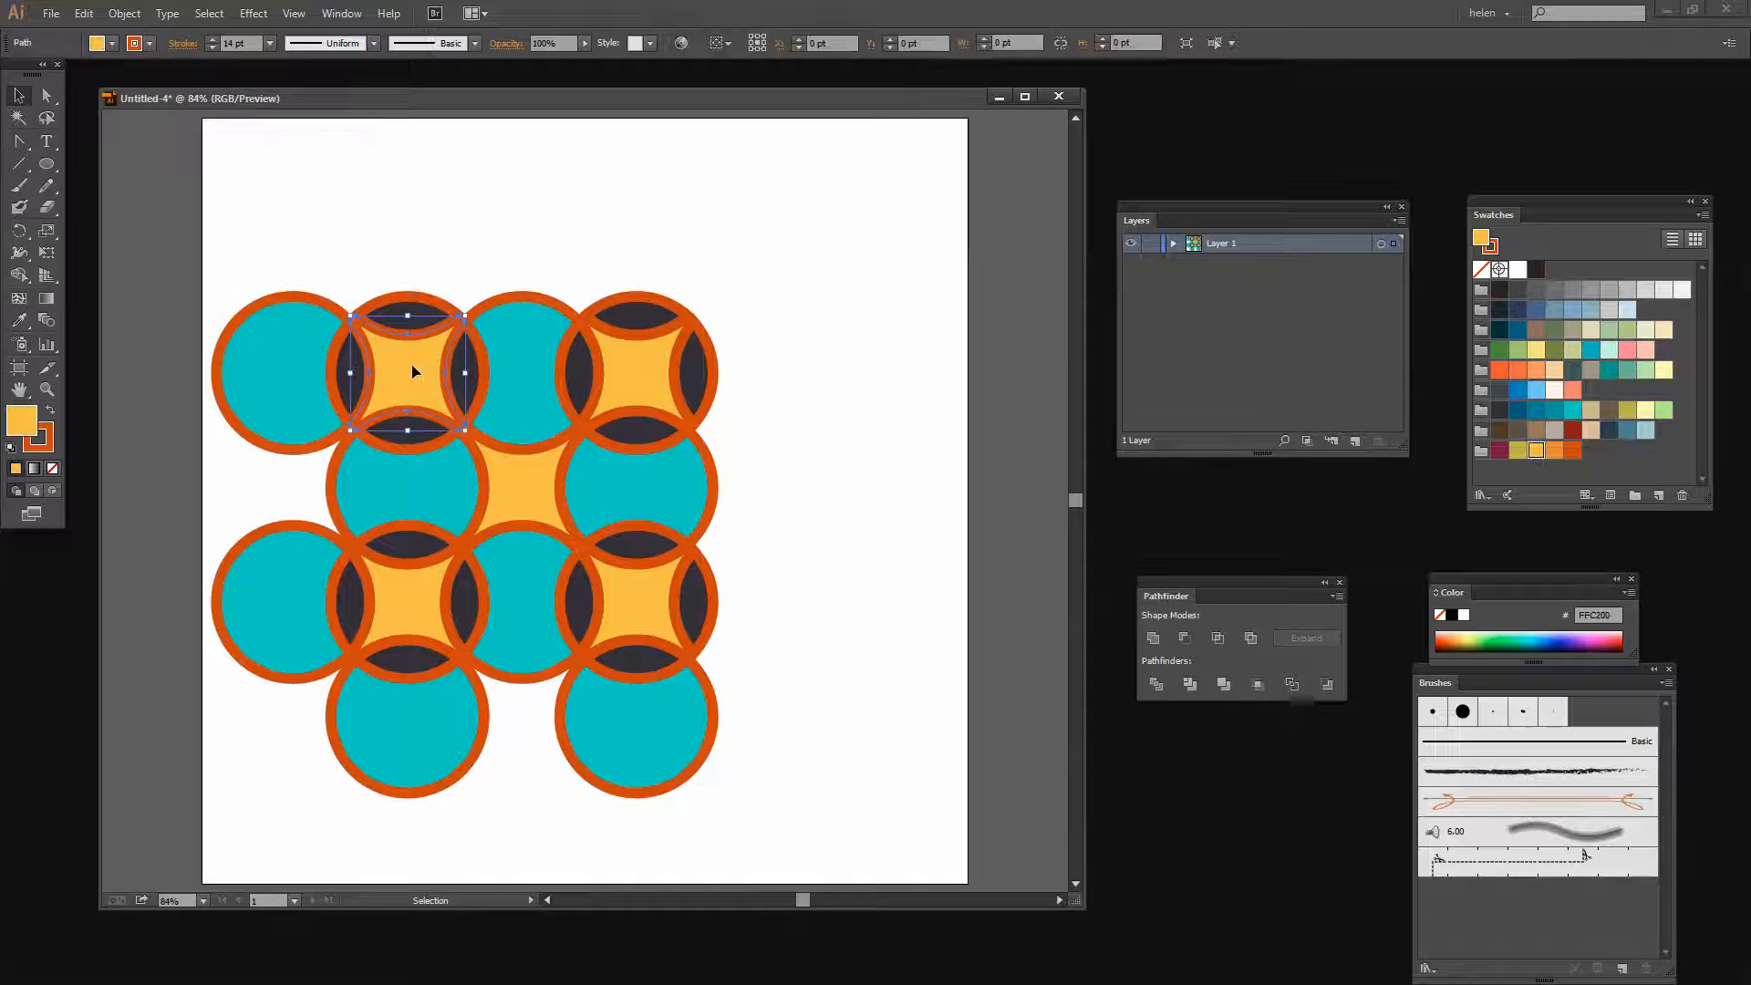
pyautogui.click(642, 381)
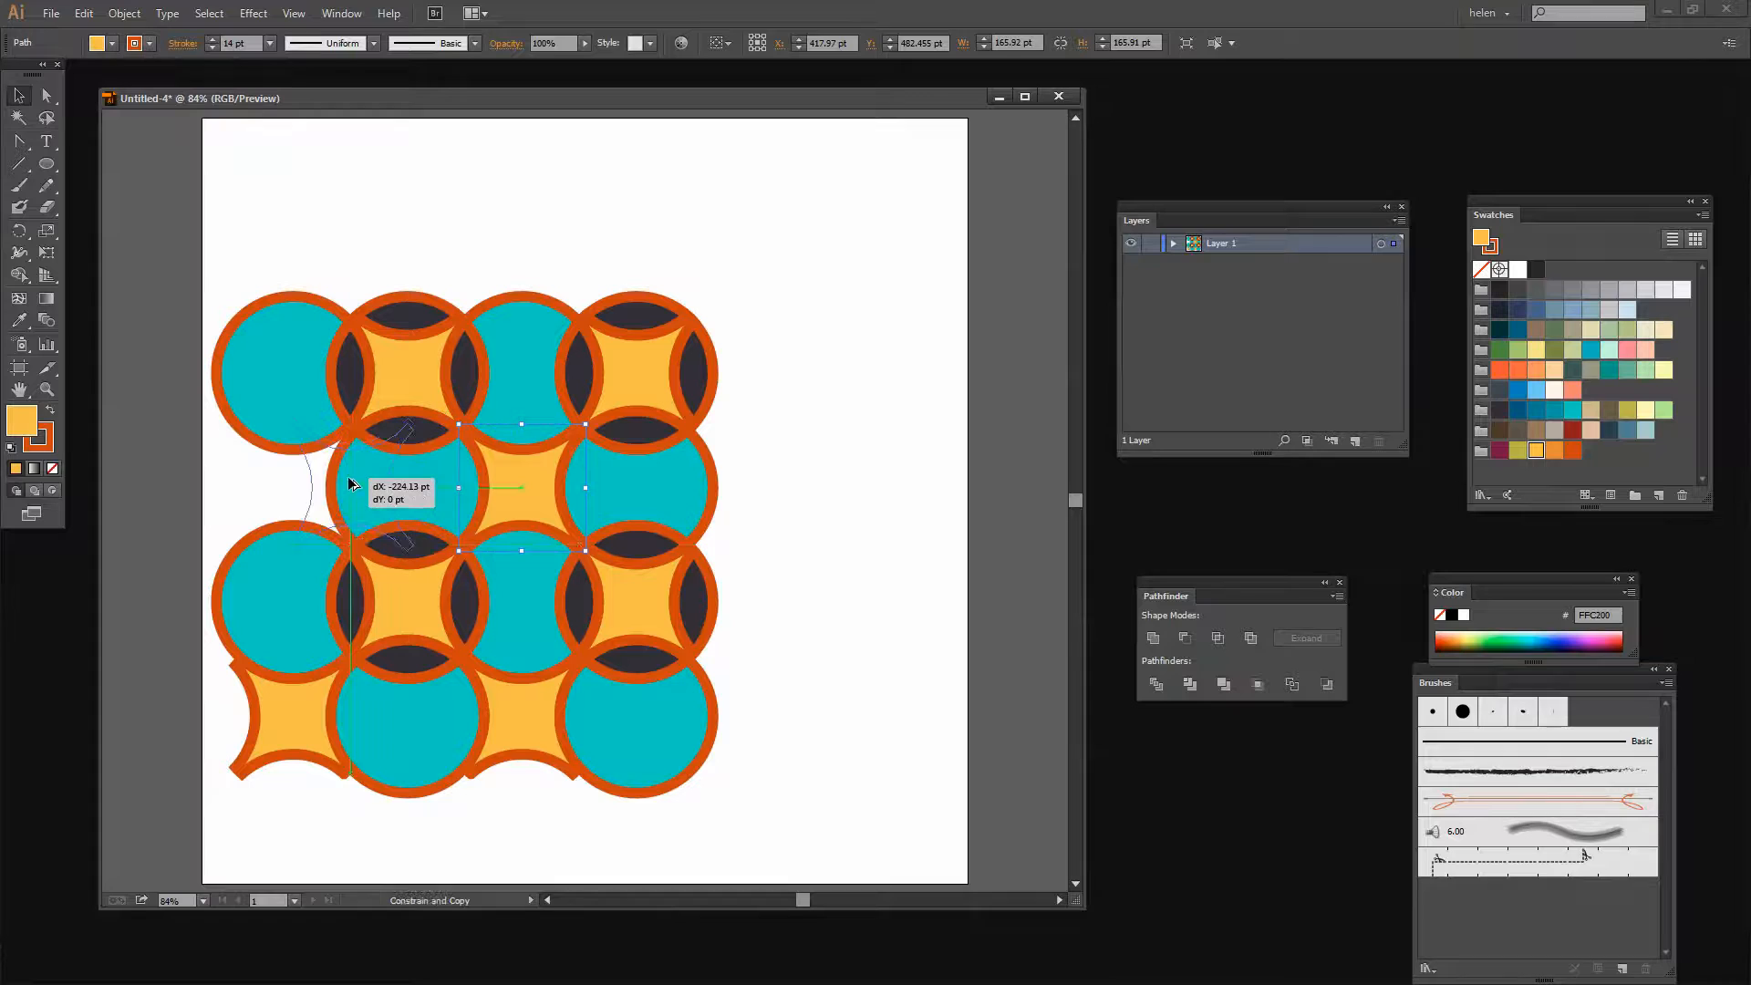
pyautogui.moveTo(390, 485); pyautogui.dragTo(301, 480)
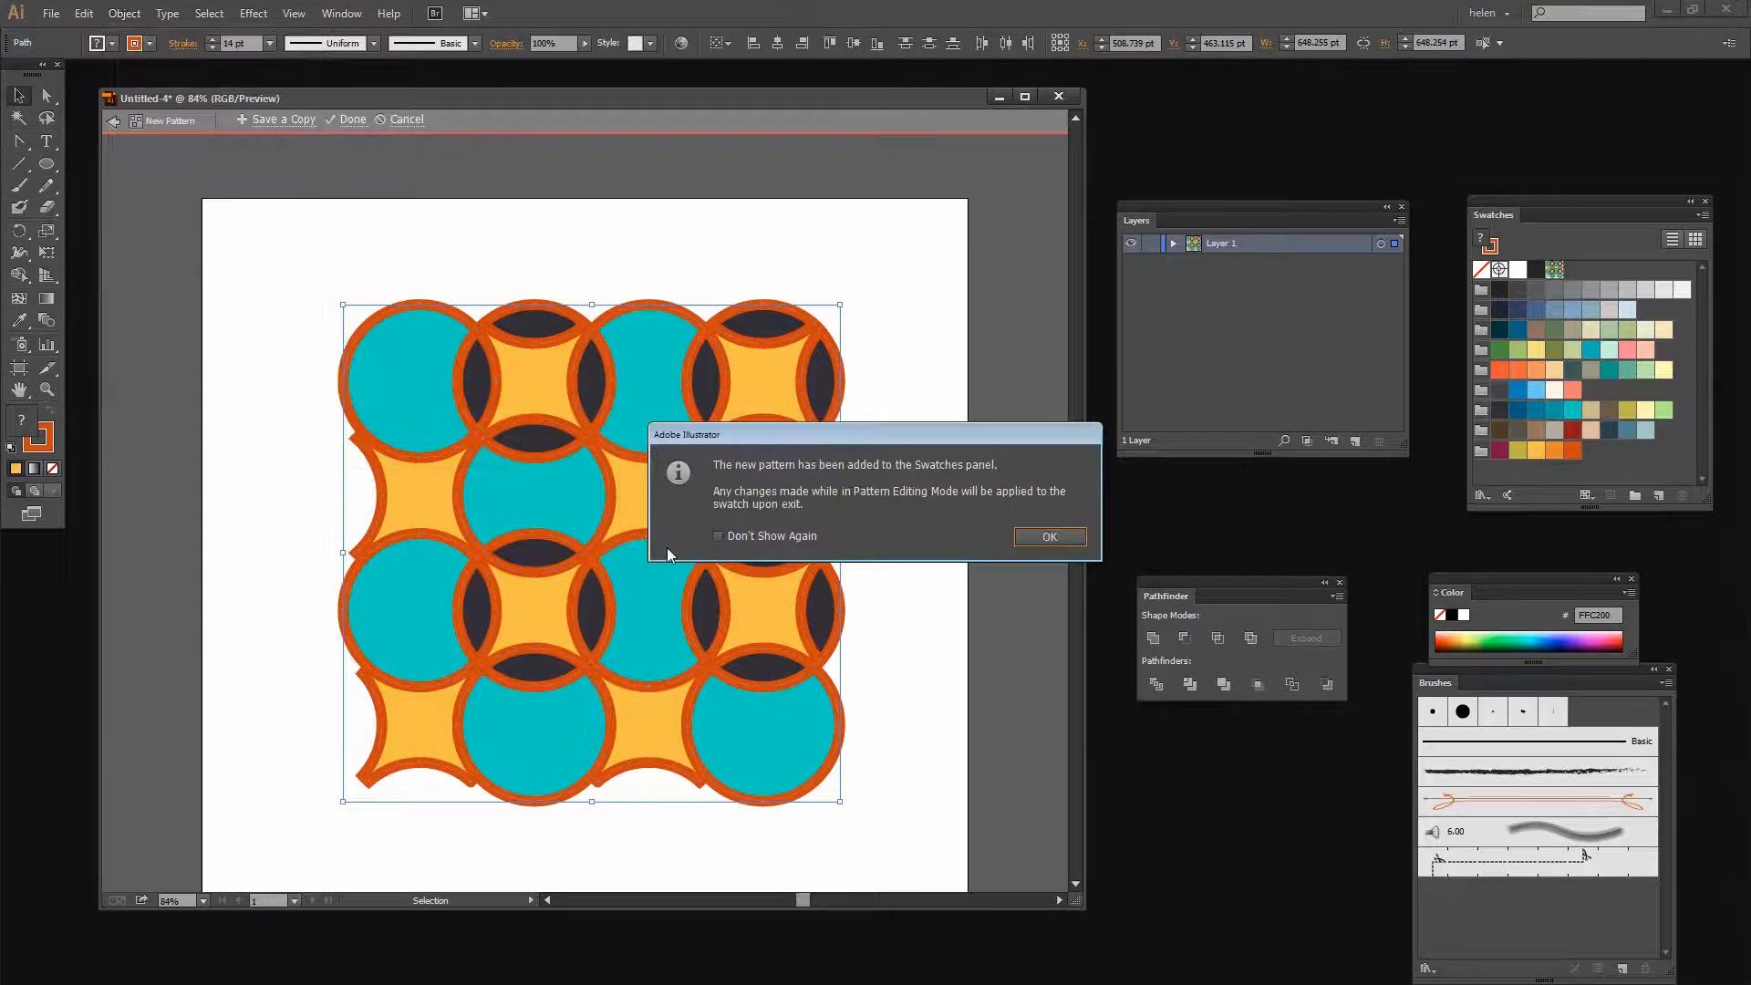
# - Accept the new pattern swatch notice after Object > Pattern > Make
pyautogui.click(1046, 536)
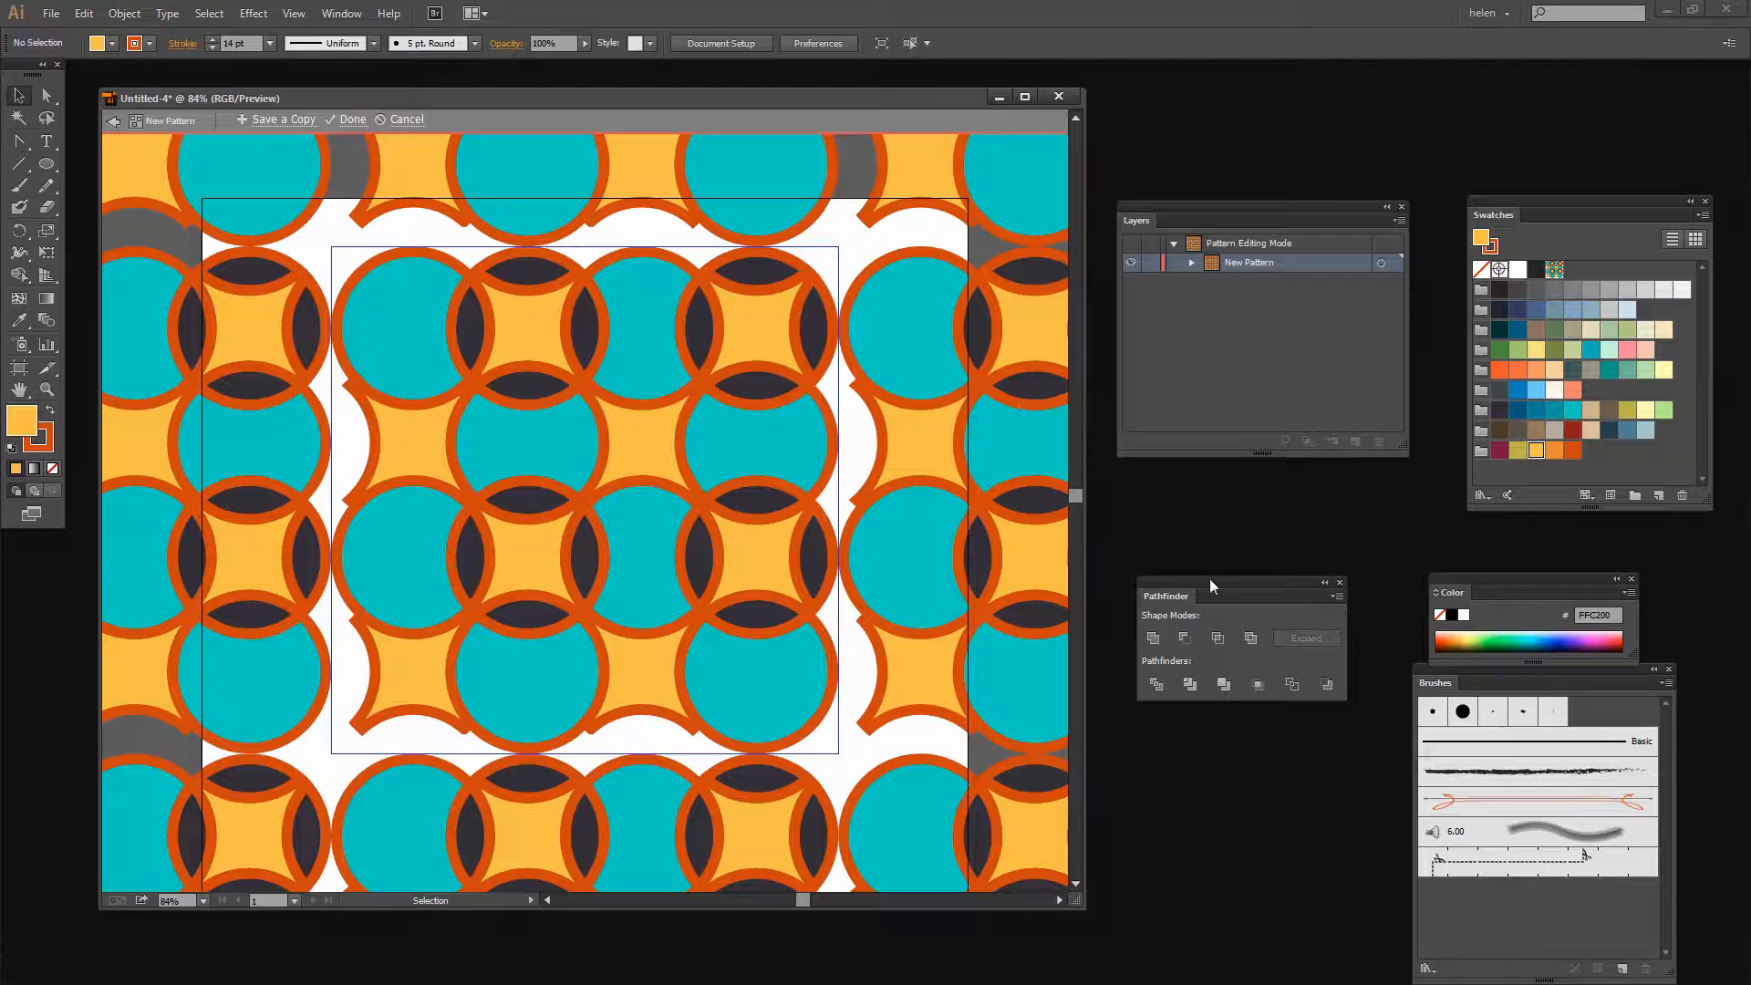
# - Set a Grid tile of 595 pt square with adjusted overlap and commit the pattern
pyautogui.click(1017, 523)
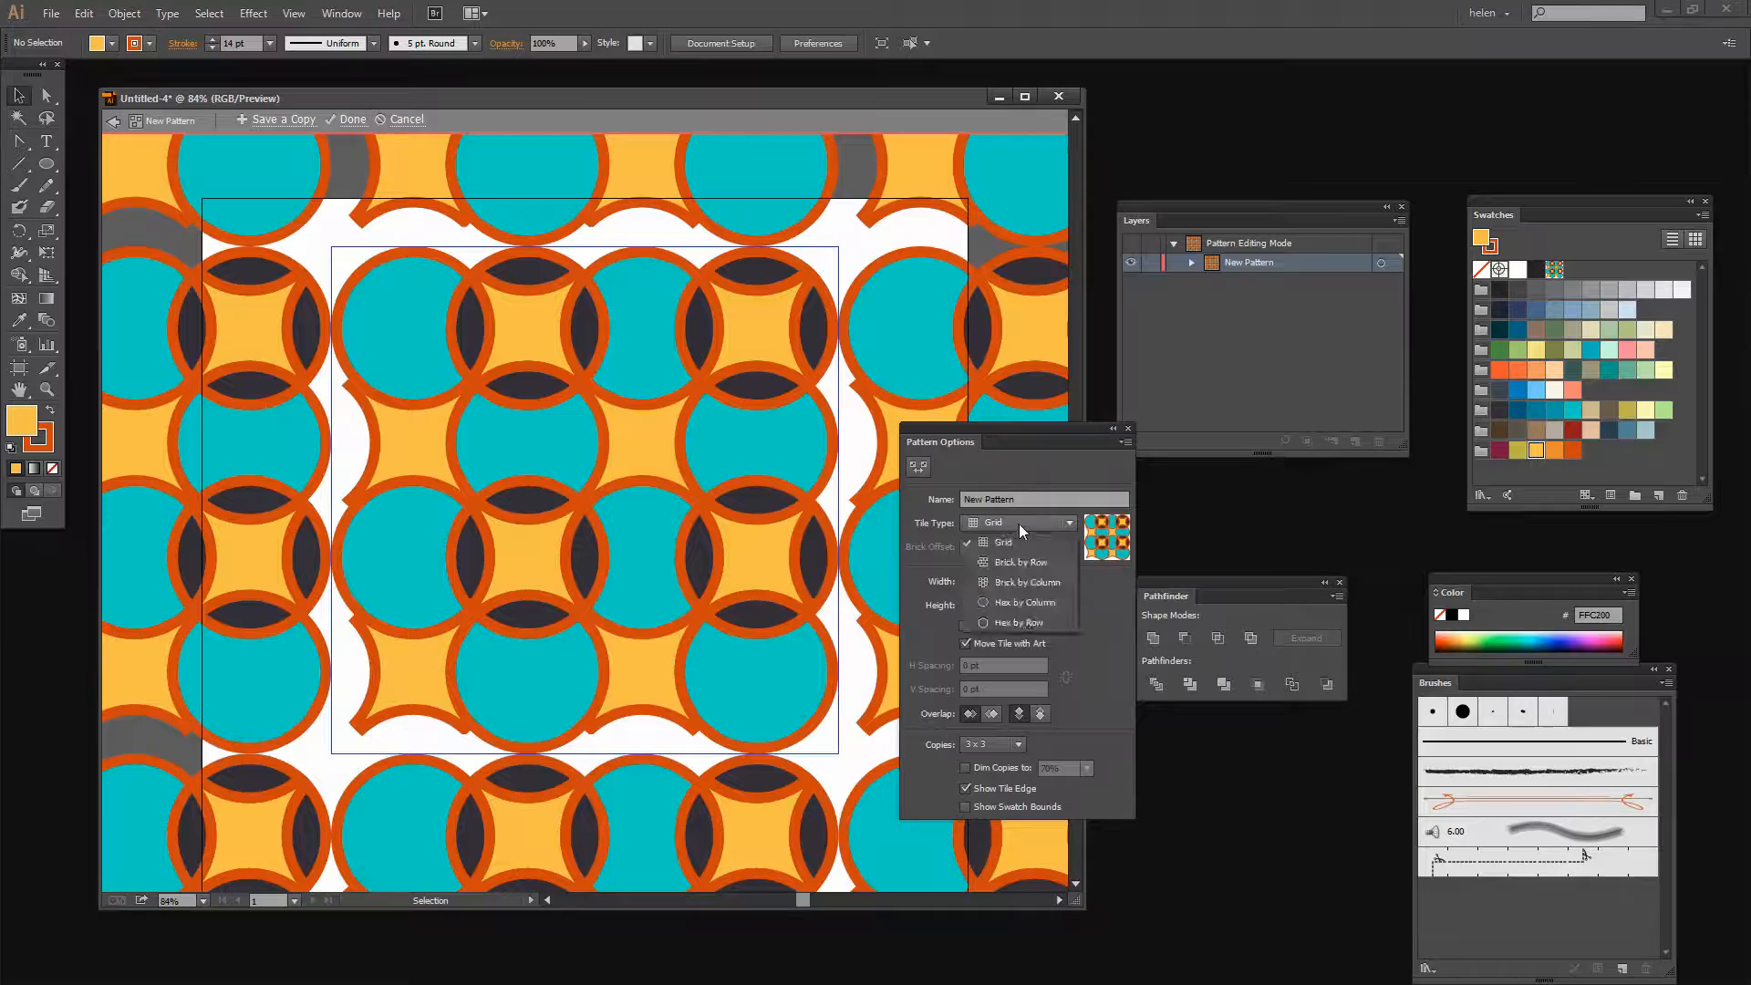
pyautogui.click(1017, 562)
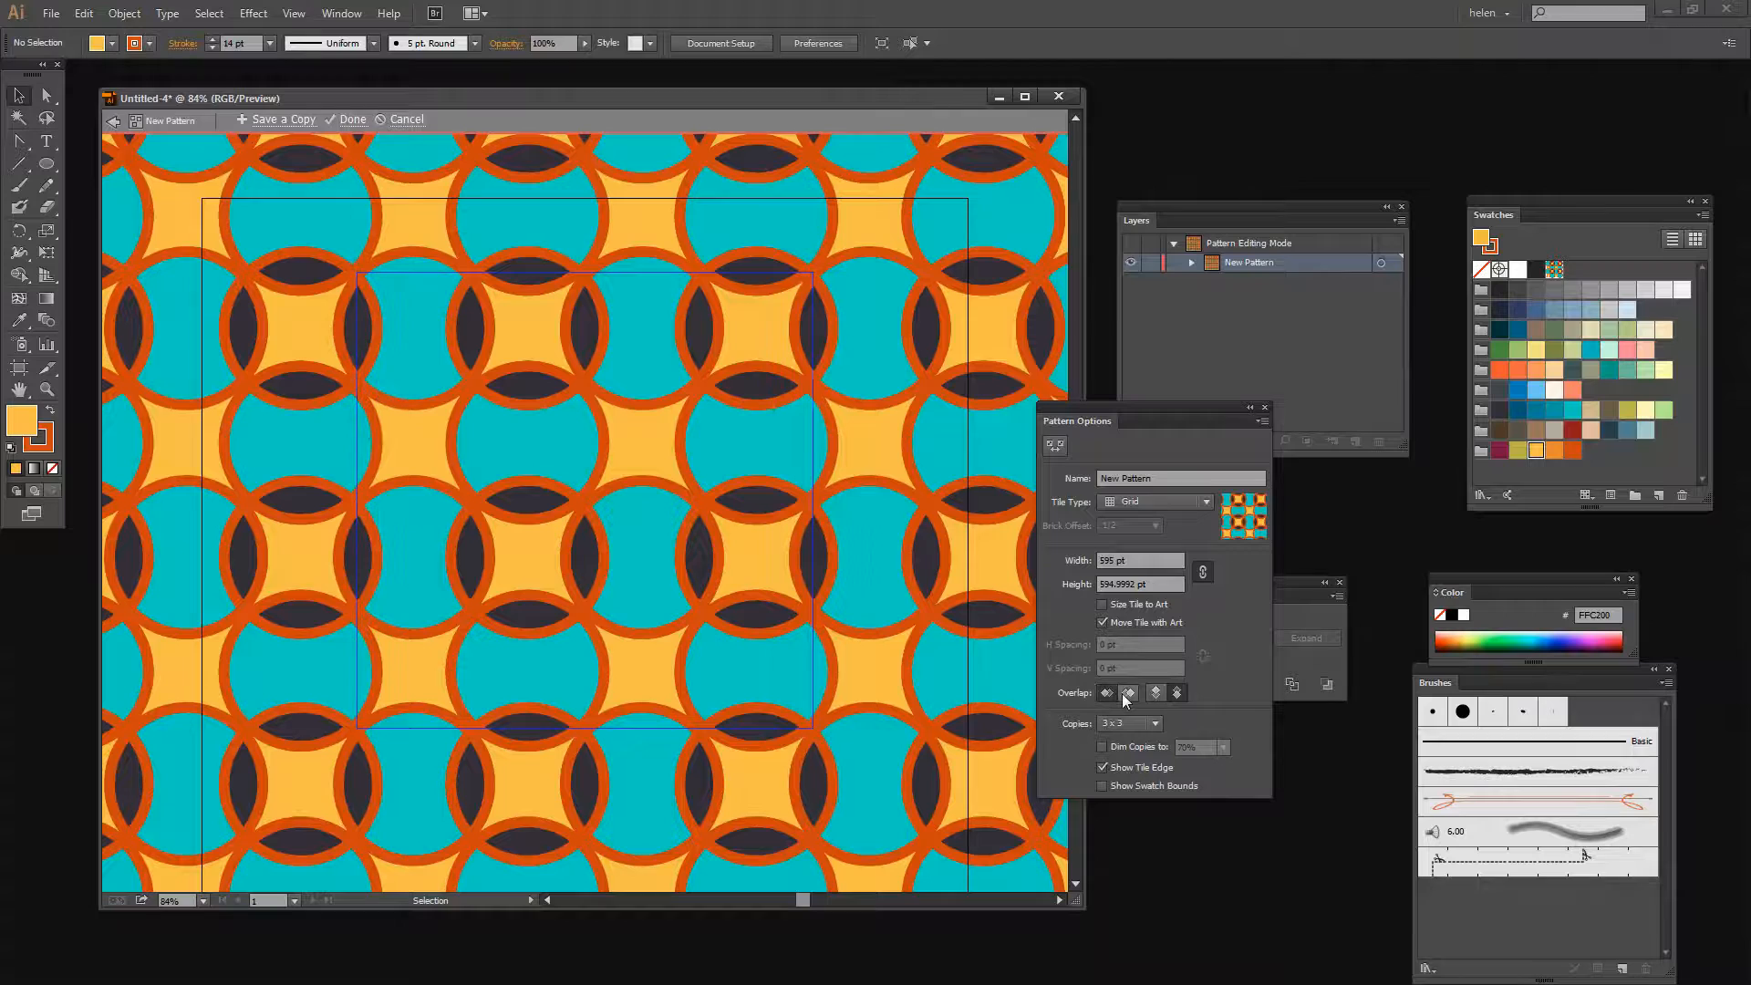
pyautogui.click(1176, 693)
pyautogui.write('599')
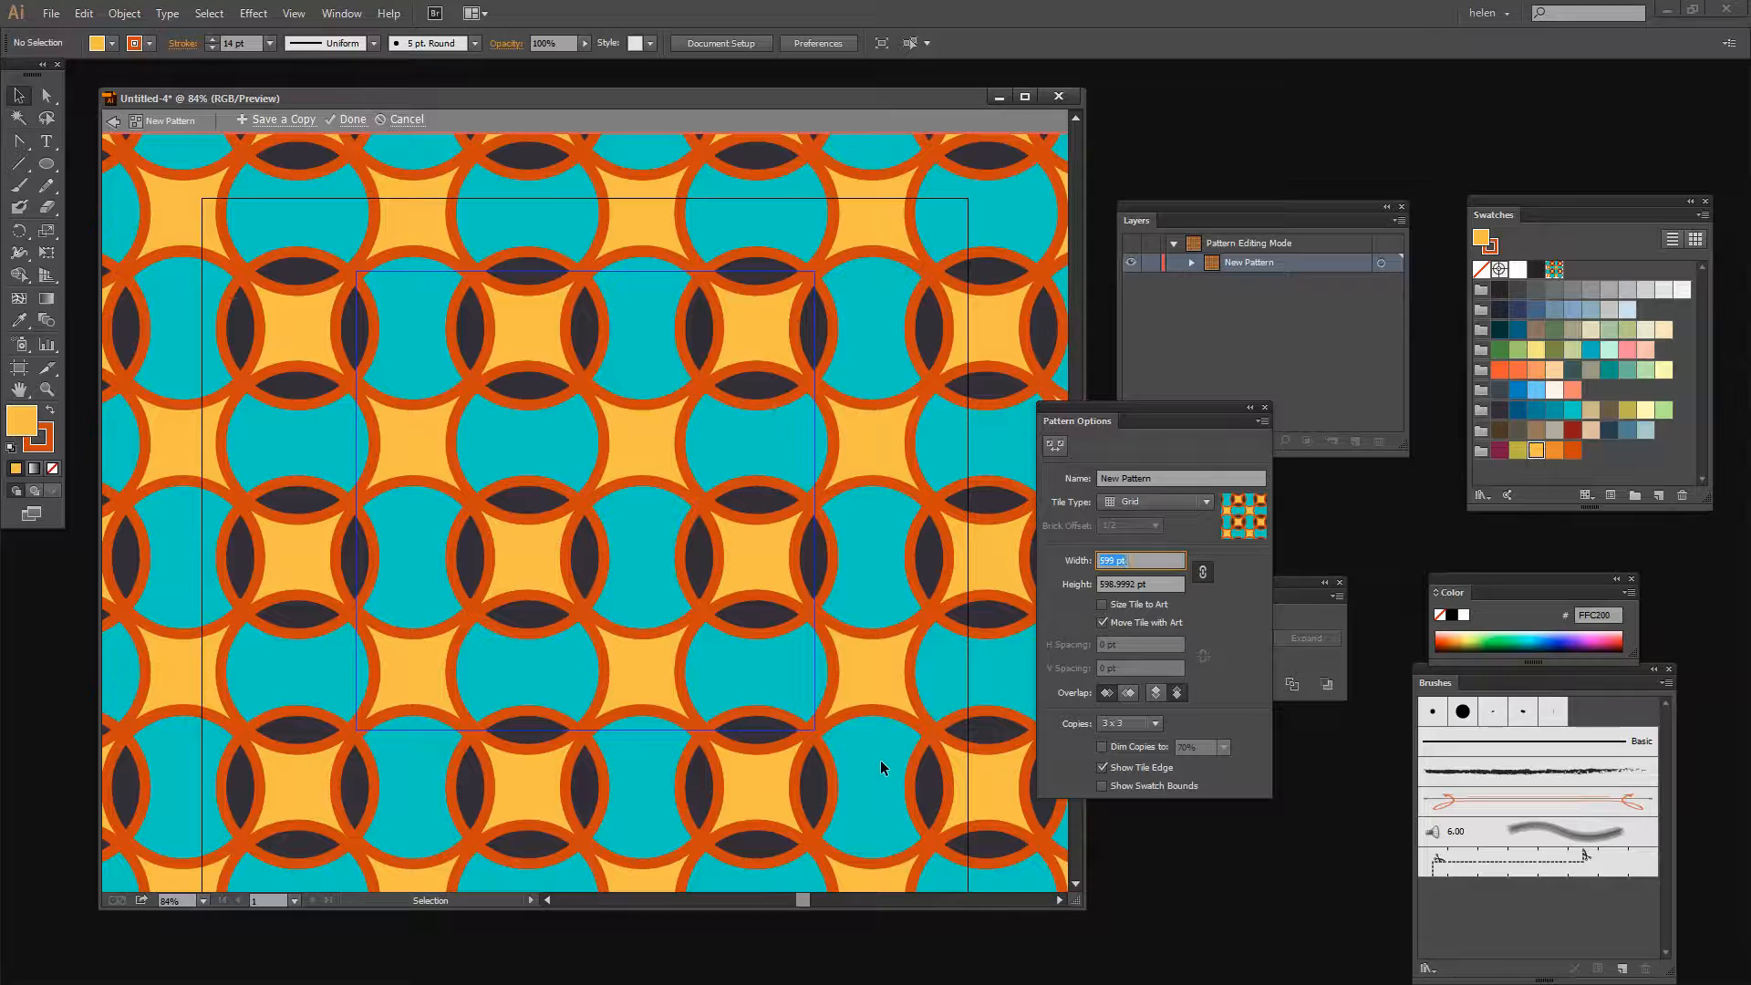
pyautogui.click(352, 121)
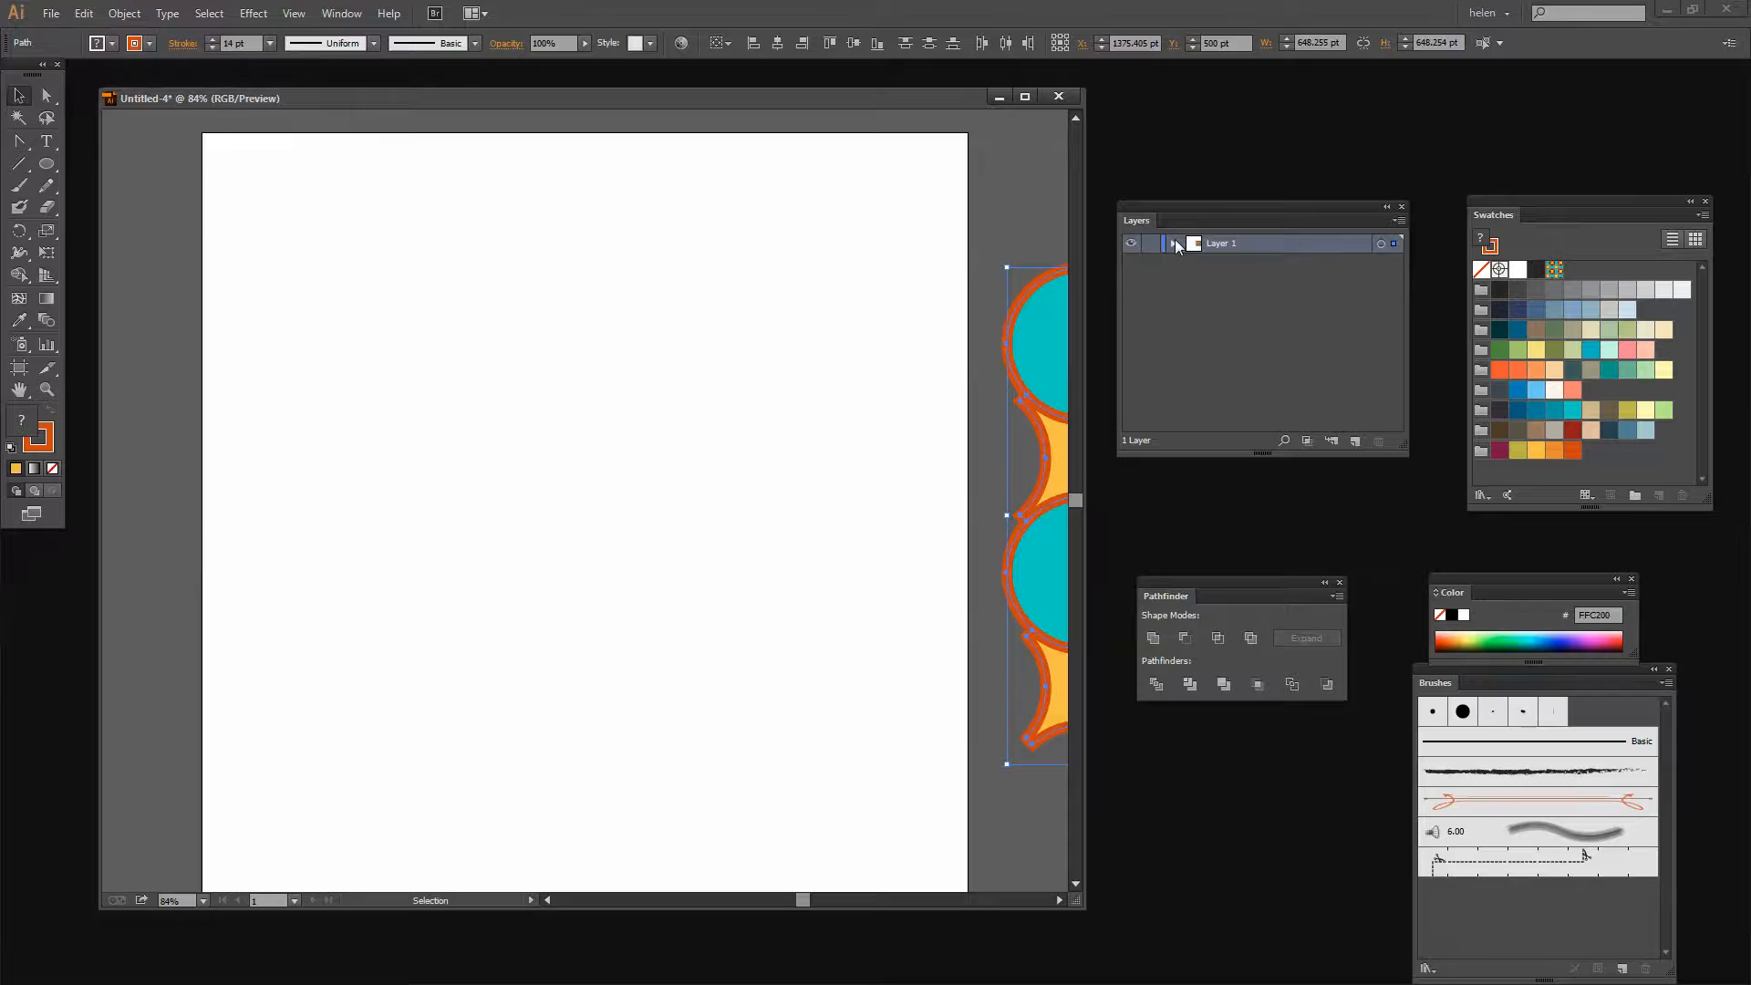
# - Add Layer 2 above the existing artwork and target it for the pattern-filled rectangle
pyautogui.click(1172, 242)
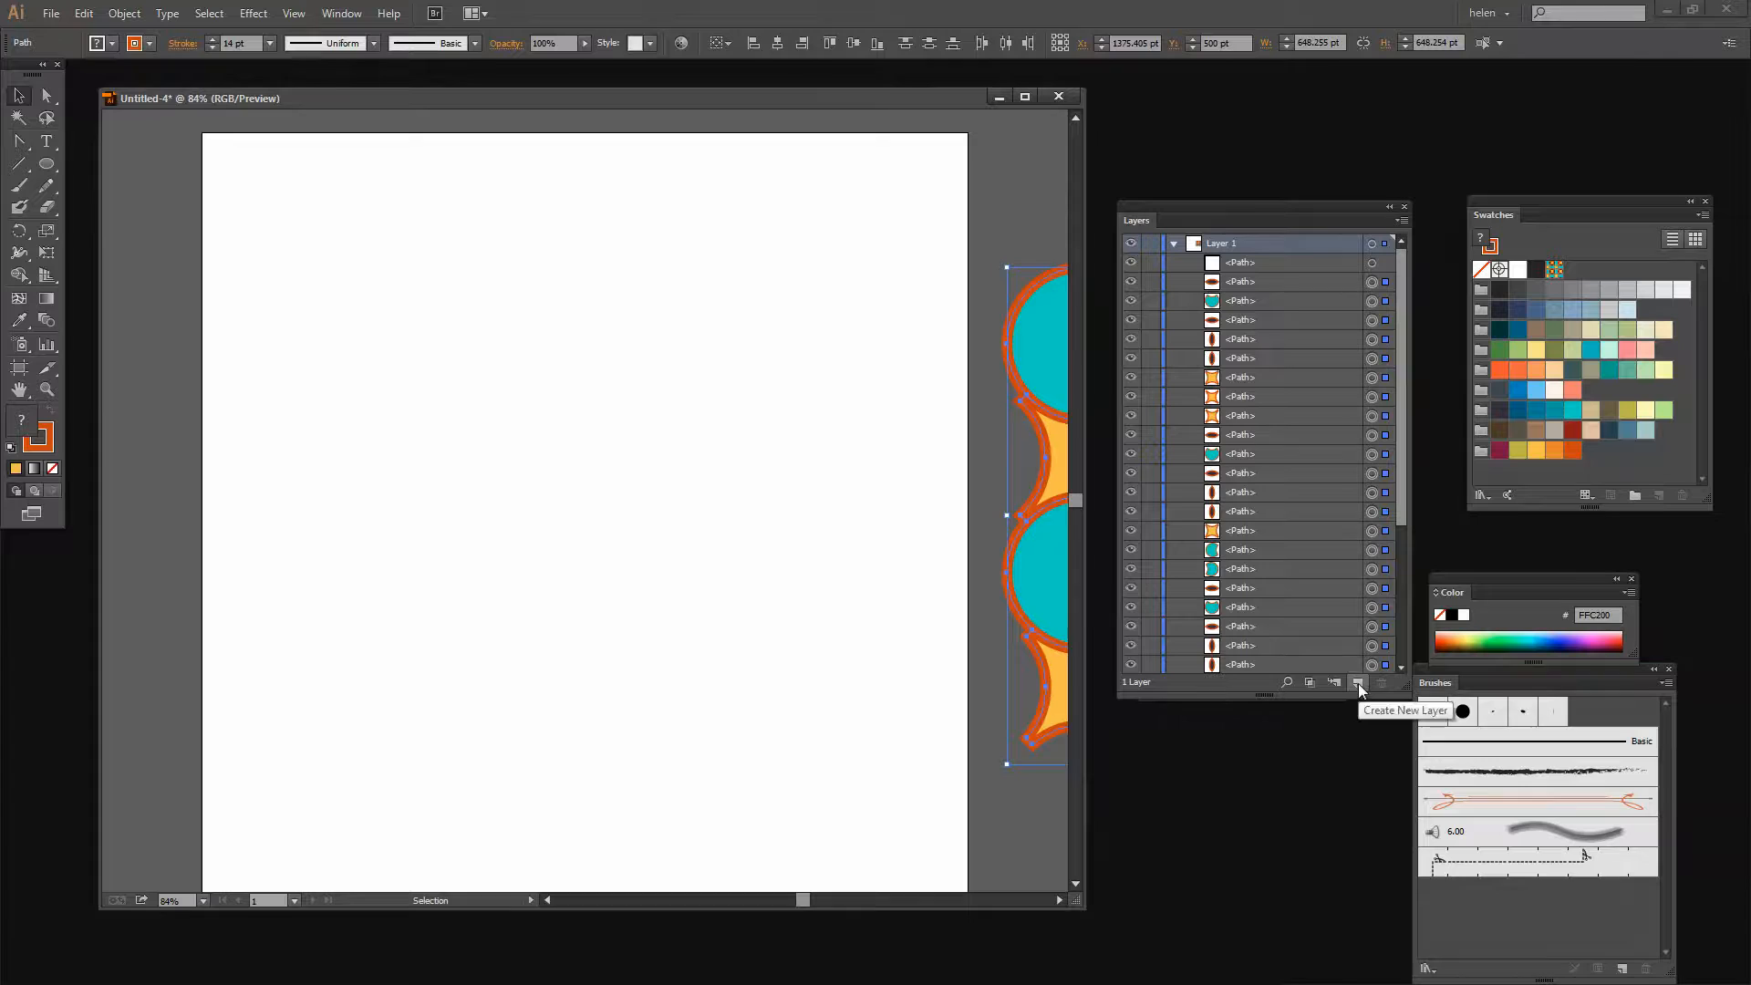
pyautogui.click(1356, 682)
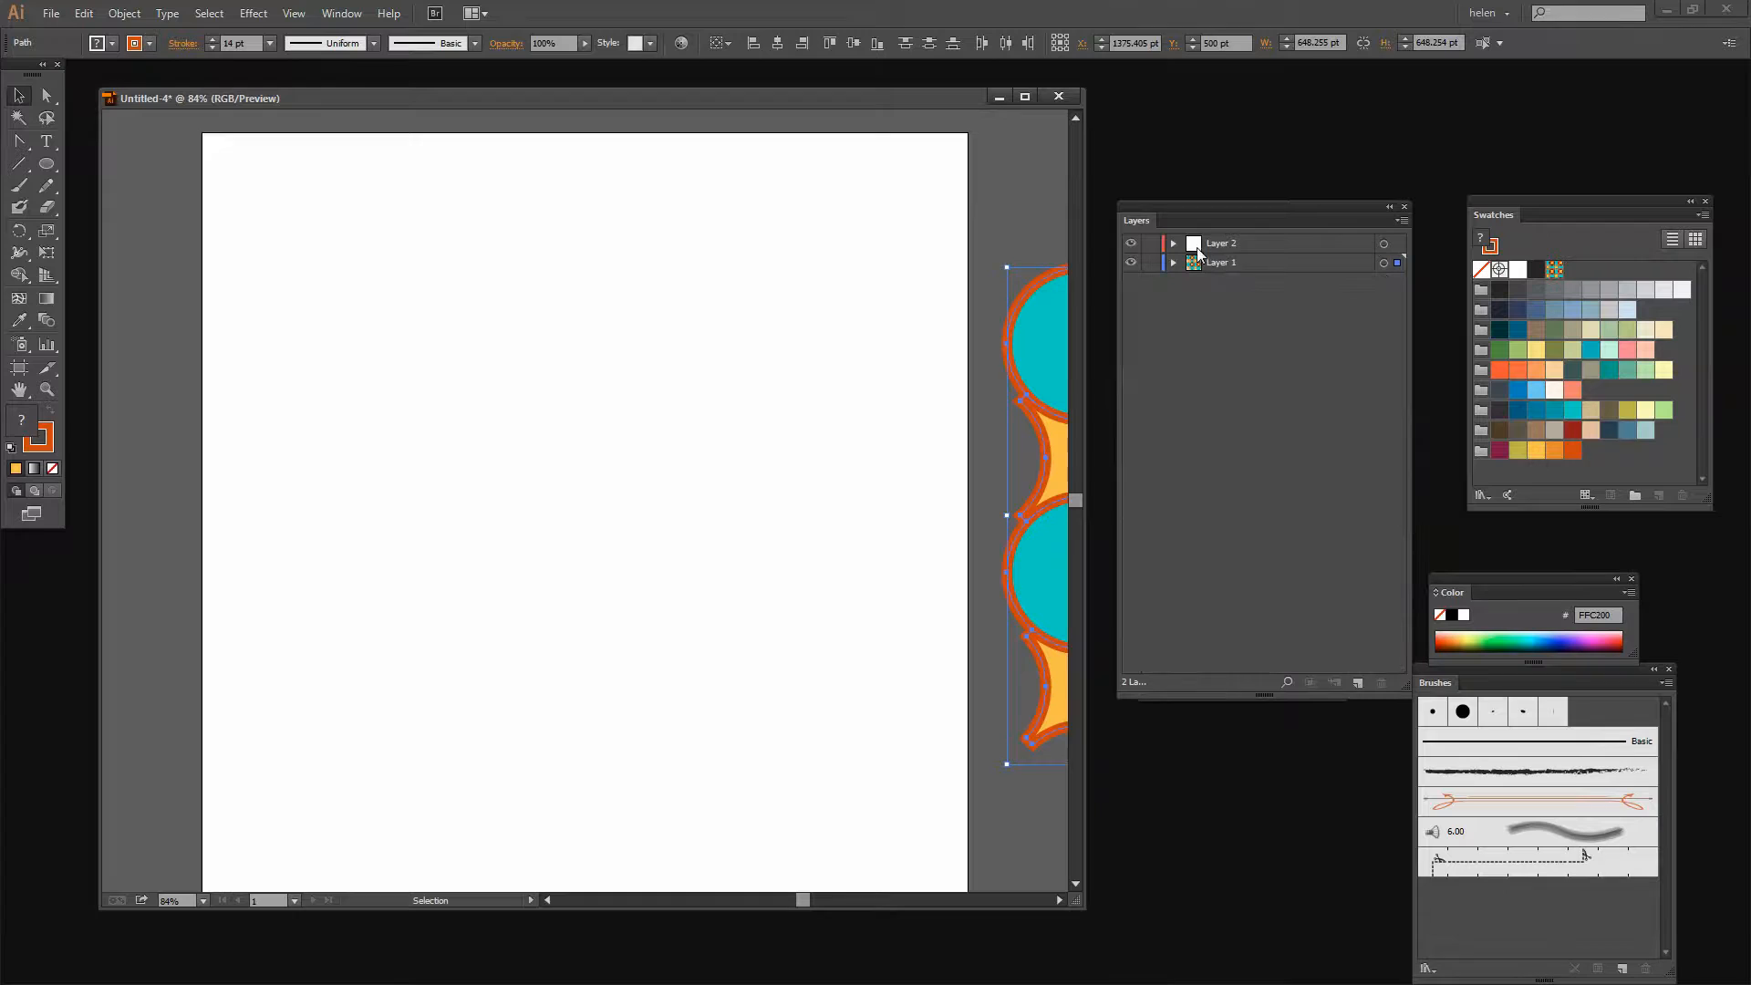
pyautogui.click(1172, 242)
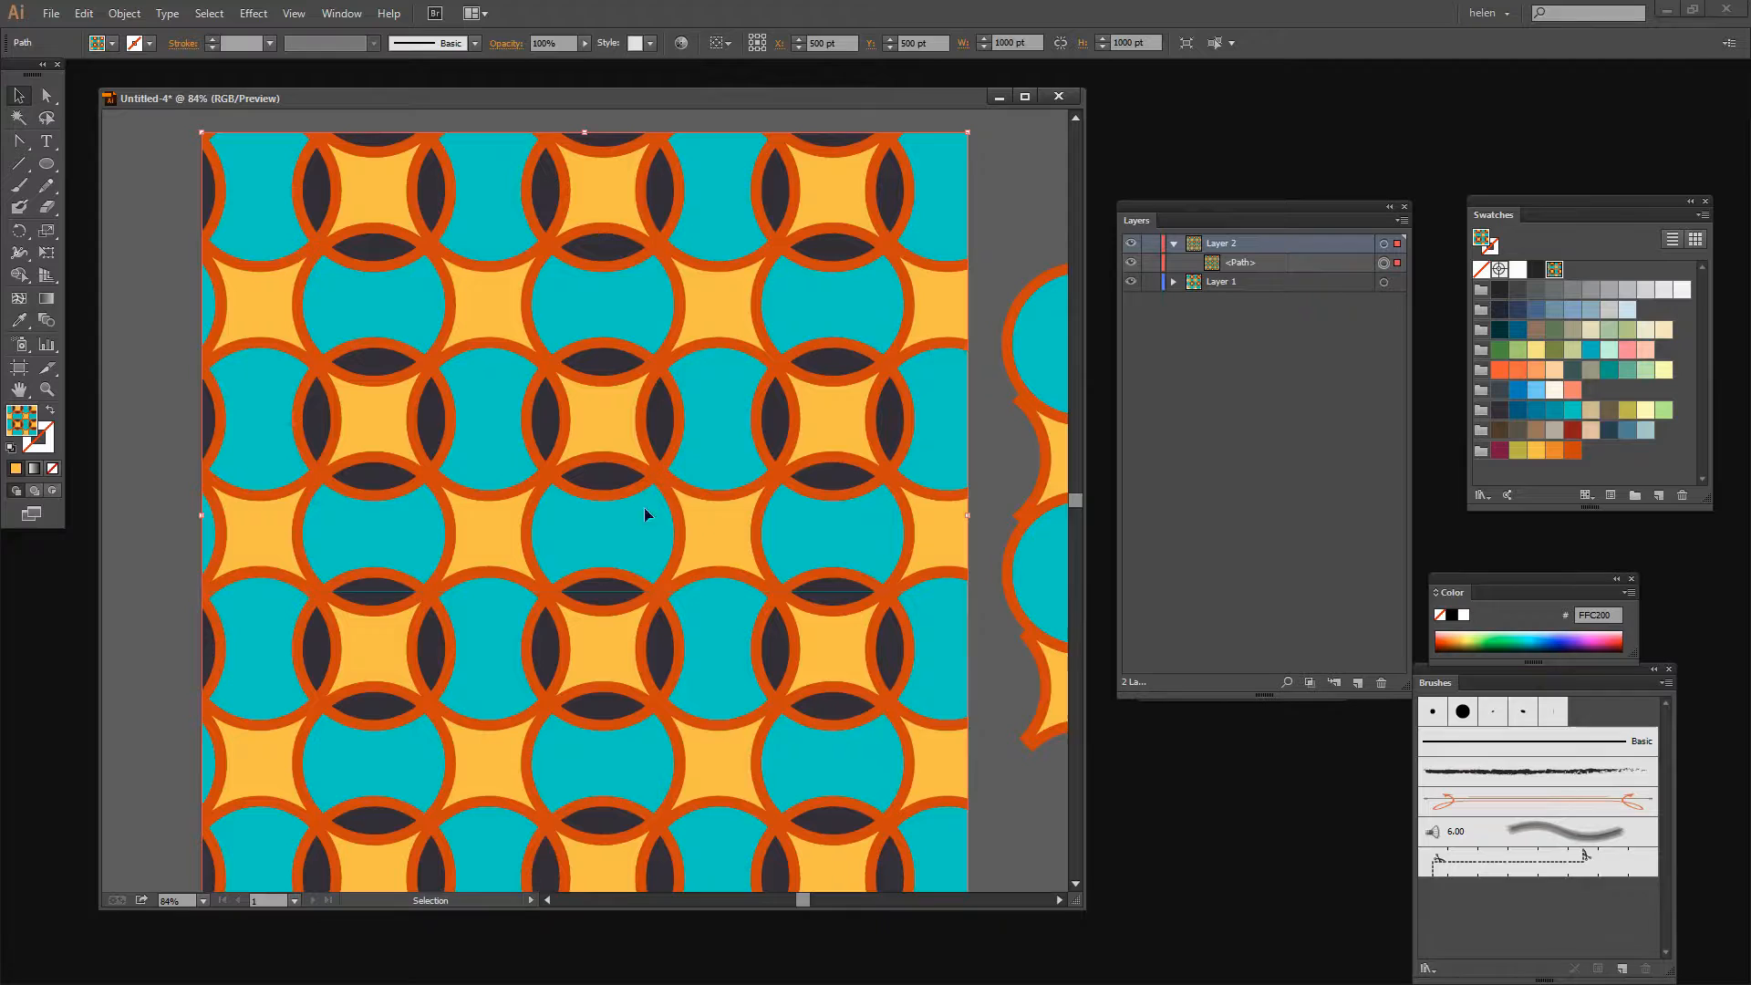
# - Scale only the pattern fill uniformly, trying 54% and 56% before settling on 72%
pyautogui.click(124, 12)
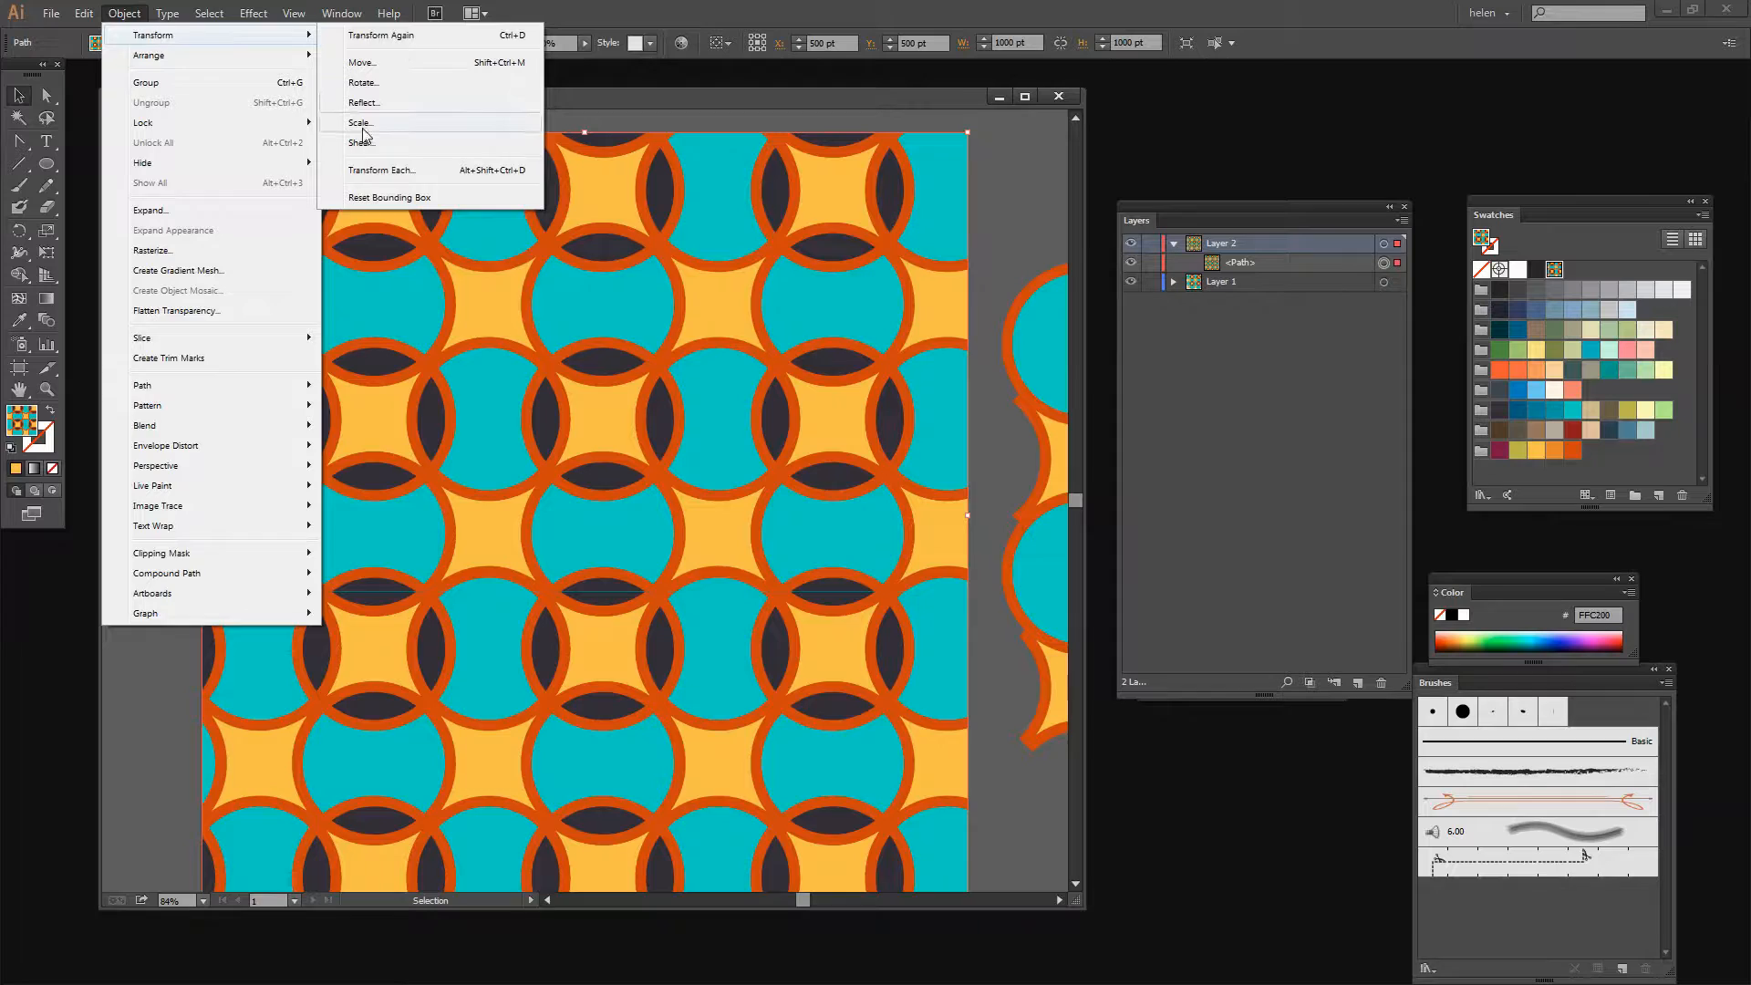
pyautogui.click(359, 122)
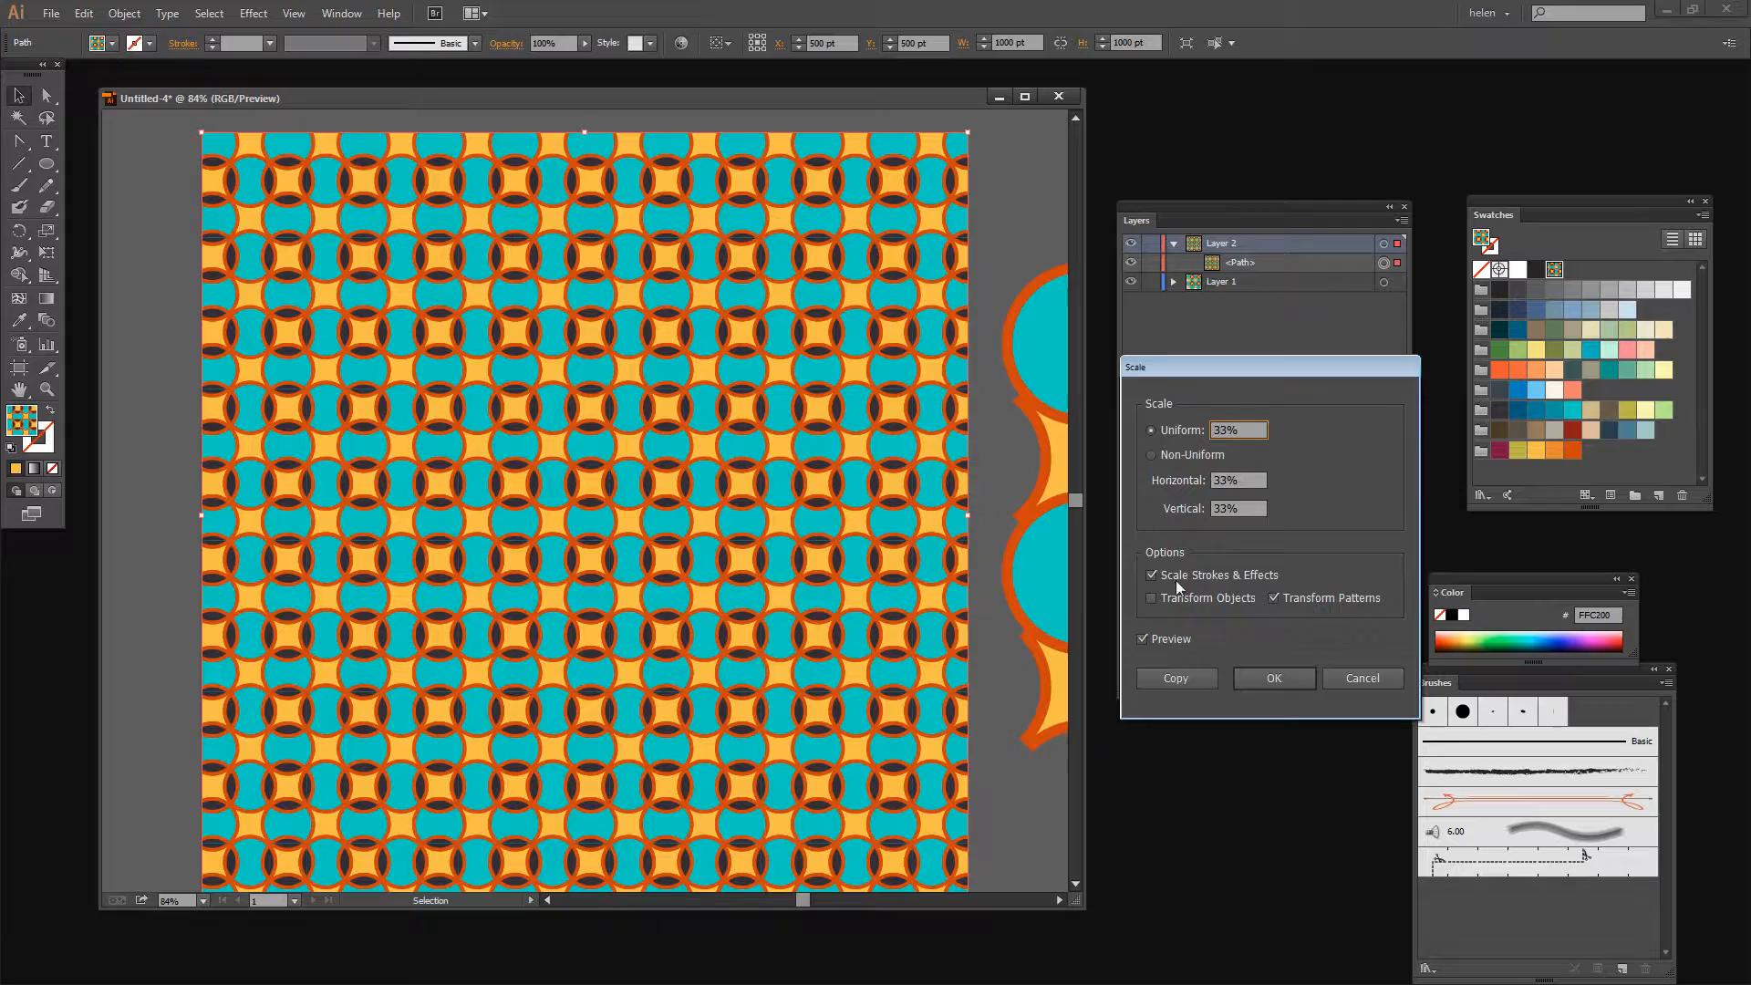
pyautogui.write('54%')
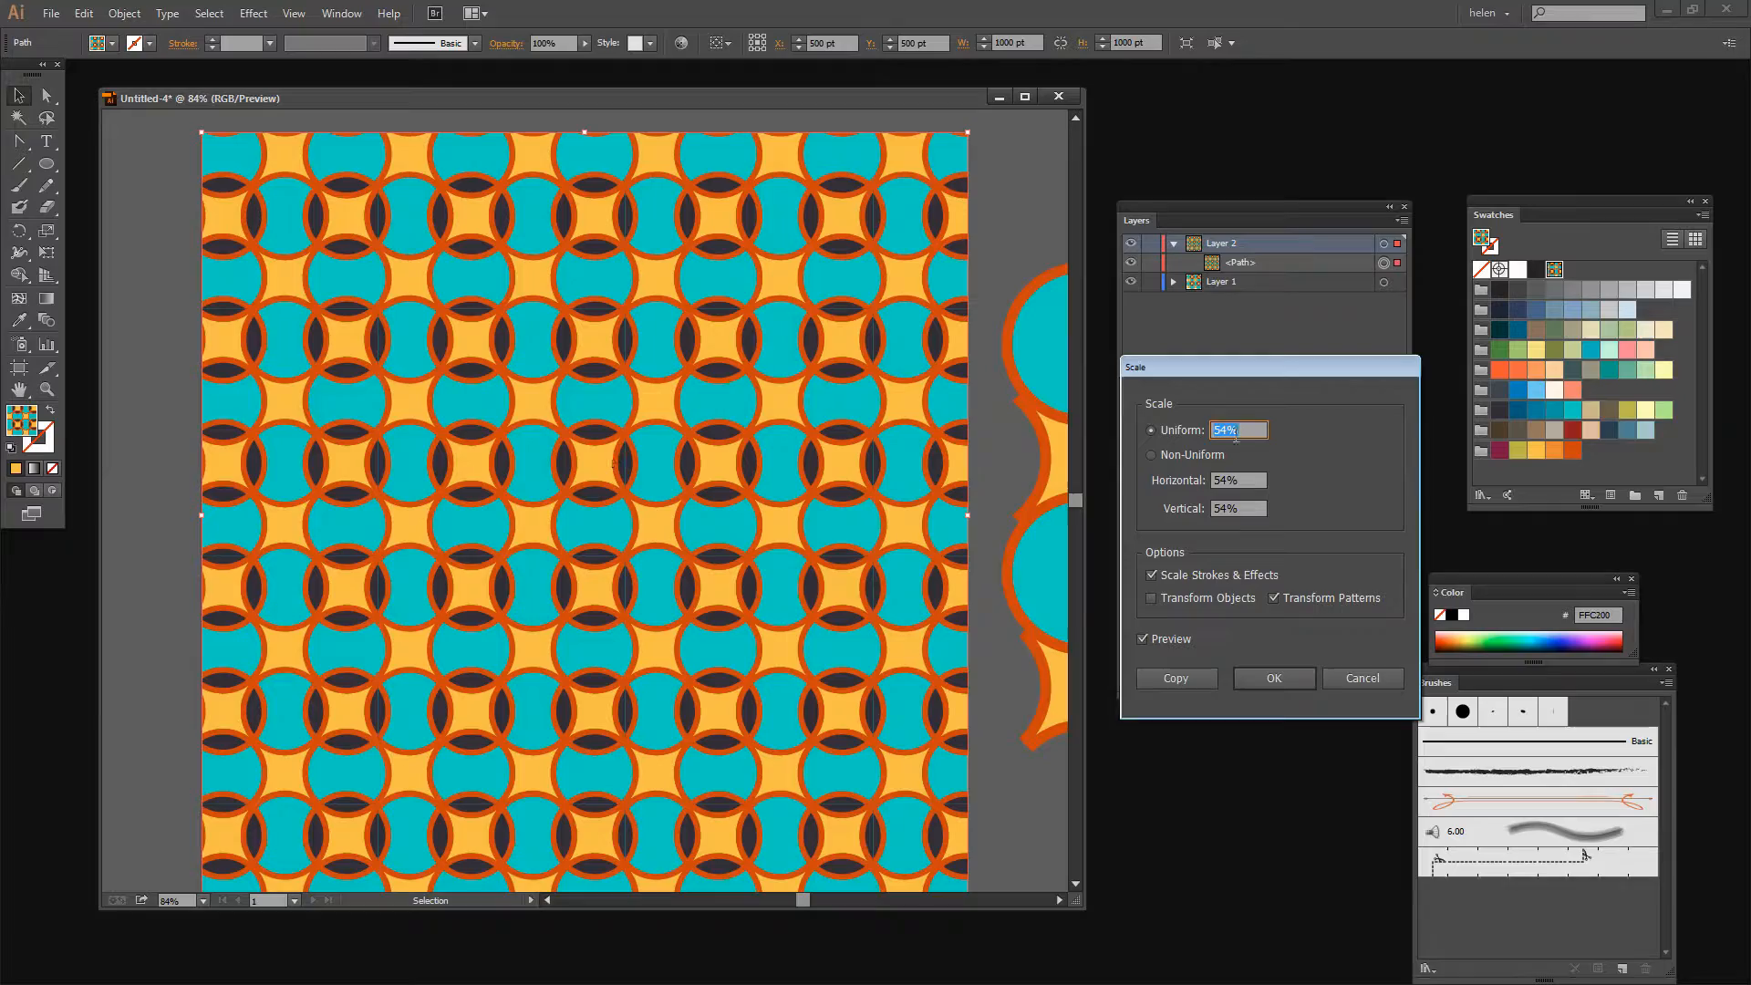
pyautogui.write('56%')
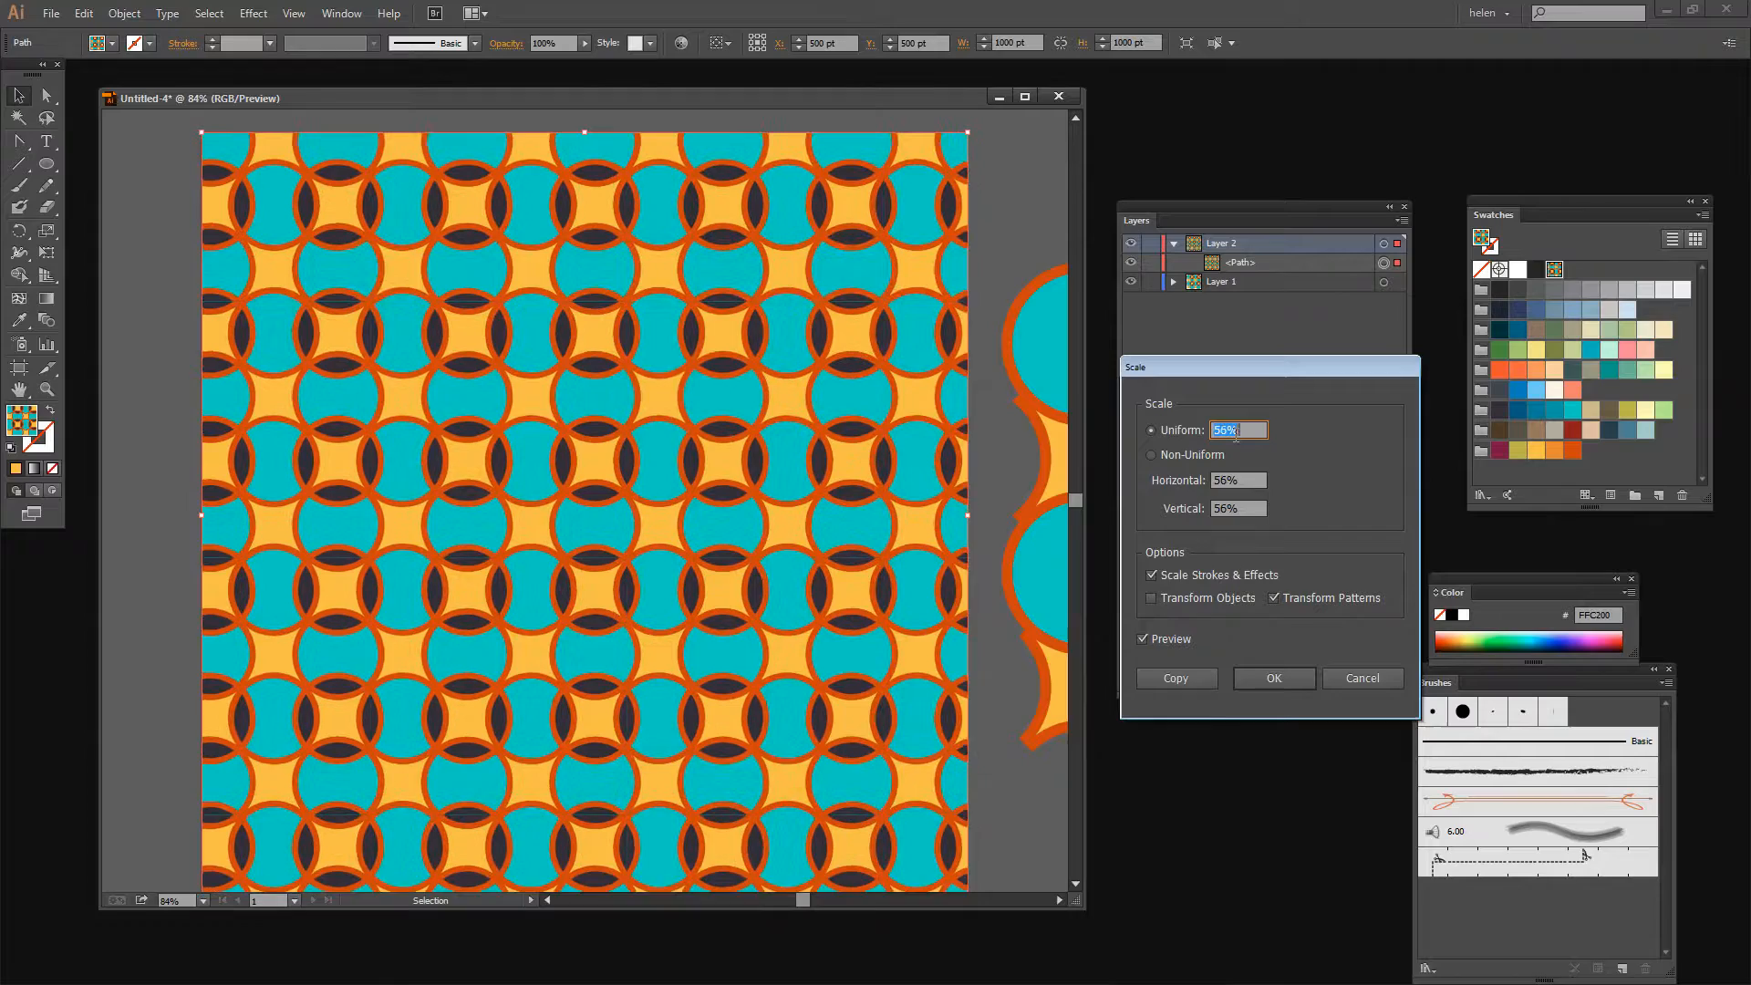
pyautogui.write('72%')
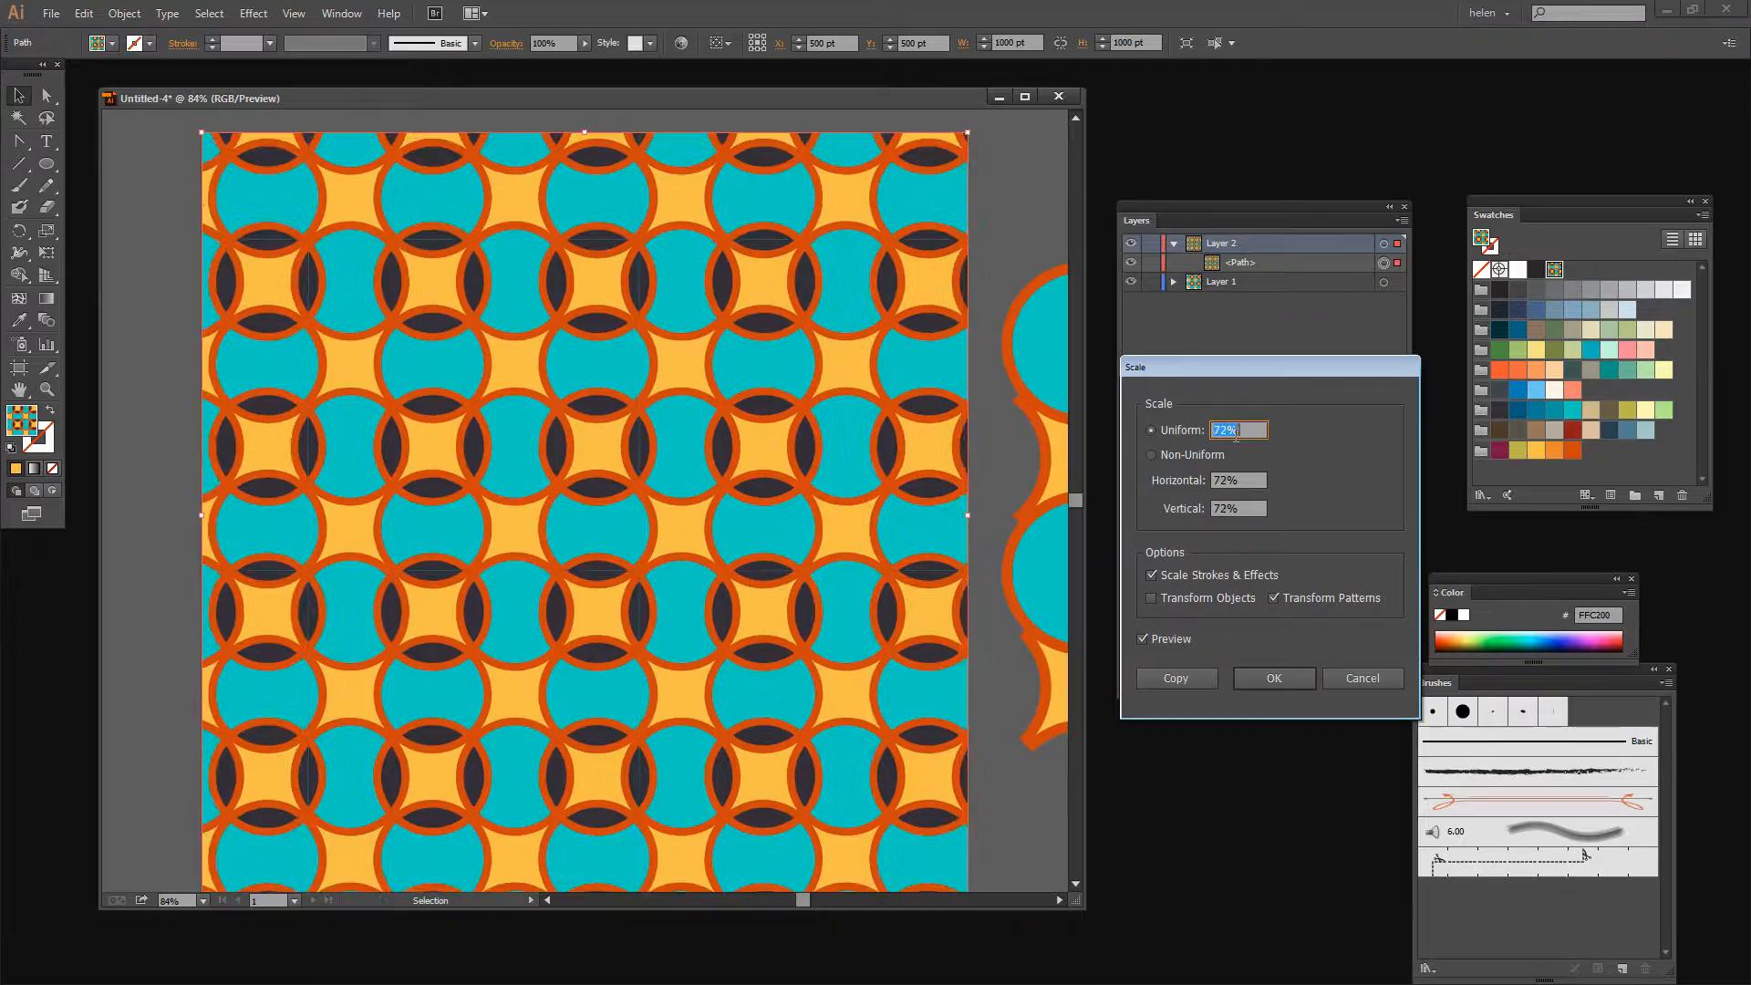
pyautogui.click(1273, 678)
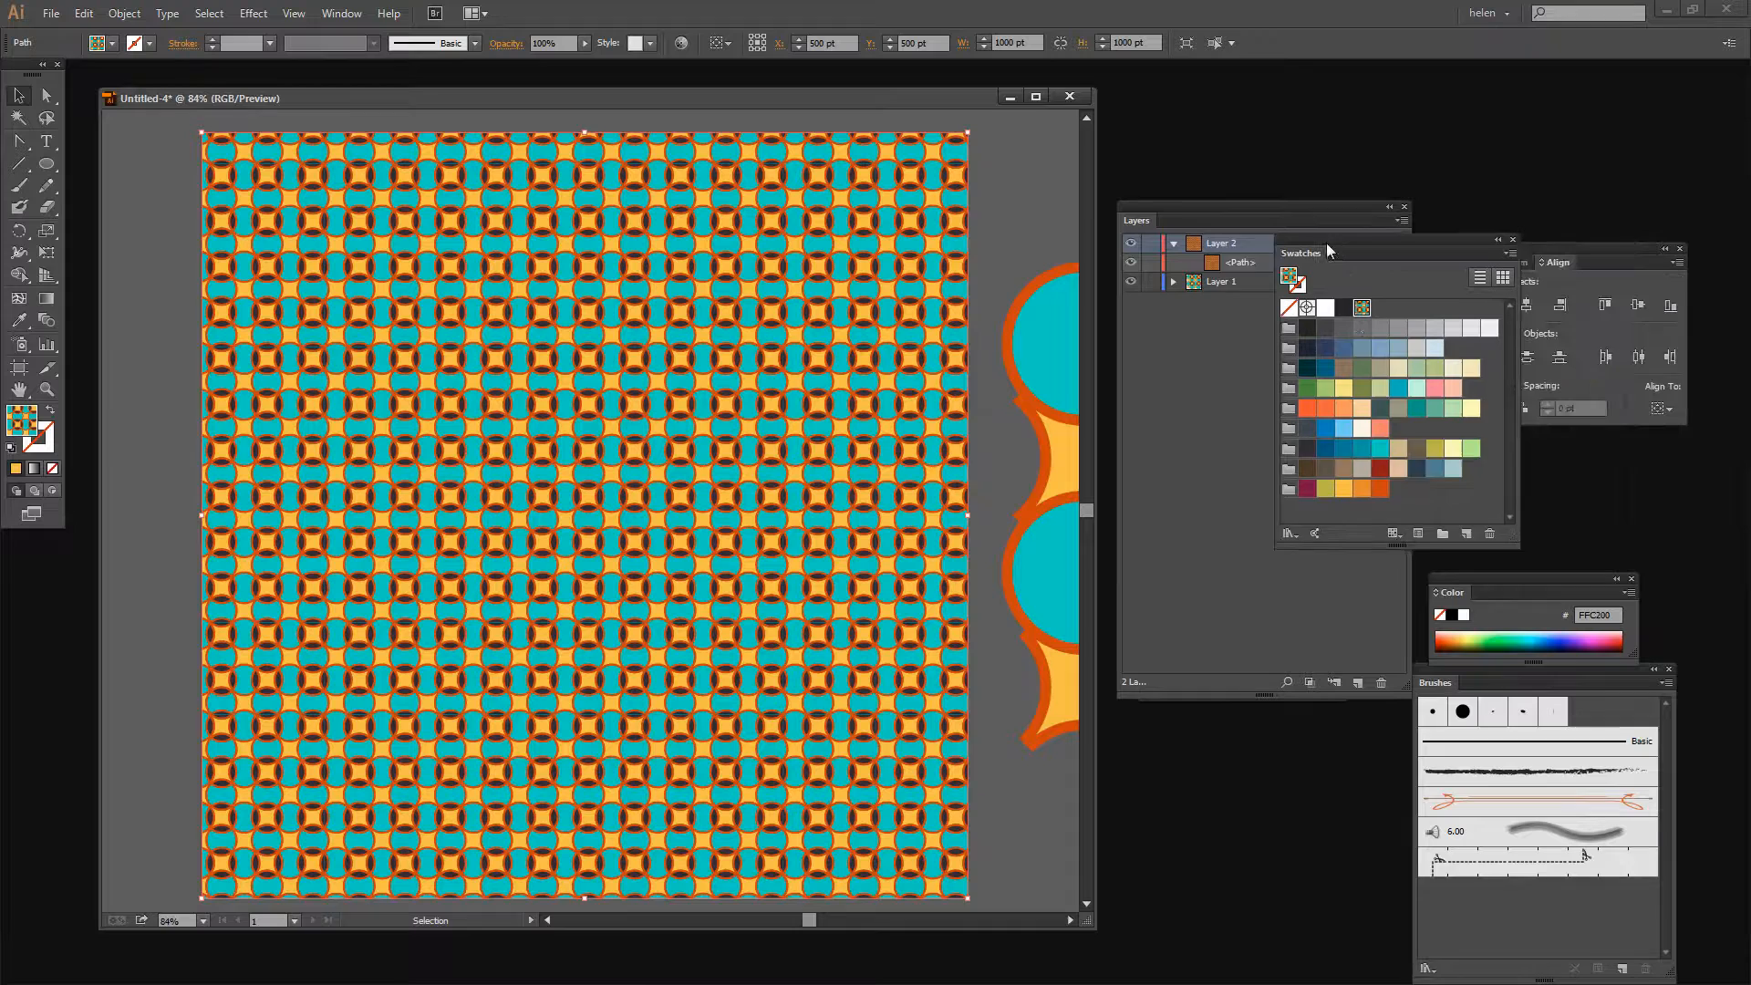
# - Drag the Swatches panel to a new position in the workspace
pyautogui.moveTo(1300, 252); pyautogui.dragTo(1176, 335)
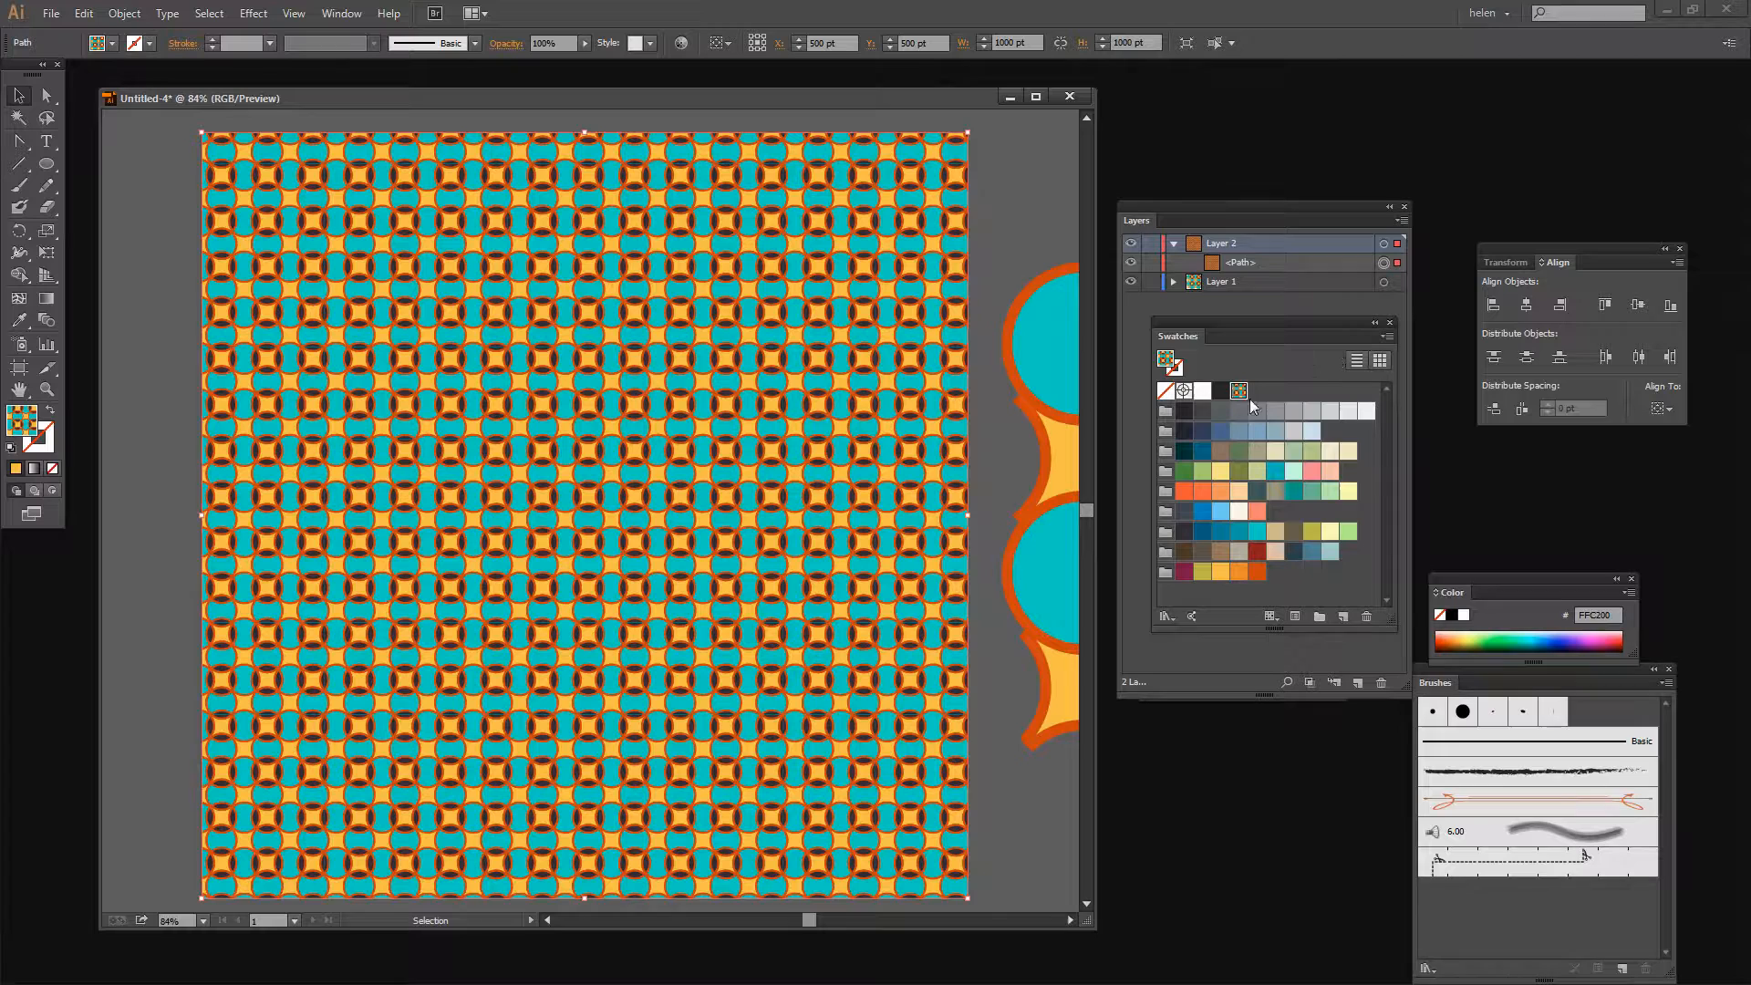